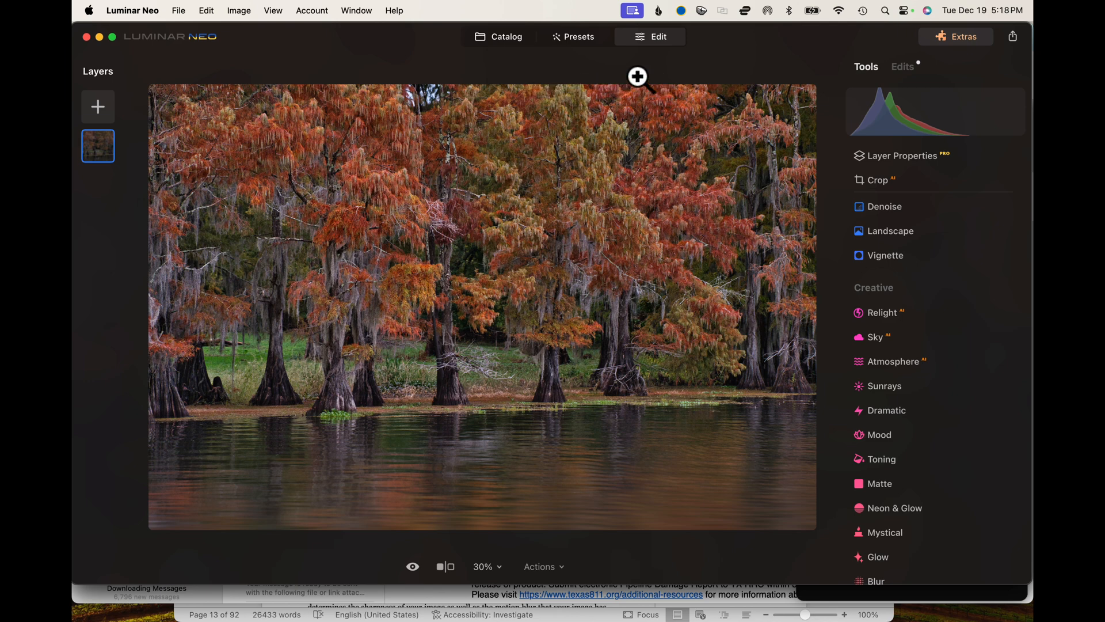
pyautogui.moveTo(737, 380)
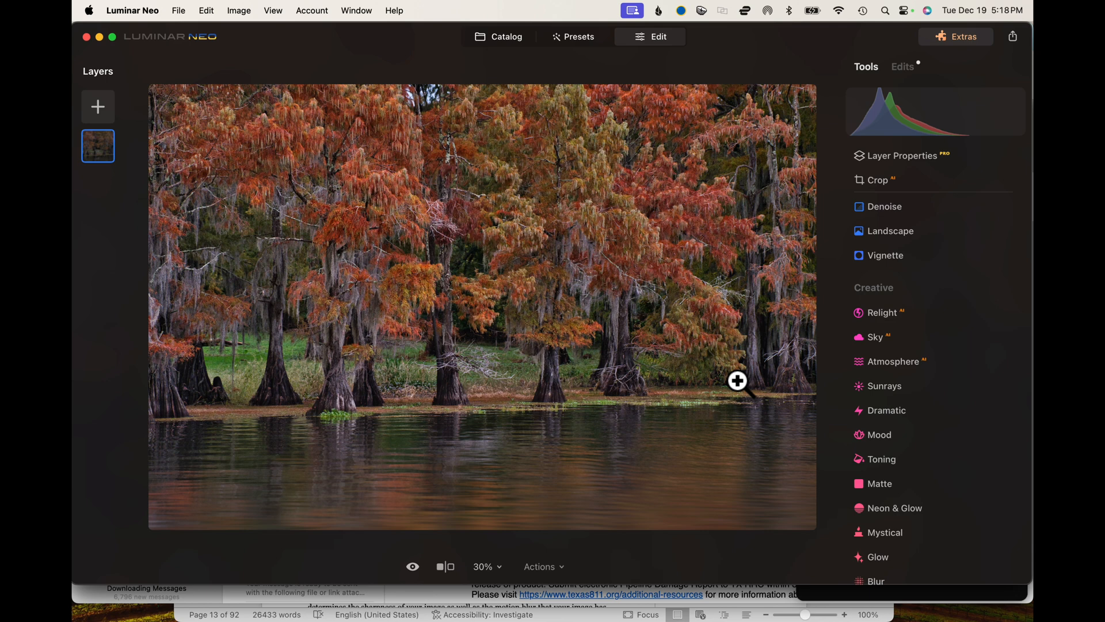
pyautogui.moveTo(742, 375)
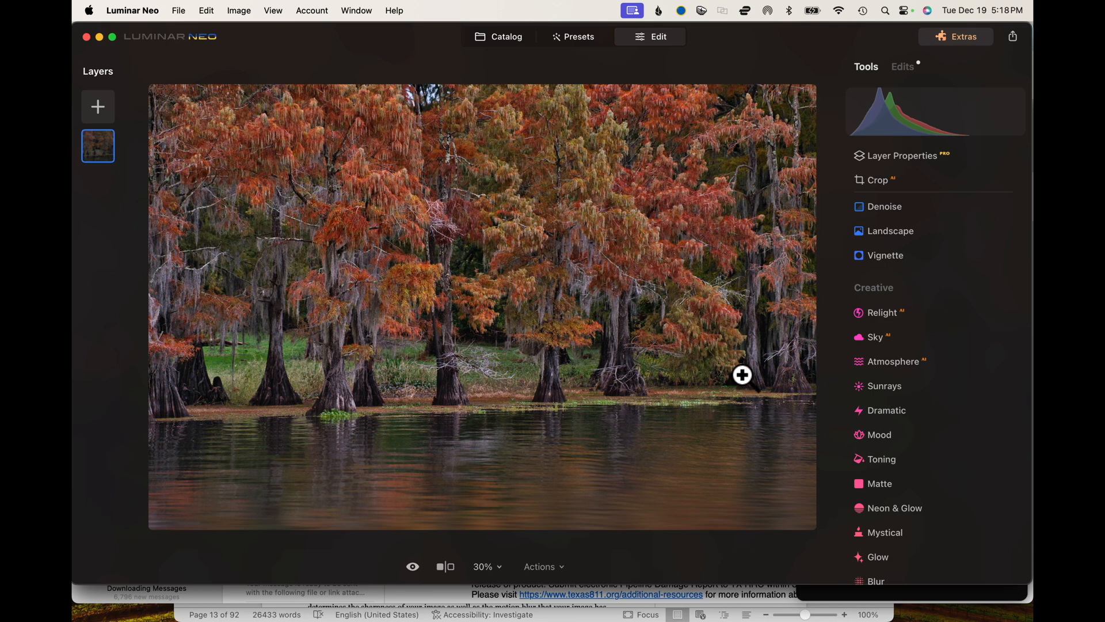
pyautogui.moveTo(966, 393)
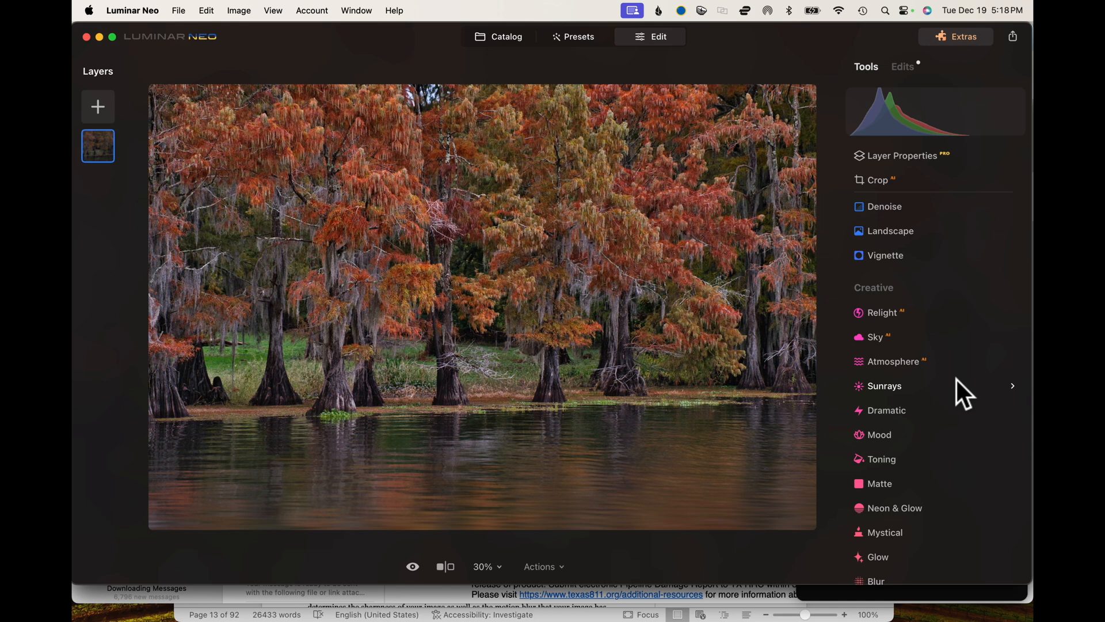
# Expand the Essentials list so Color, Black & White and Details show above Denoise.
pyautogui.click(882, 386)
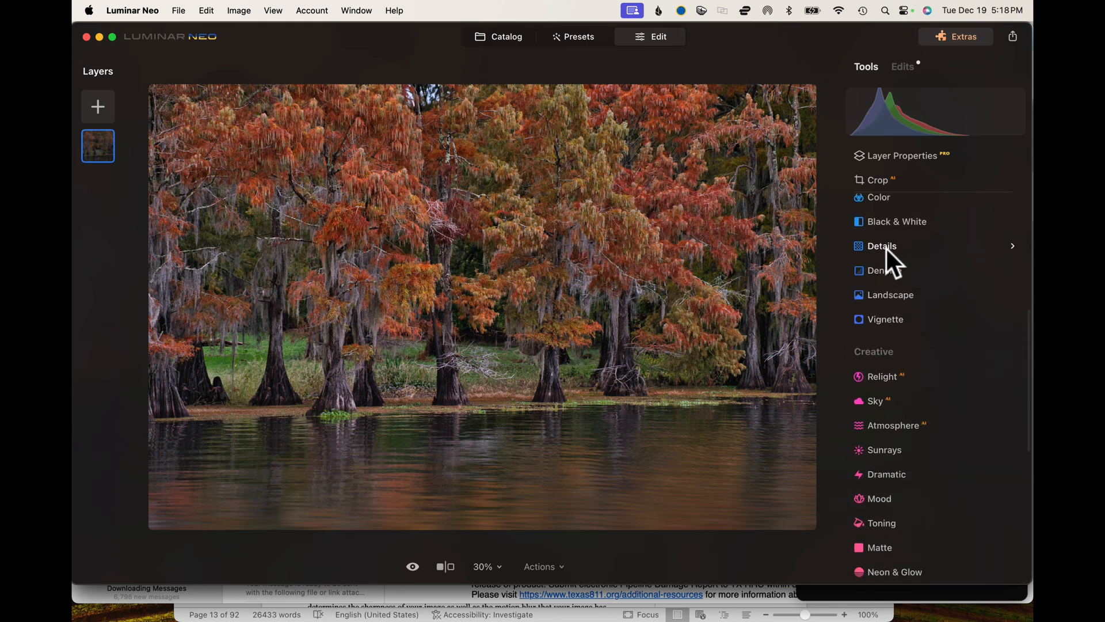
# Open the Denoise tool and switch to its Masking options.
pyautogui.click(882, 270)
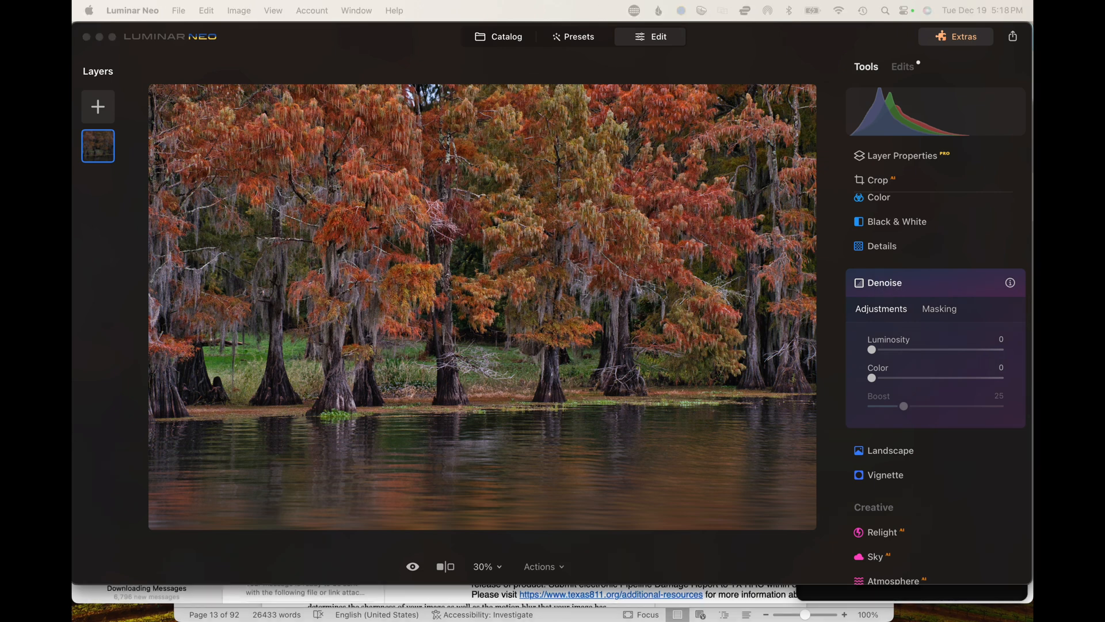
pyautogui.moveTo(913, 144)
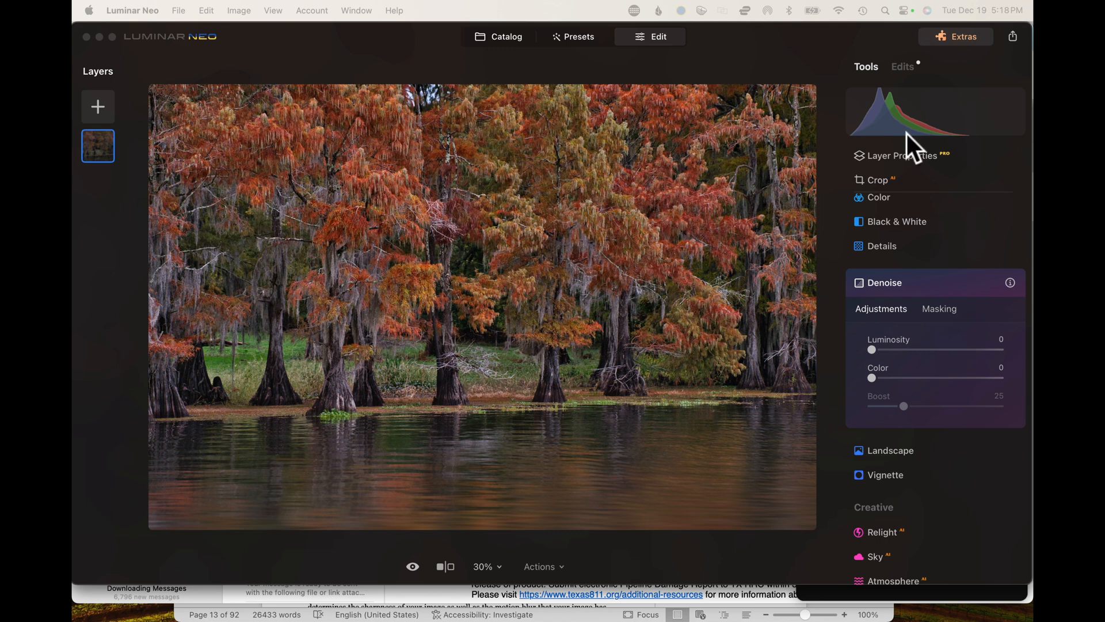
pyautogui.moveTo(757, 254)
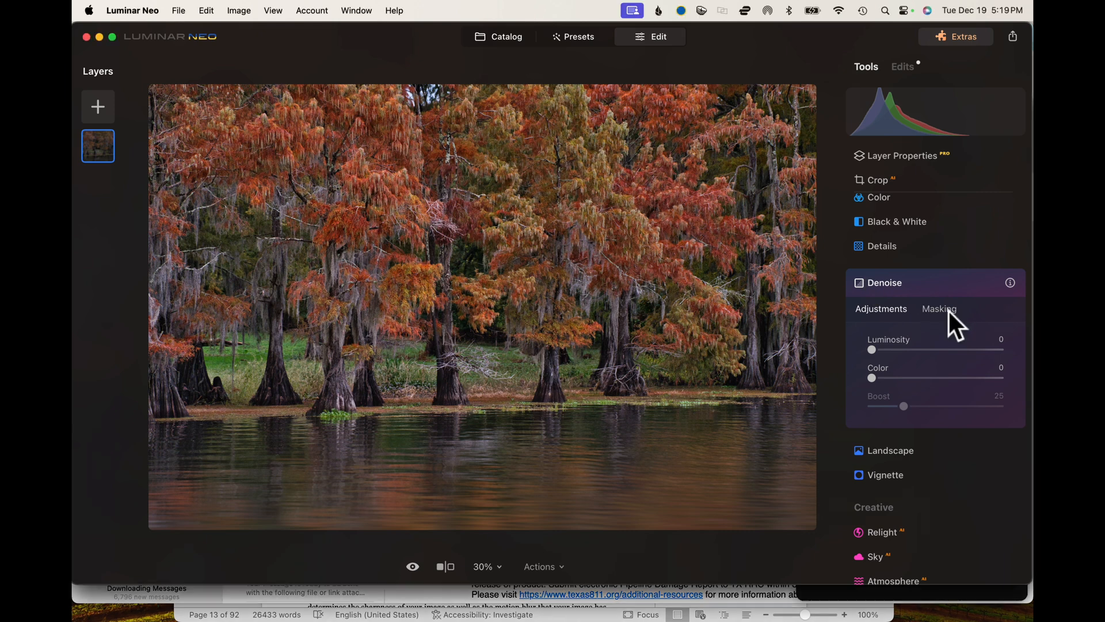
pyautogui.click(938, 308)
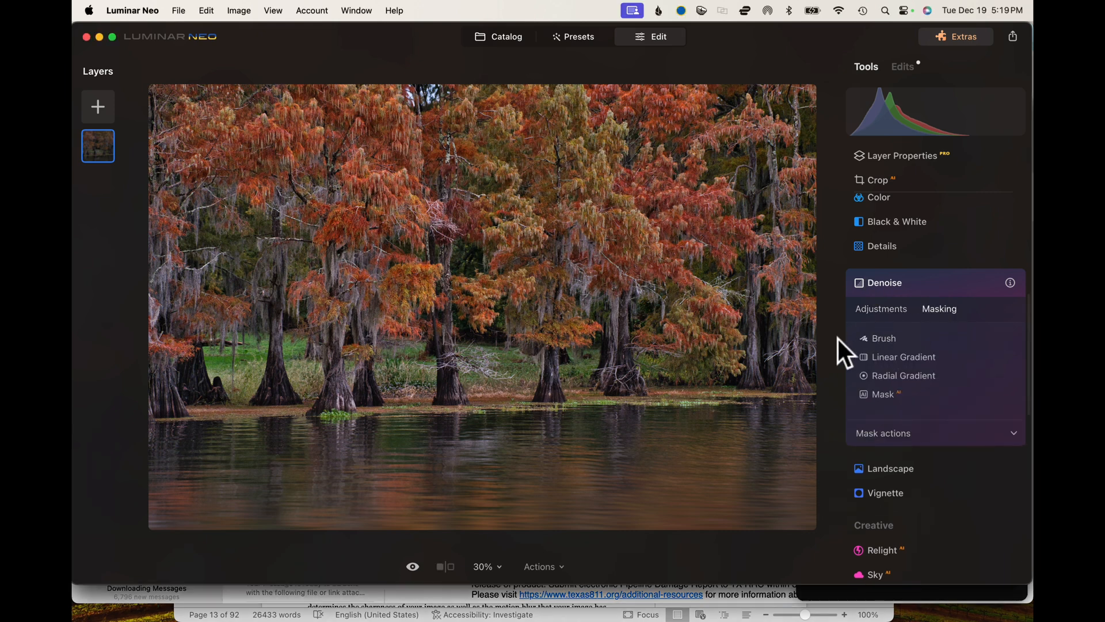
pyautogui.moveTo(901, 357)
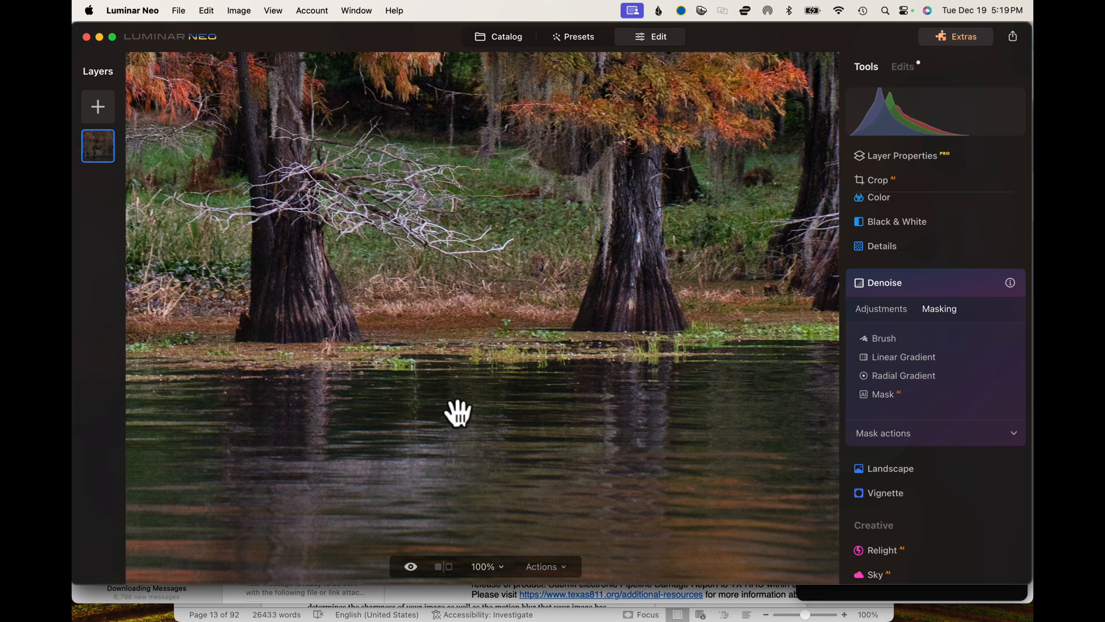
pyautogui.moveTo(240, 133)
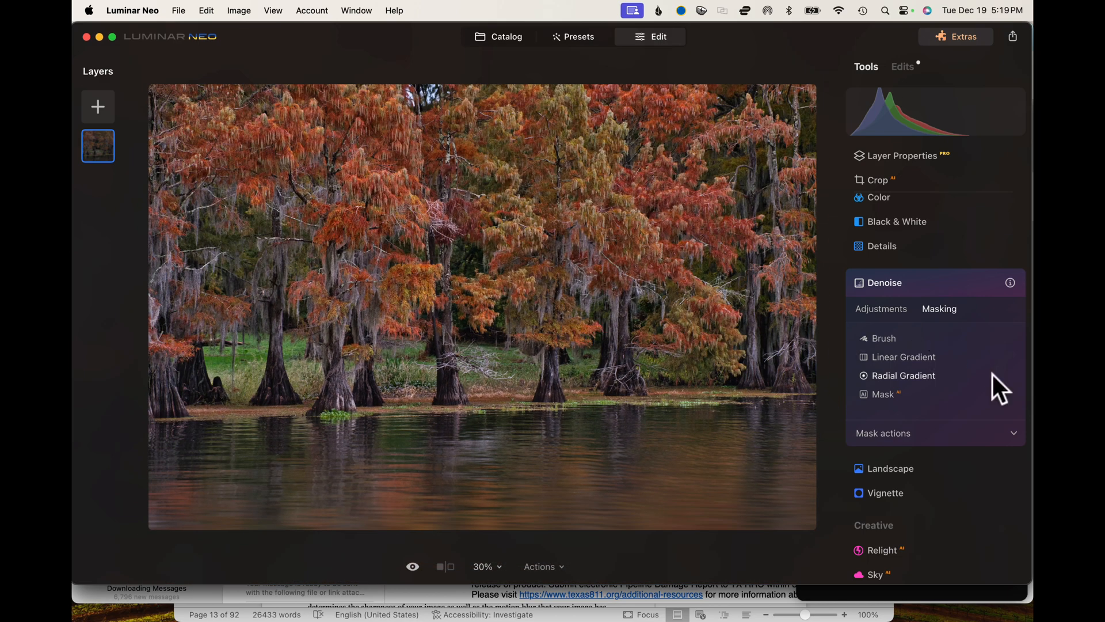
# Mask Denoise with a linear gradient over the lake and lower trees, then return to Adjustments.
pyautogui.click(904, 357)
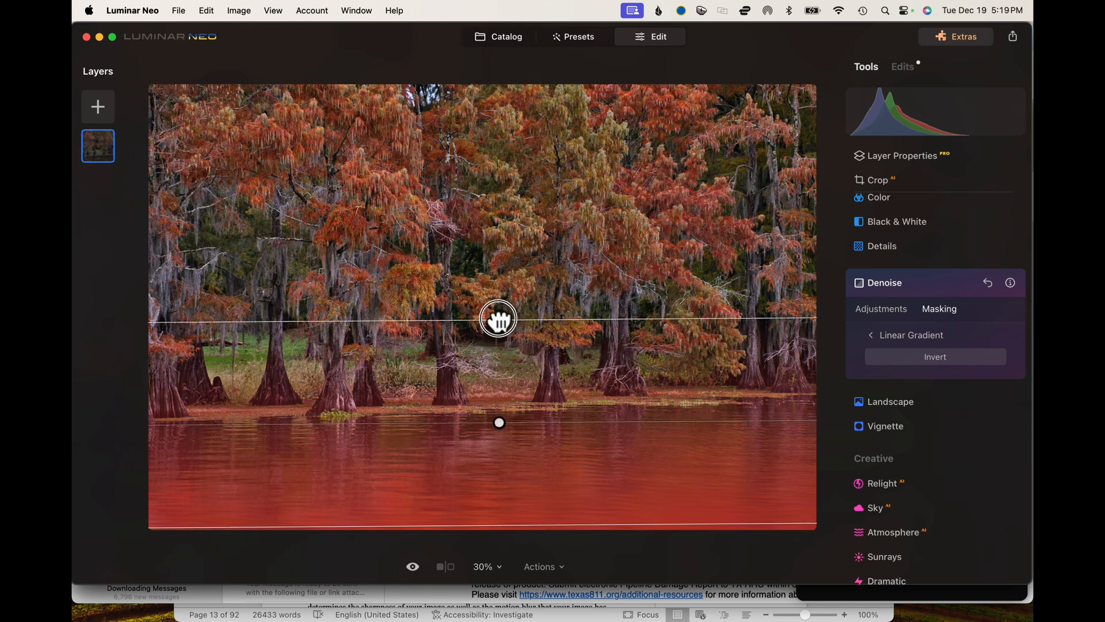
pyautogui.moveTo(497, 319); pyautogui.dragTo(497, 236)
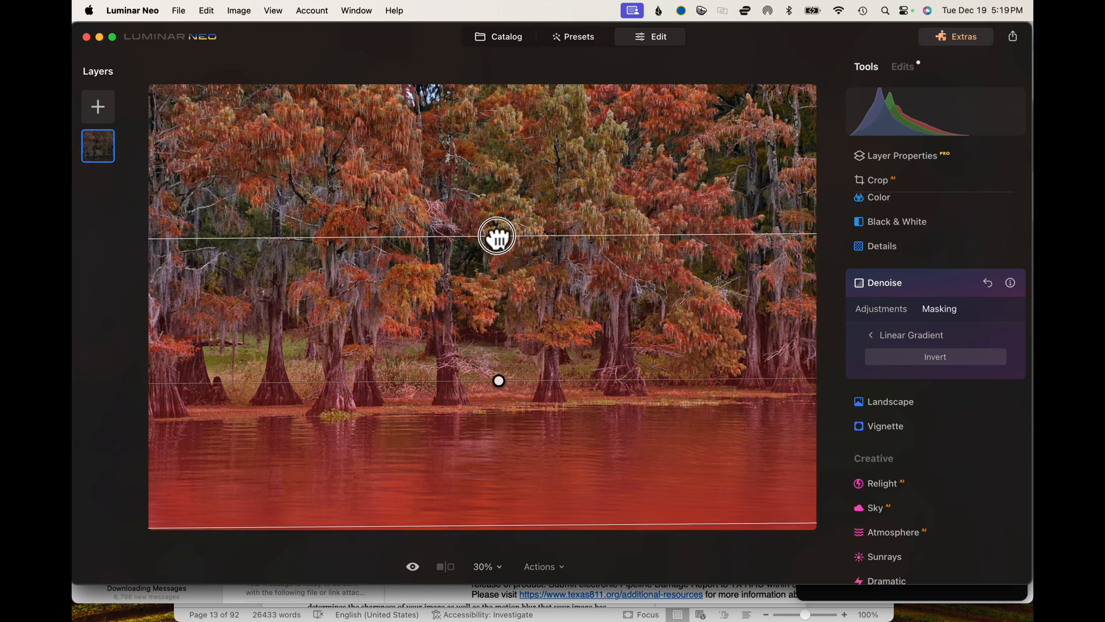
pyautogui.moveTo(498, 236); pyautogui.dragTo(497, 363)
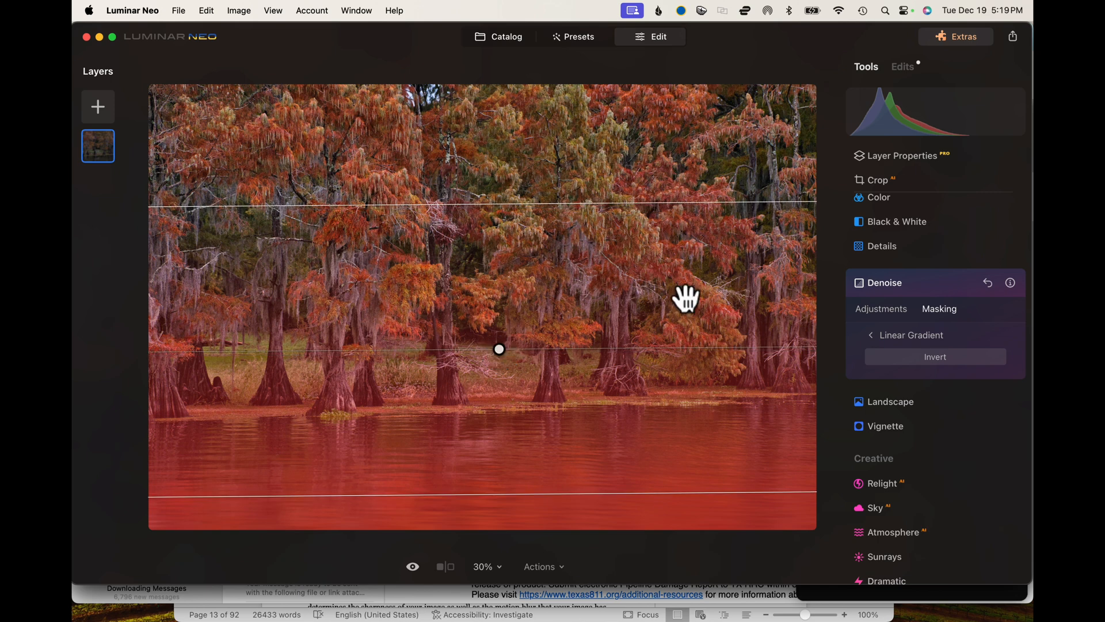
pyautogui.click(881, 308)
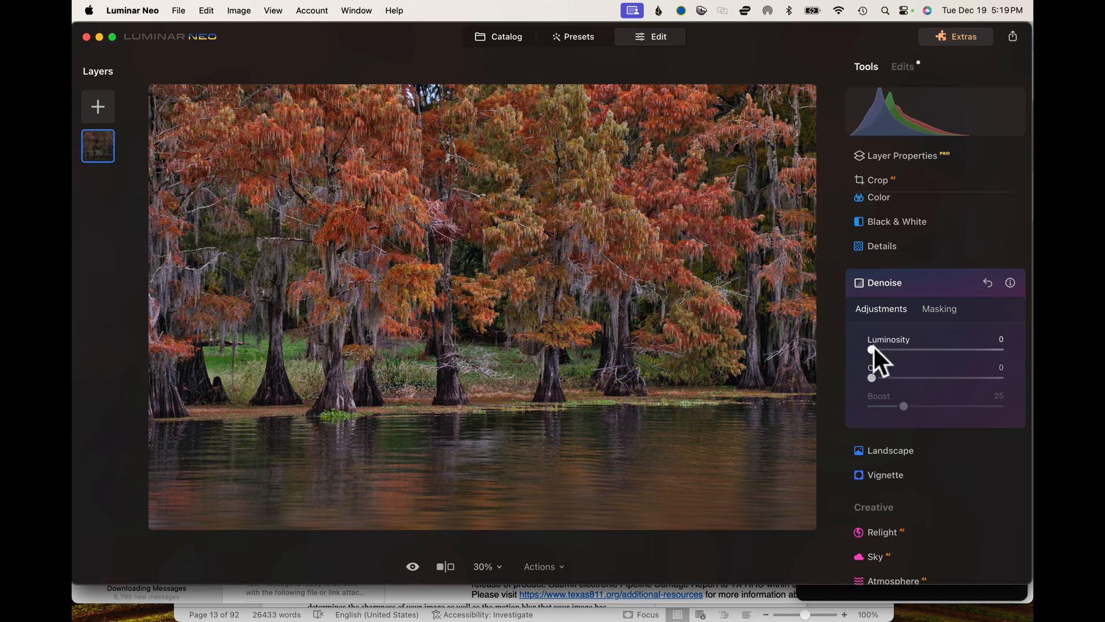
# Set Denoise luminosity noise reduction to 41 and colour noise reduction to 34.
pyautogui.moveTo(871, 353); pyautogui.dragTo(912, 352)
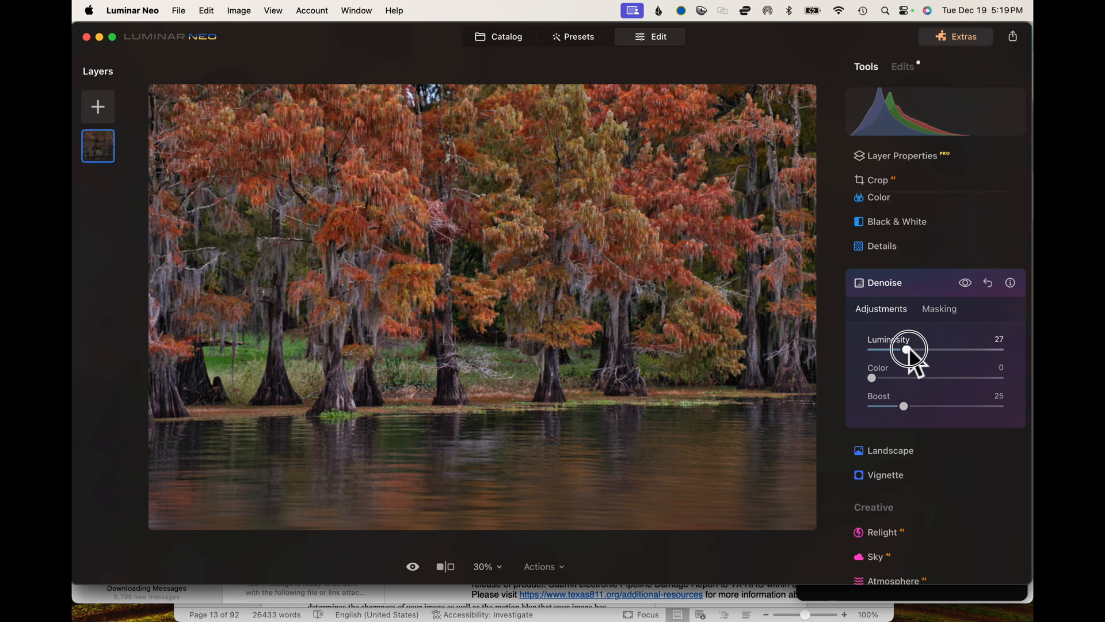
pyautogui.moveTo(898, 350); pyautogui.dragTo(903, 351)
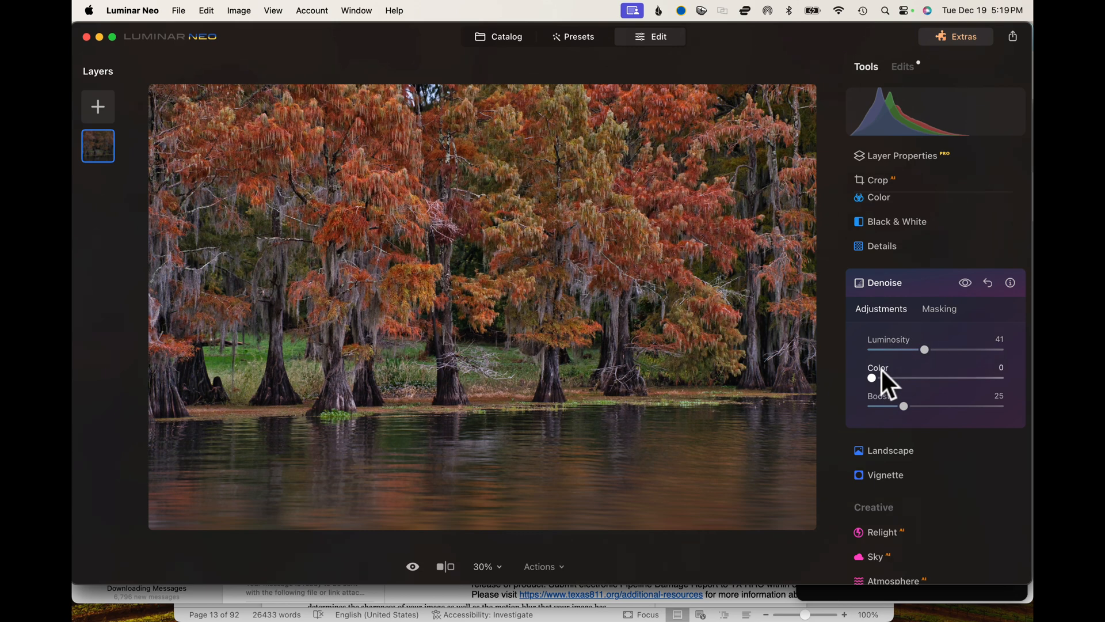
pyautogui.moveTo(889, 380)
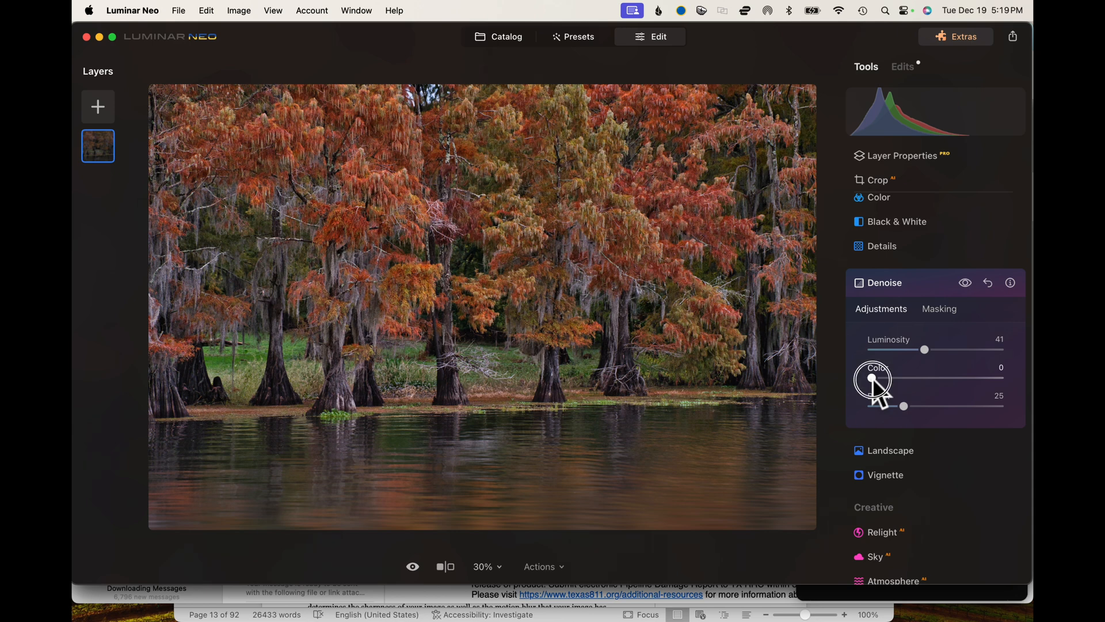
pyautogui.moveTo(880, 381); pyautogui.dragTo(925, 381)
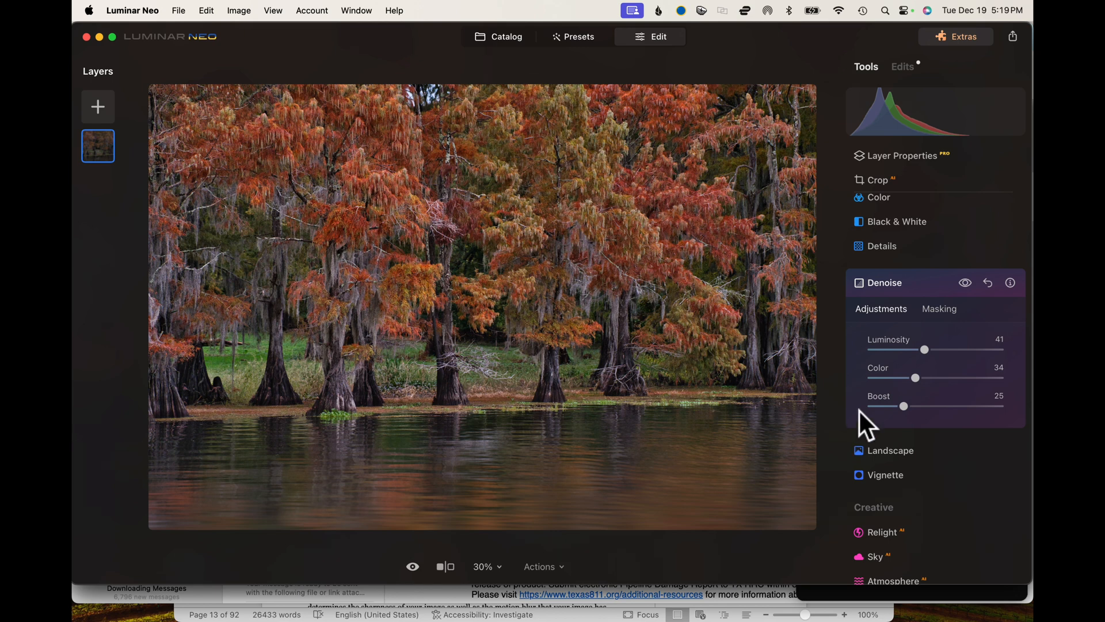
pyautogui.moveTo(879, 420)
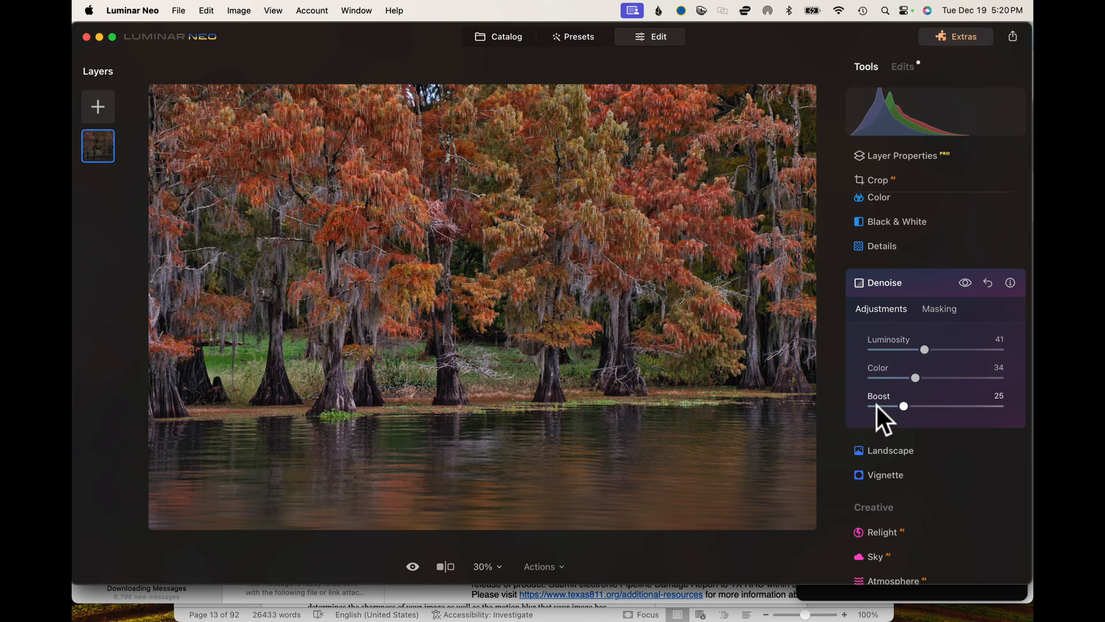
pyautogui.moveTo(519, 420)
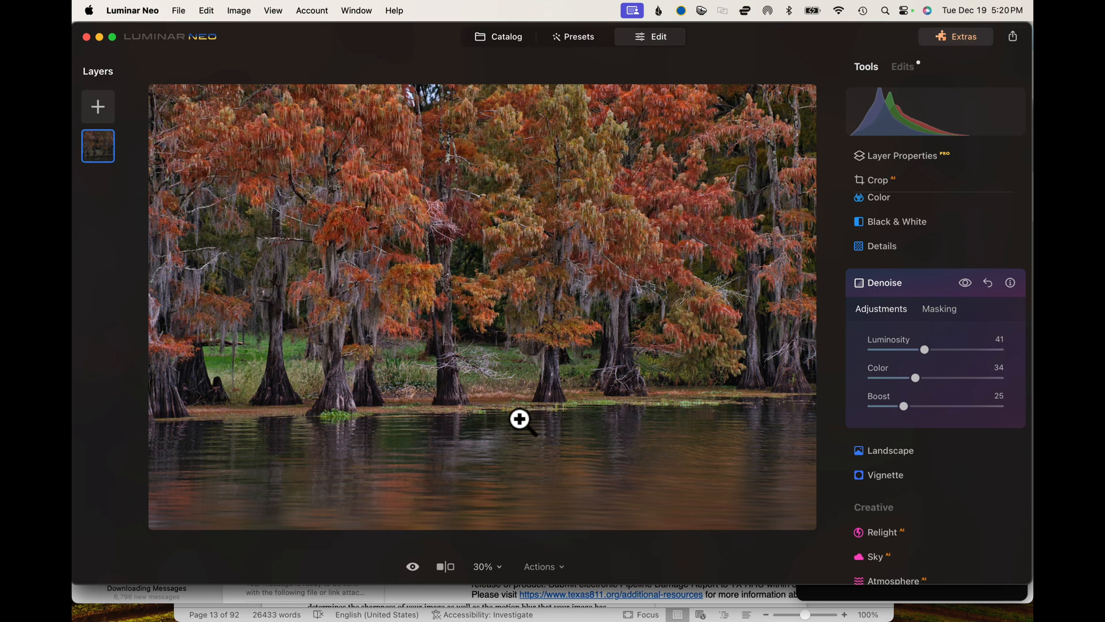
# Zoom to 100% and toggle Denoise off and on to compare the trees and water.
pyautogui.click(520, 419)
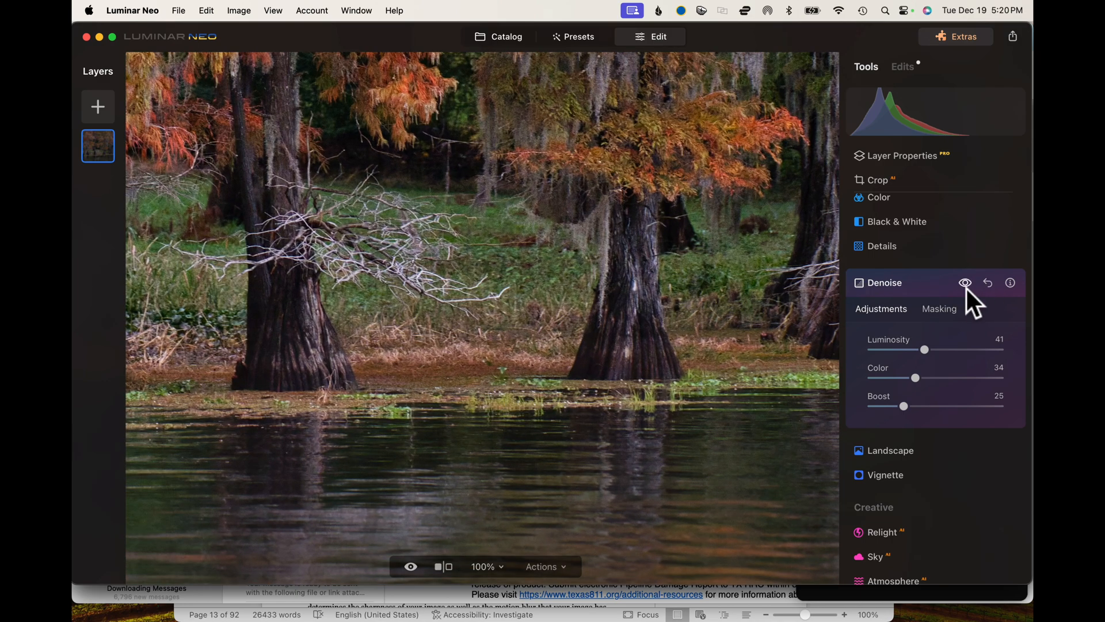
pyautogui.click(965, 282)
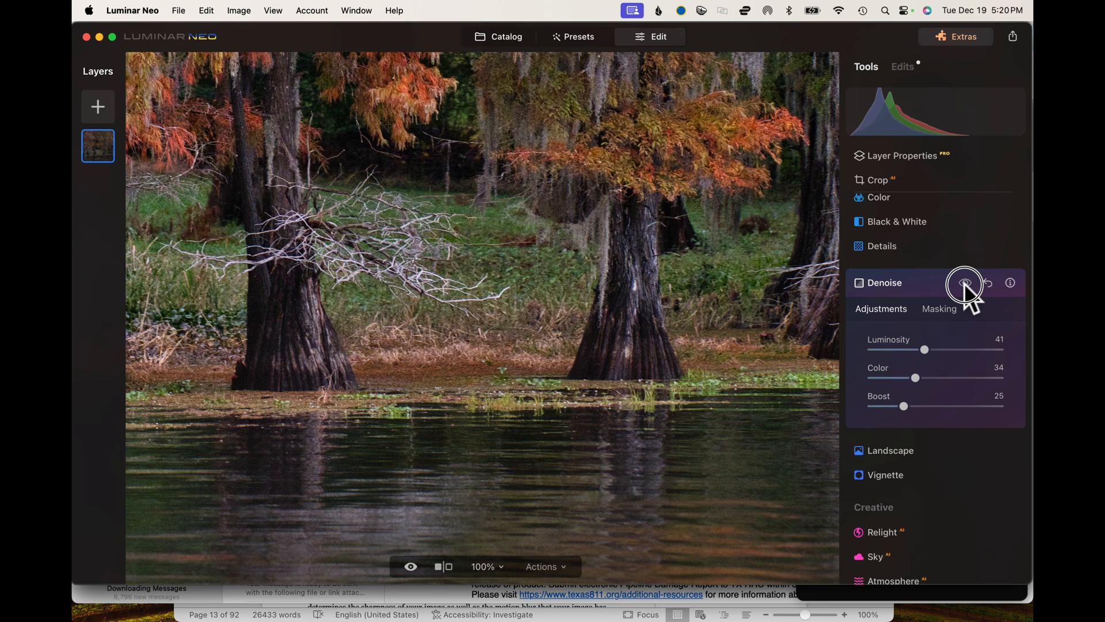
pyautogui.click(965, 283)
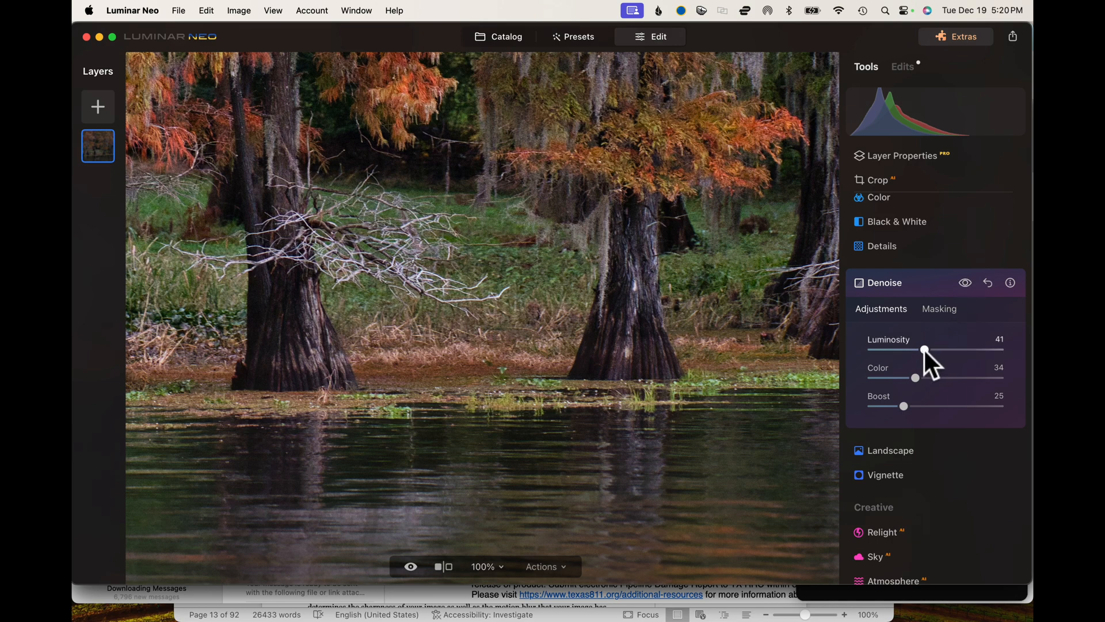
# Push Denoise up to luminosity 78, colour 52 and boost 67.
pyautogui.moveTo(924, 351); pyautogui.dragTo(974, 350)
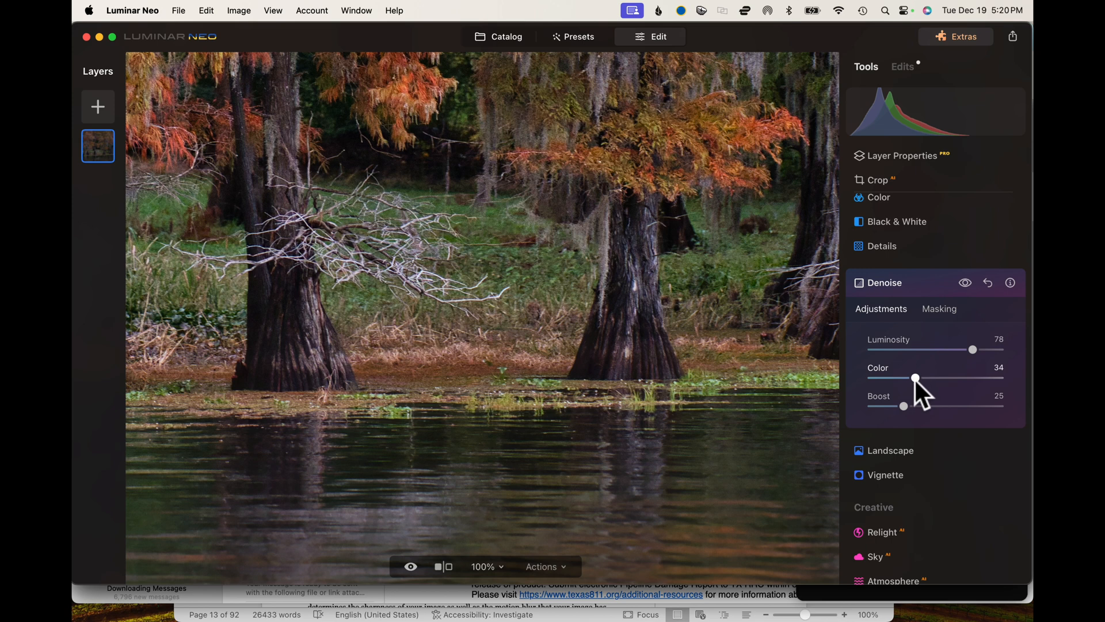
pyautogui.moveTo(916, 377); pyautogui.dragTo(939, 378)
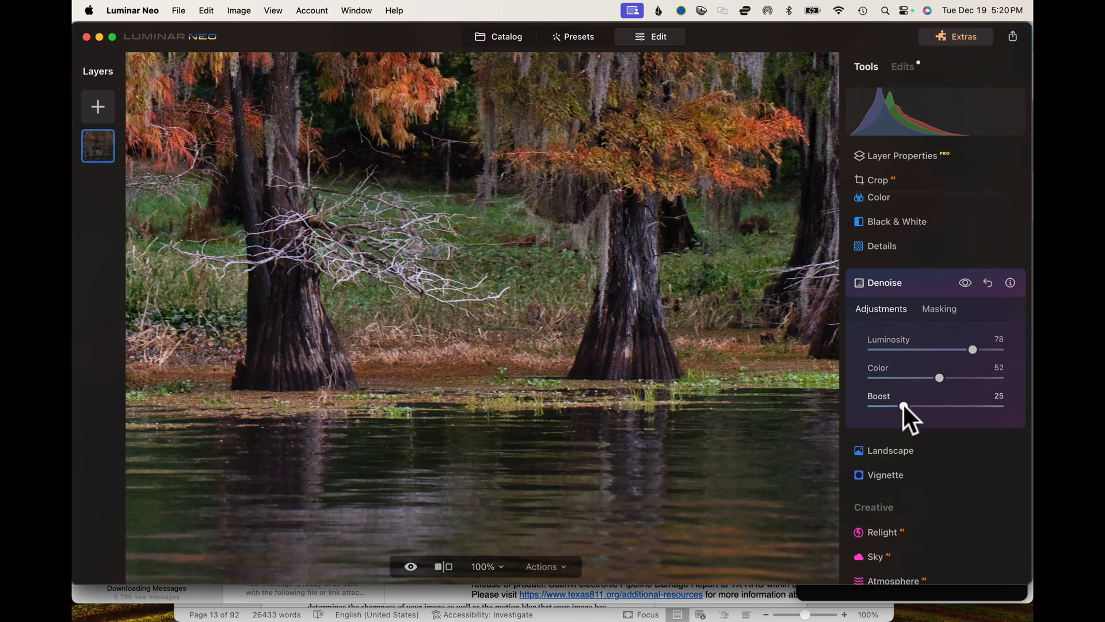
pyautogui.moveTo(905, 406); pyautogui.dragTo(945, 406)
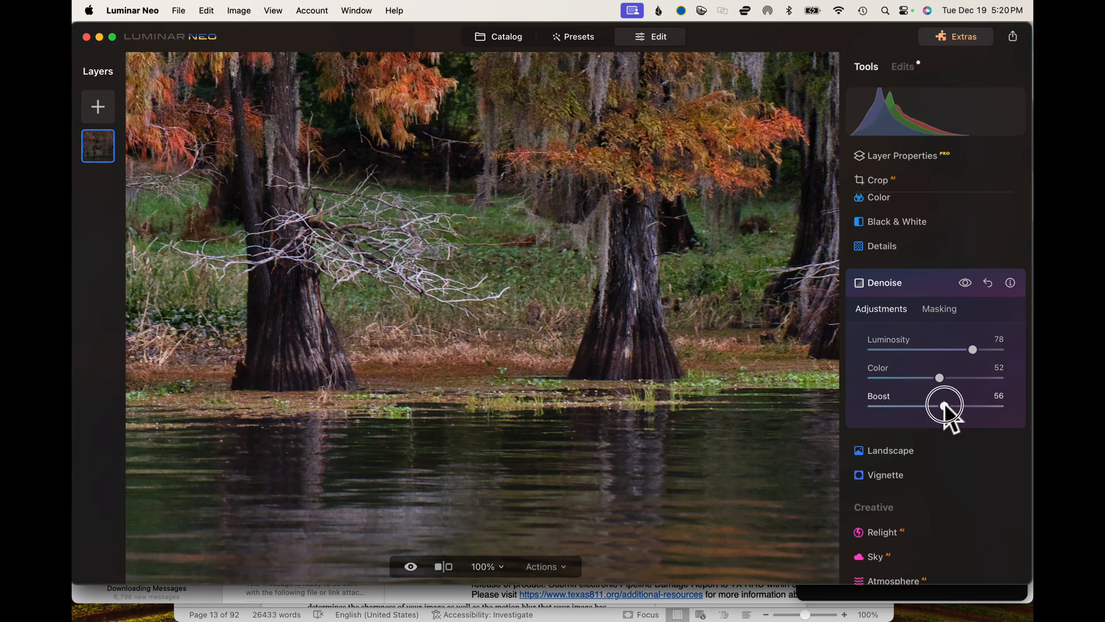
pyautogui.moveTo(945, 405); pyautogui.dragTo(957, 405)
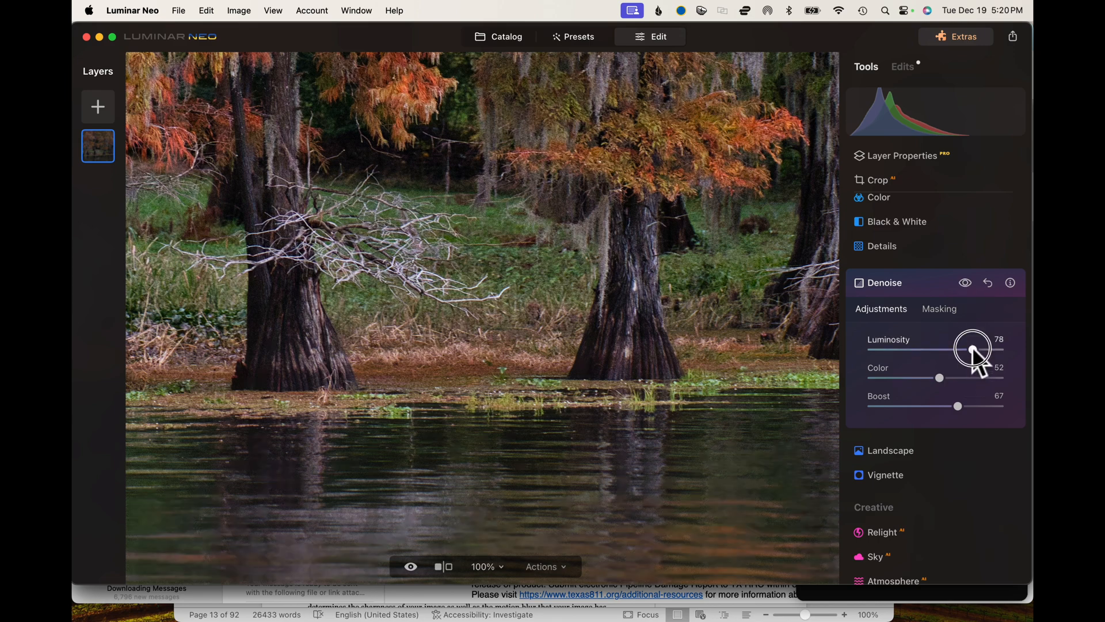
# Ease Denoise back to luminosity 33 and colour 20, keeping boost 67.
pyautogui.moveTo(975, 351); pyautogui.dragTo(910, 351)
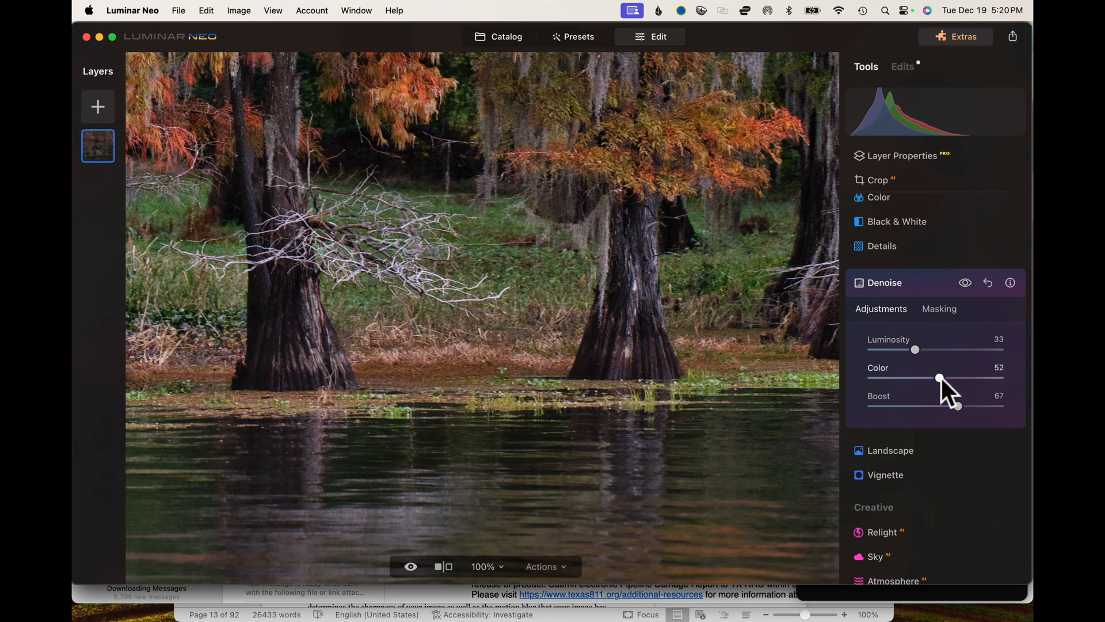
pyautogui.moveTo(957, 380); pyautogui.dragTo(896, 380)
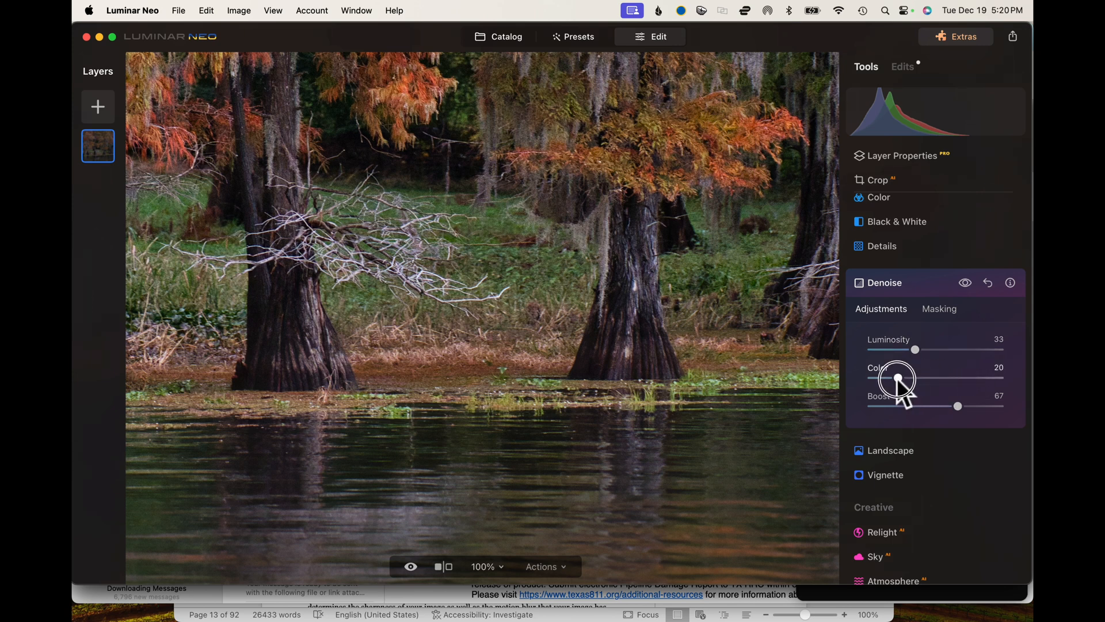
pyautogui.moveTo(957, 406); pyautogui.dragTo(906, 405)
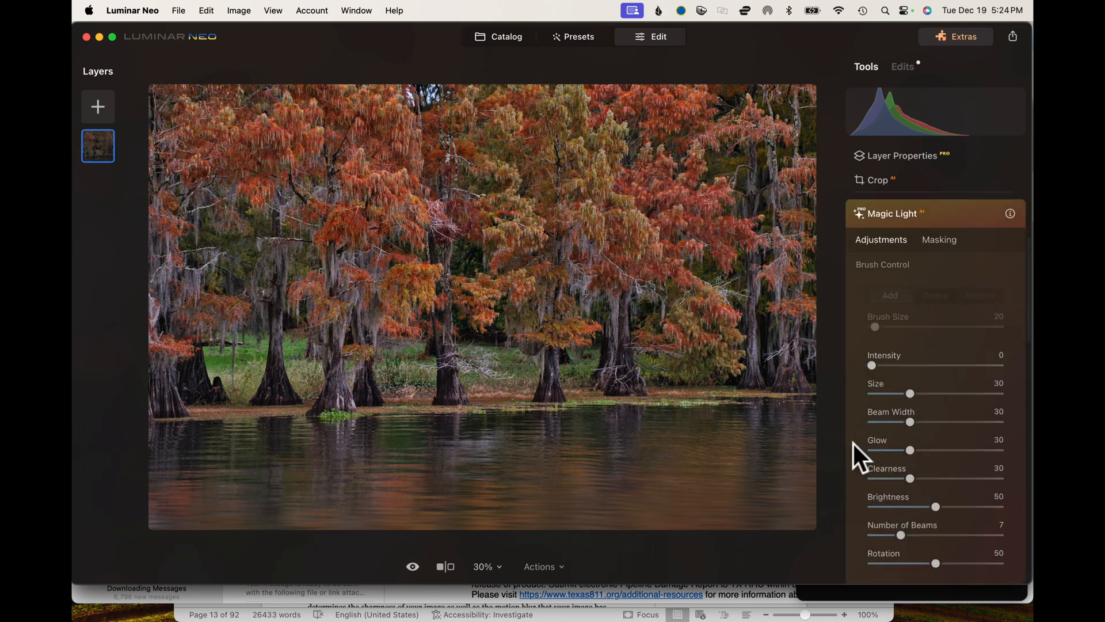
# Open the Landscape tool's adjustments with Dehaze, Golden Hour and Foliage at 0.
pyautogui.click(896, 213)
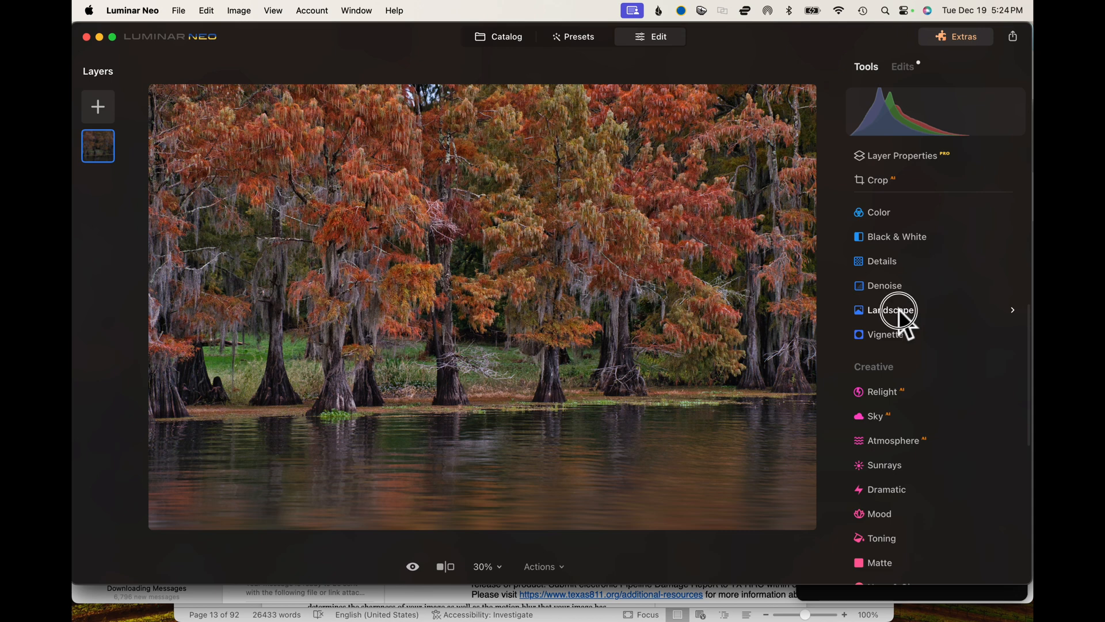
pyautogui.click(888, 310)
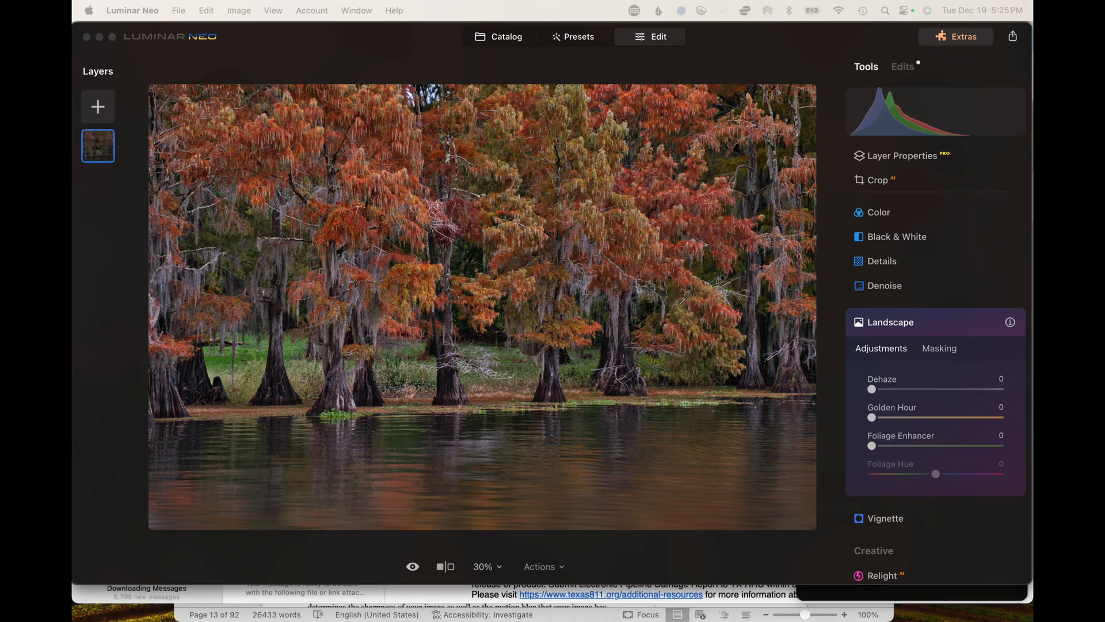
pyautogui.moveTo(927, 377)
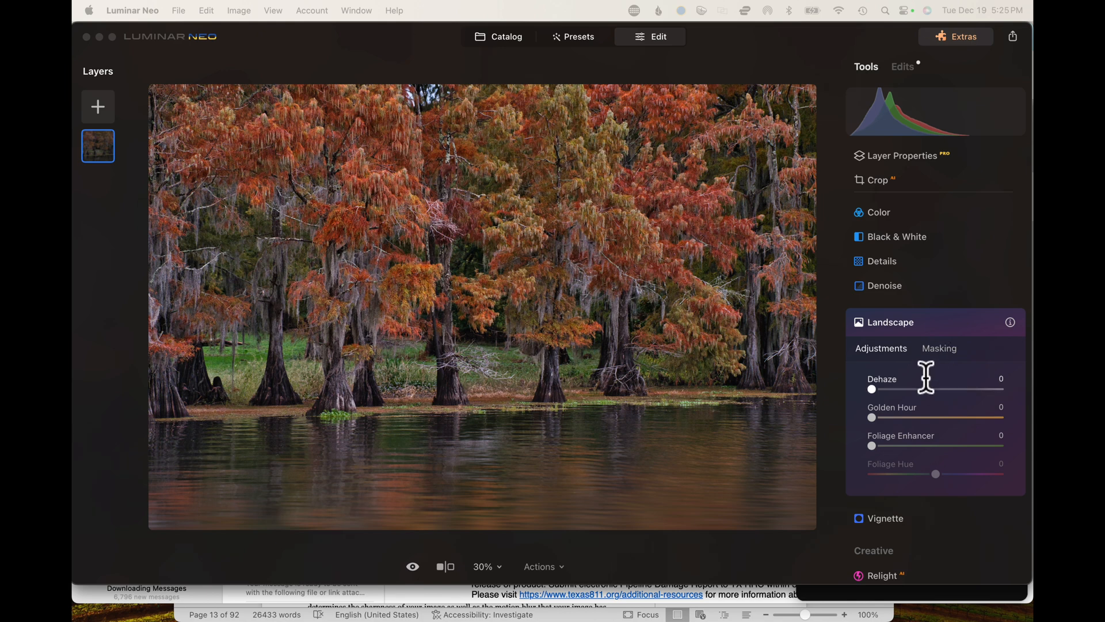
pyautogui.moveTo(934, 393)
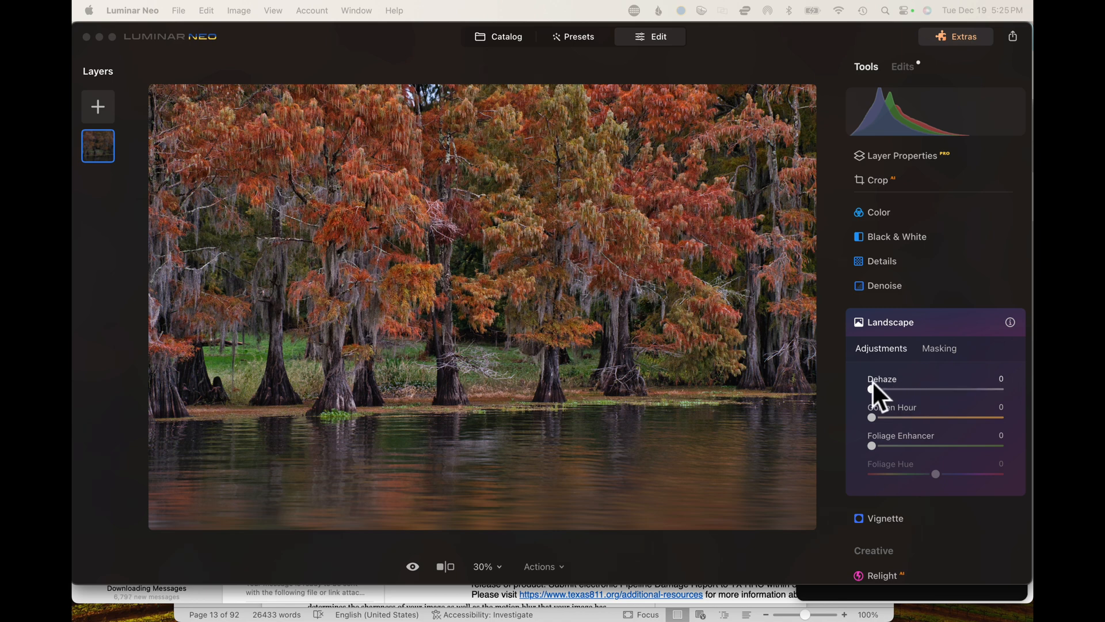
# Try Dehaze at about 45, 81 and 80, reset it, then push it to 100.
pyautogui.moveTo(872, 390); pyautogui.dragTo(887, 391)
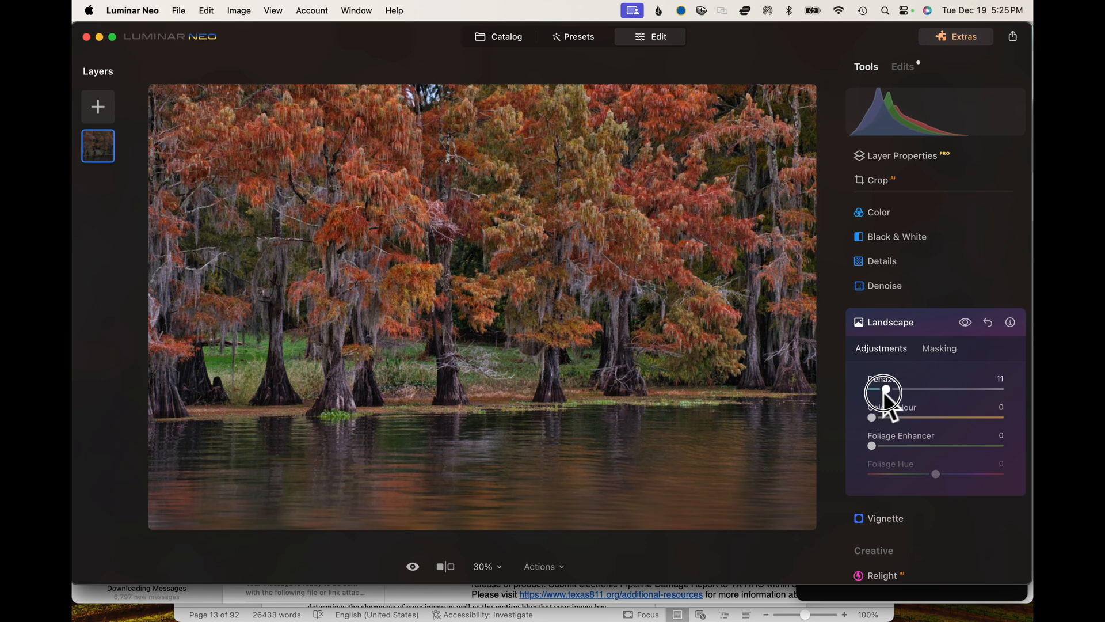
pyautogui.moveTo(874, 390); pyautogui.dragTo(929, 389)
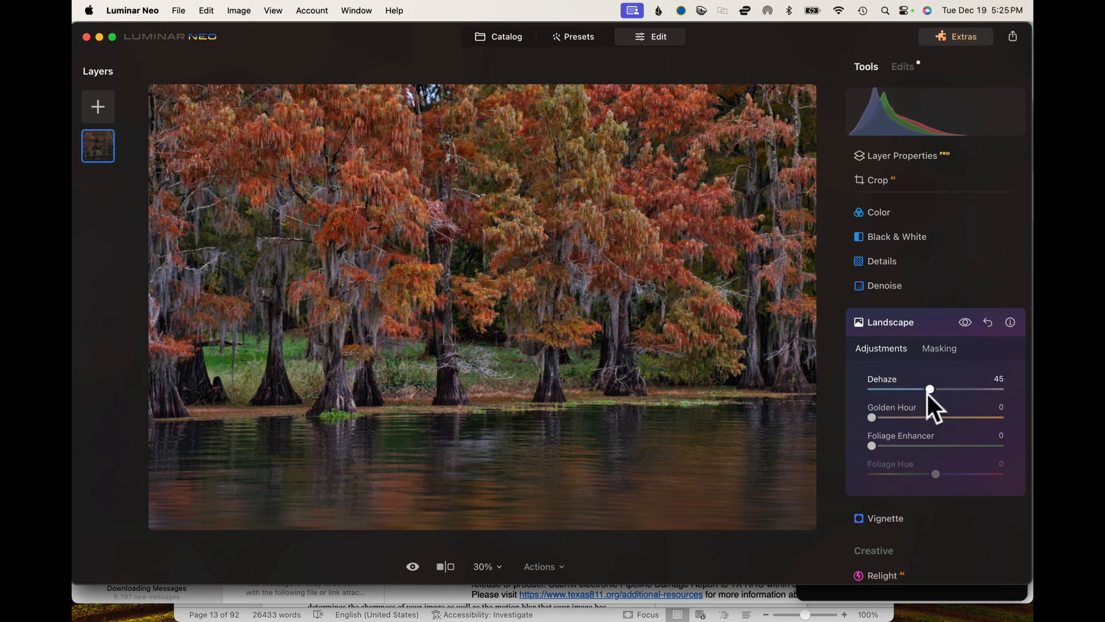
pyautogui.moveTo(929, 389); pyautogui.dragTo(975, 389)
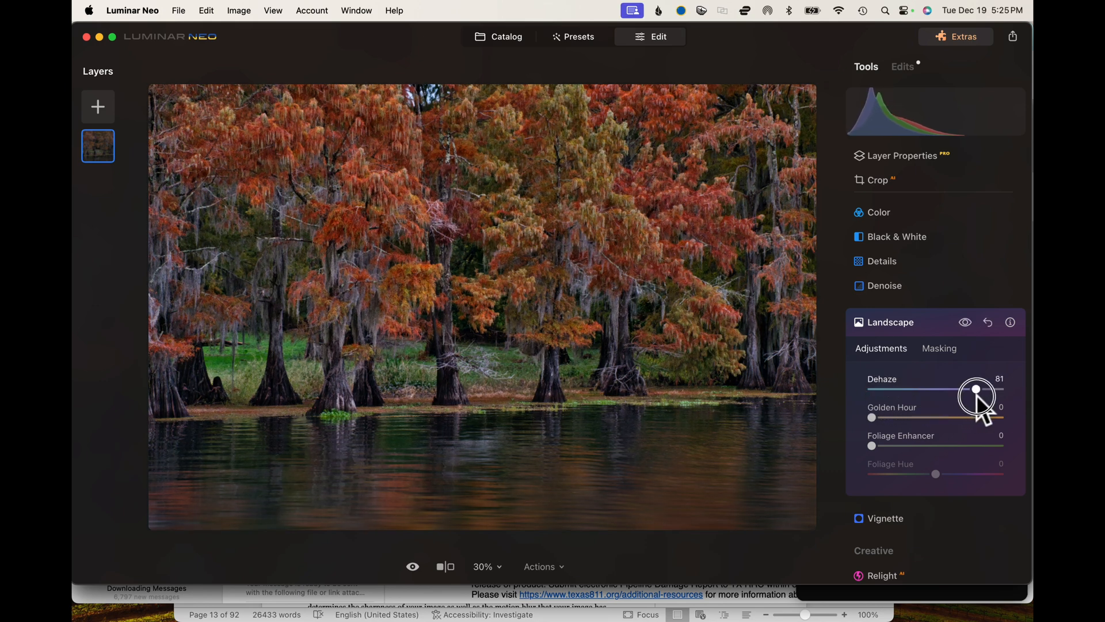
pyautogui.moveTo(977, 390); pyautogui.dragTo(994, 390)
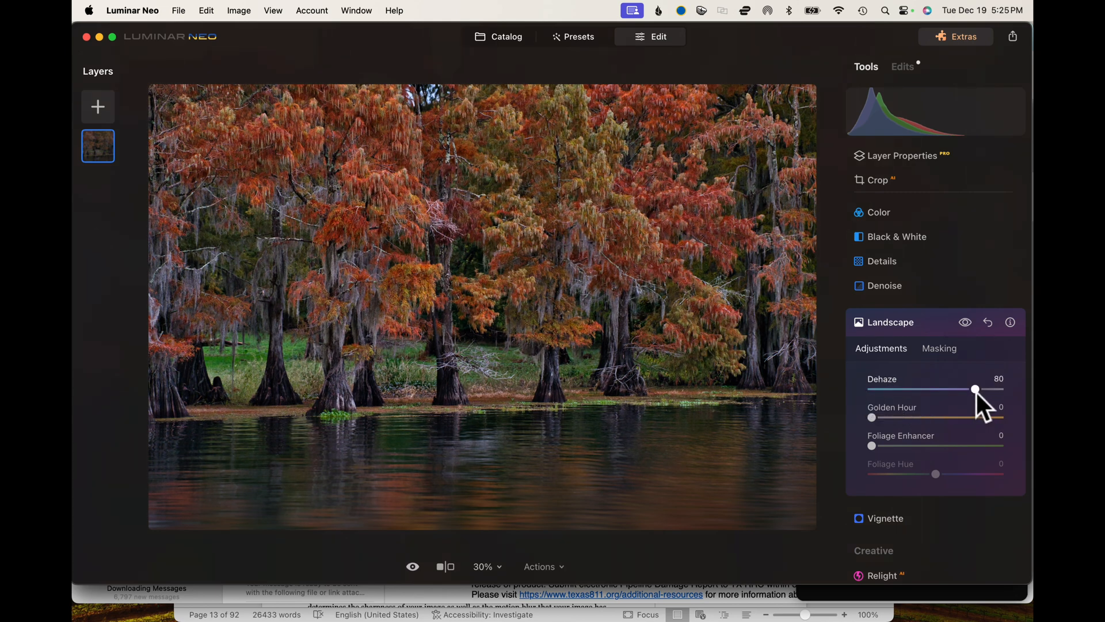
pyautogui.moveTo(976, 390); pyautogui.dragTo(872, 389)
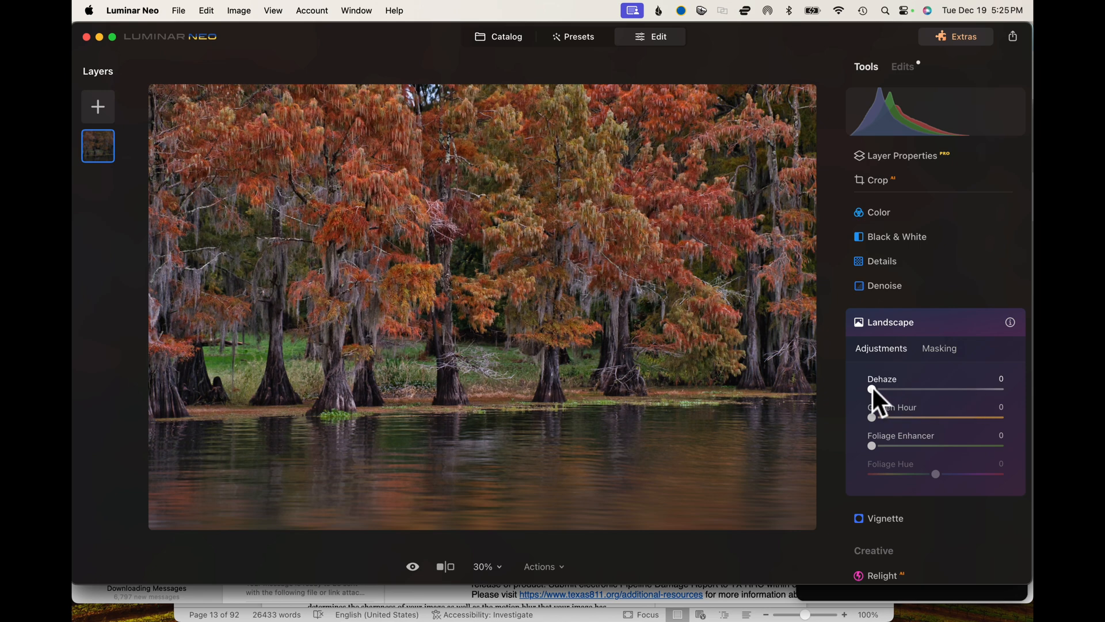
pyautogui.moveTo(872, 389); pyautogui.dragTo(999, 389)
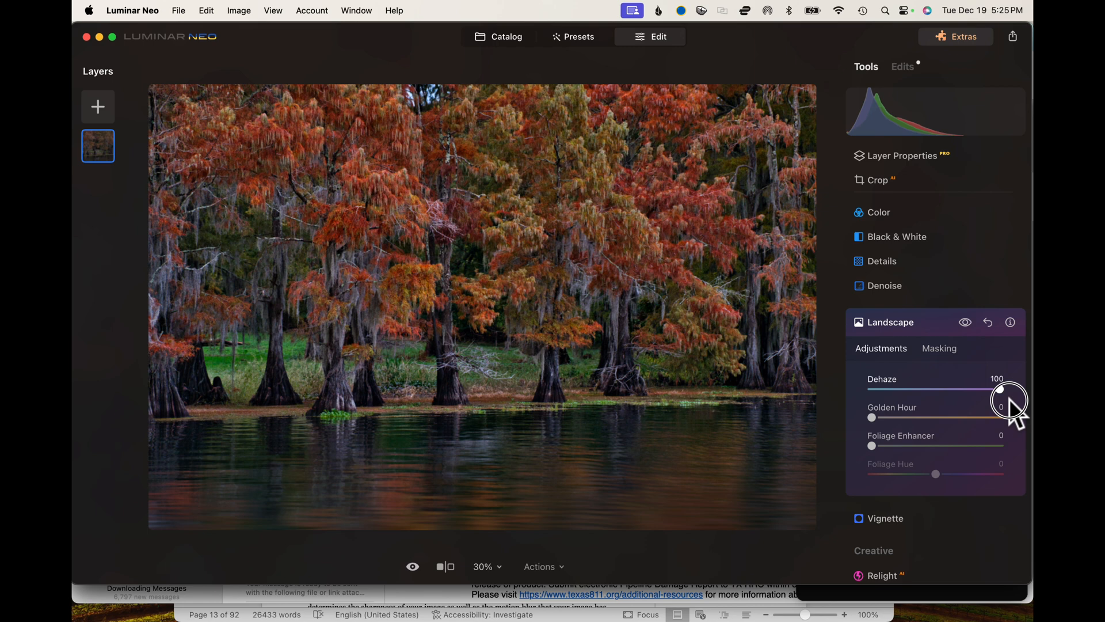
pyautogui.click(939, 348)
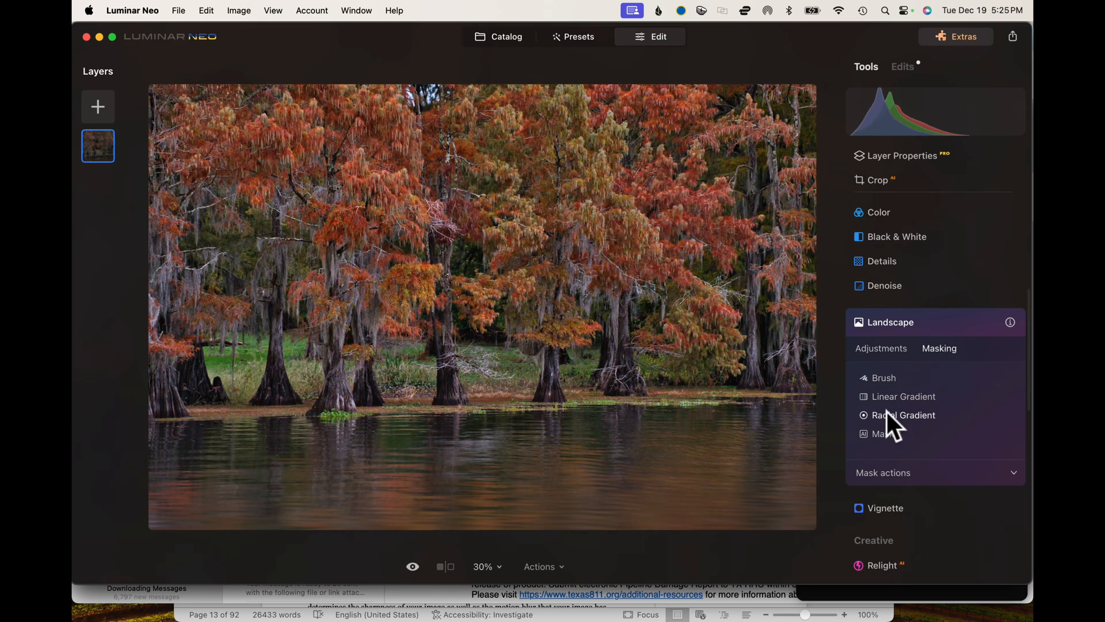
pyautogui.moveTo(893, 406)
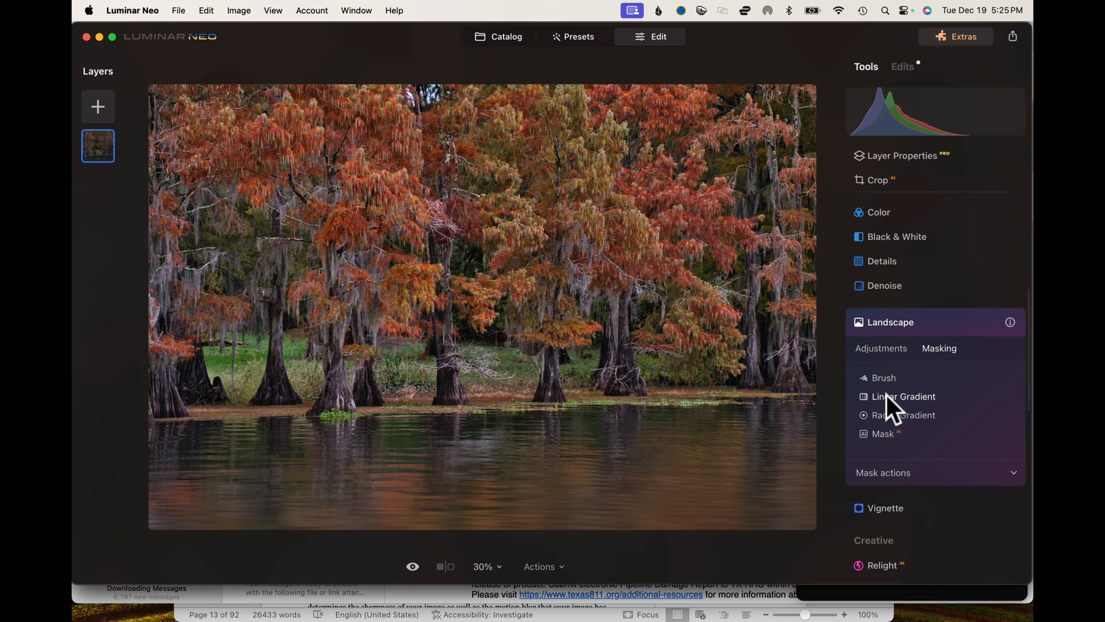
# Add a linear gradient mask to Landscape, set Dehaze to 74 and compare with and without.
pyautogui.click(903, 396)
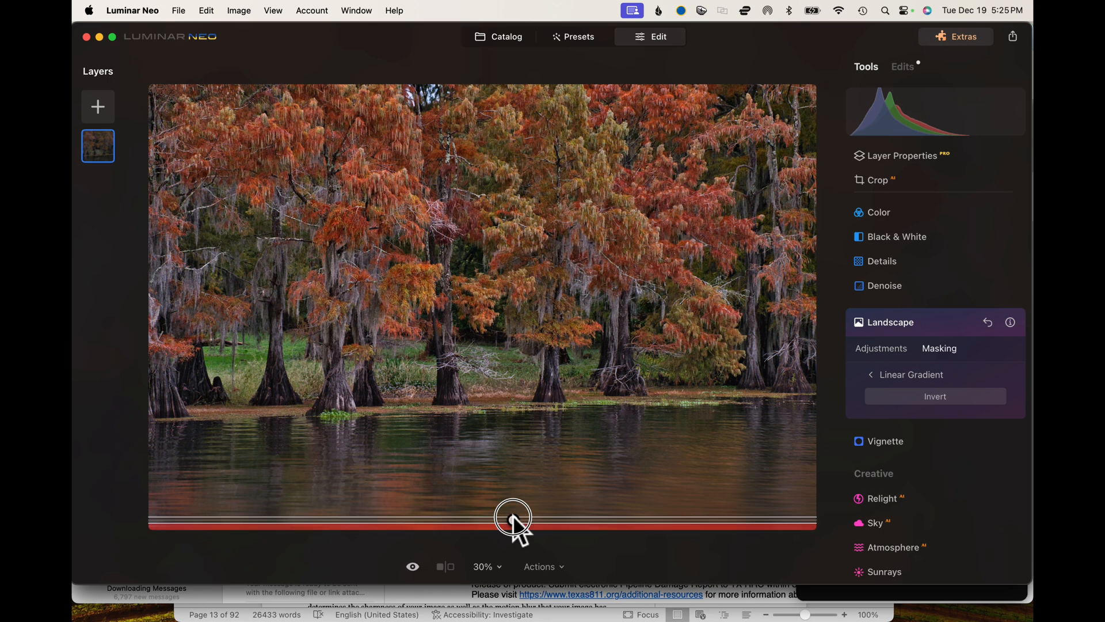
pyautogui.moveTo(513, 521); pyautogui.dragTo(509, 356)
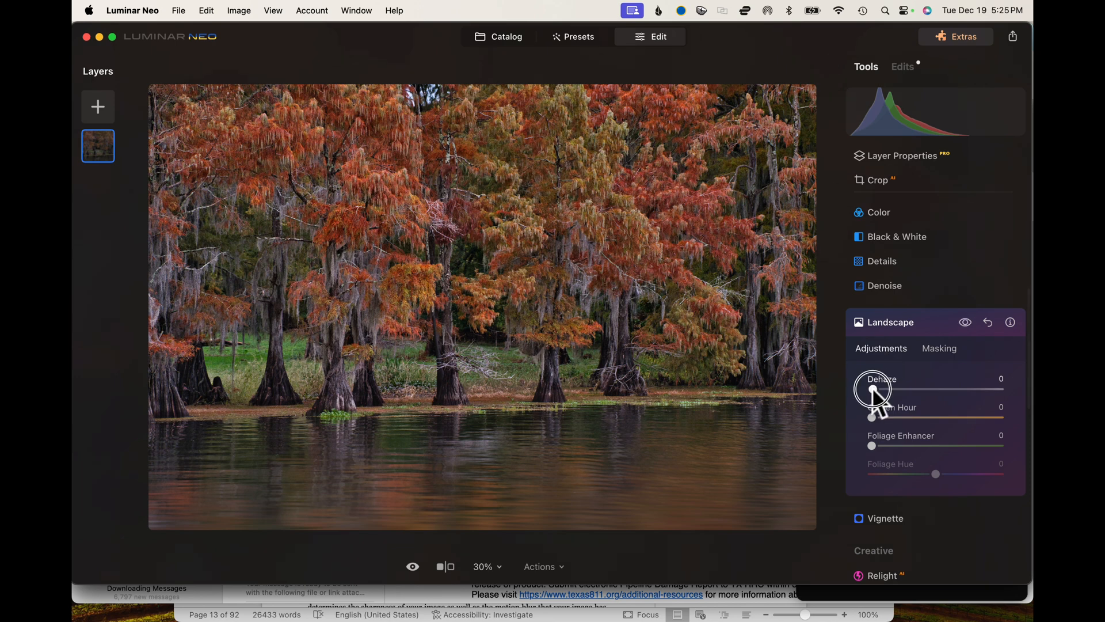
pyautogui.moveTo(873, 390); pyautogui.dragTo(954, 390)
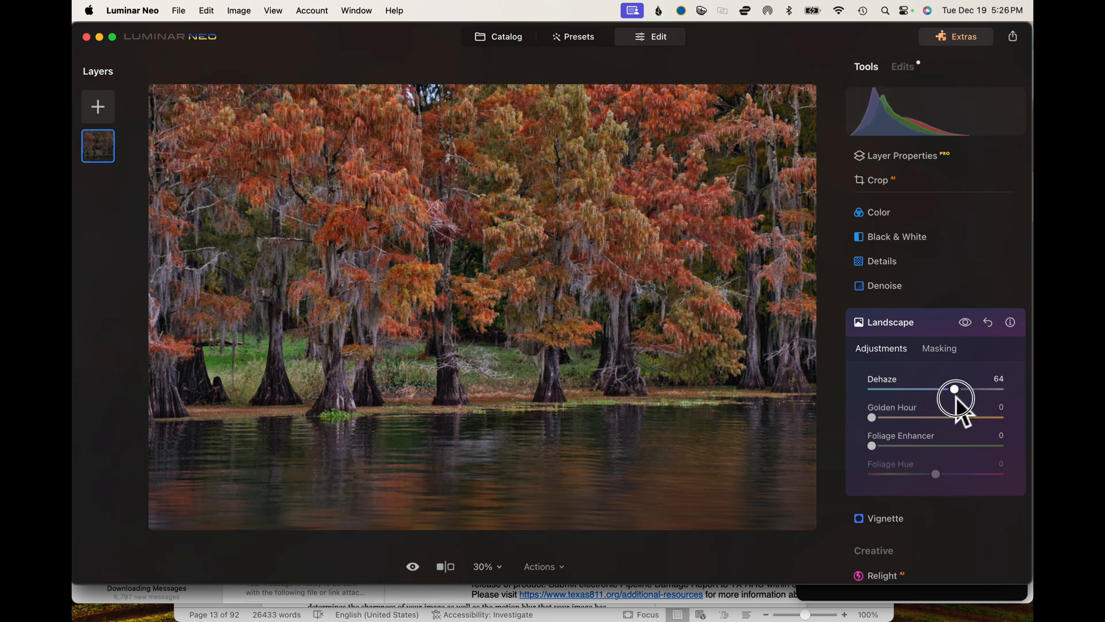
pyautogui.moveTo(954, 391); pyautogui.dragTo(965, 390)
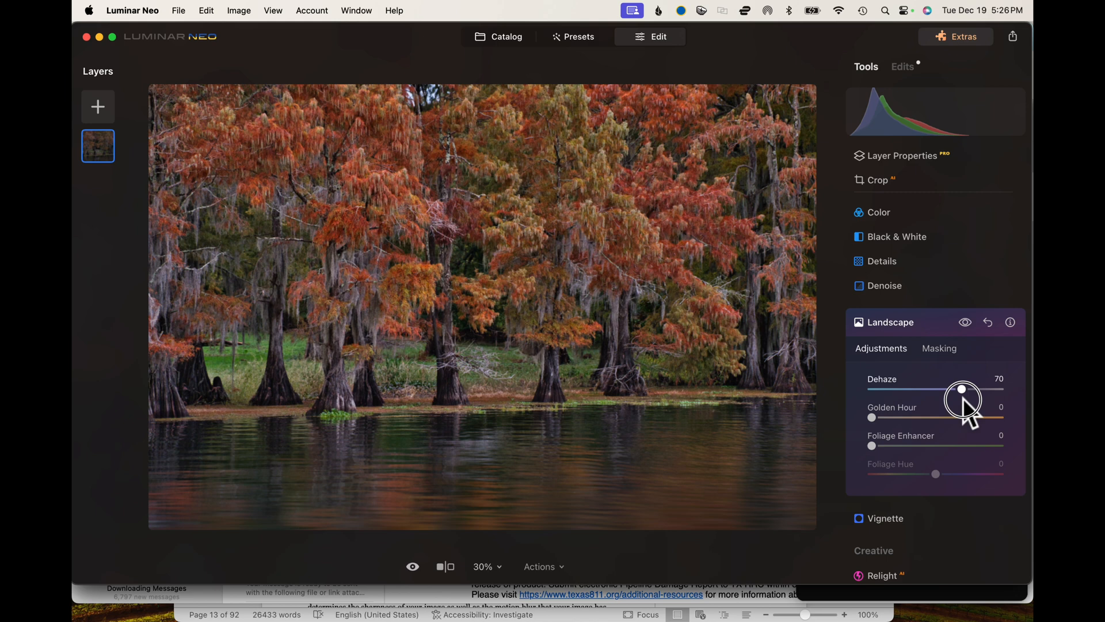
pyautogui.moveTo(960, 390); pyautogui.dragTo(970, 390)
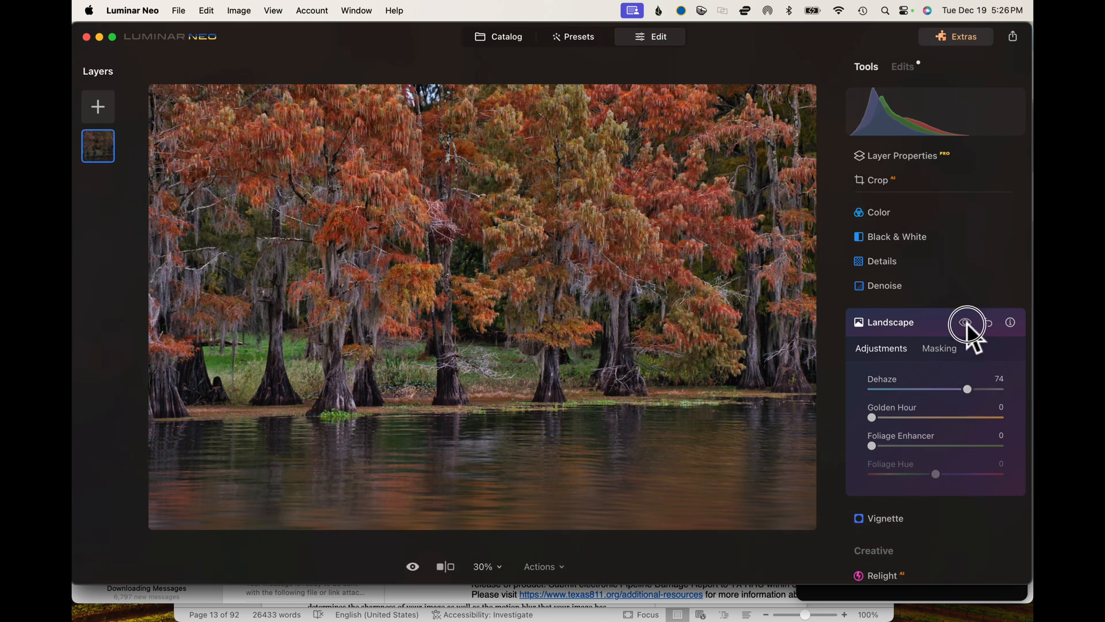
pyautogui.click(967, 322)
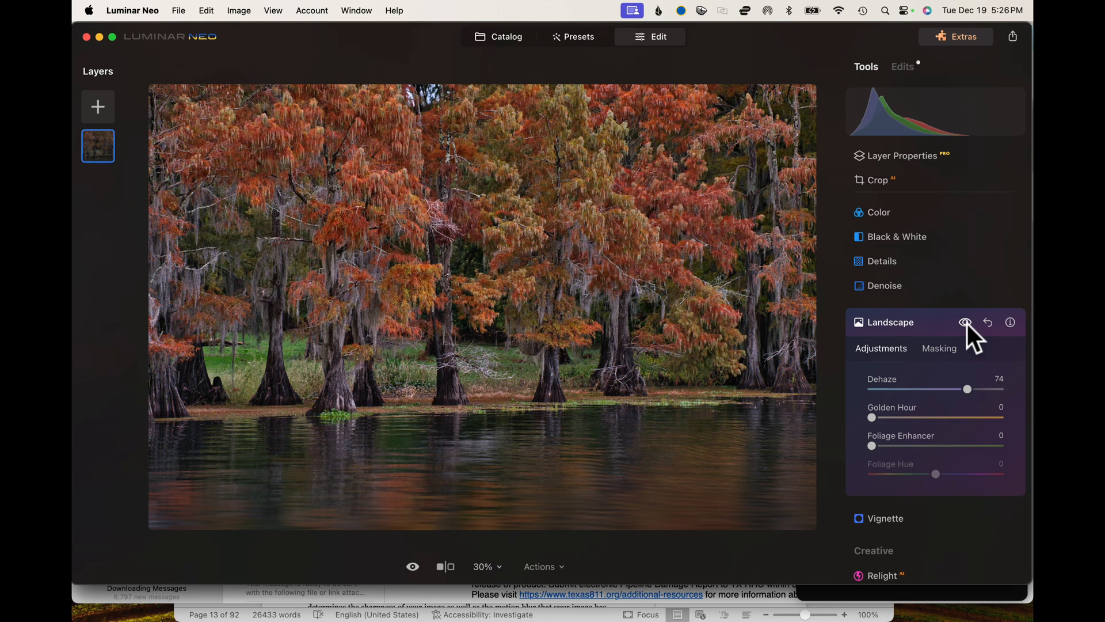
pyautogui.moveTo(987, 263)
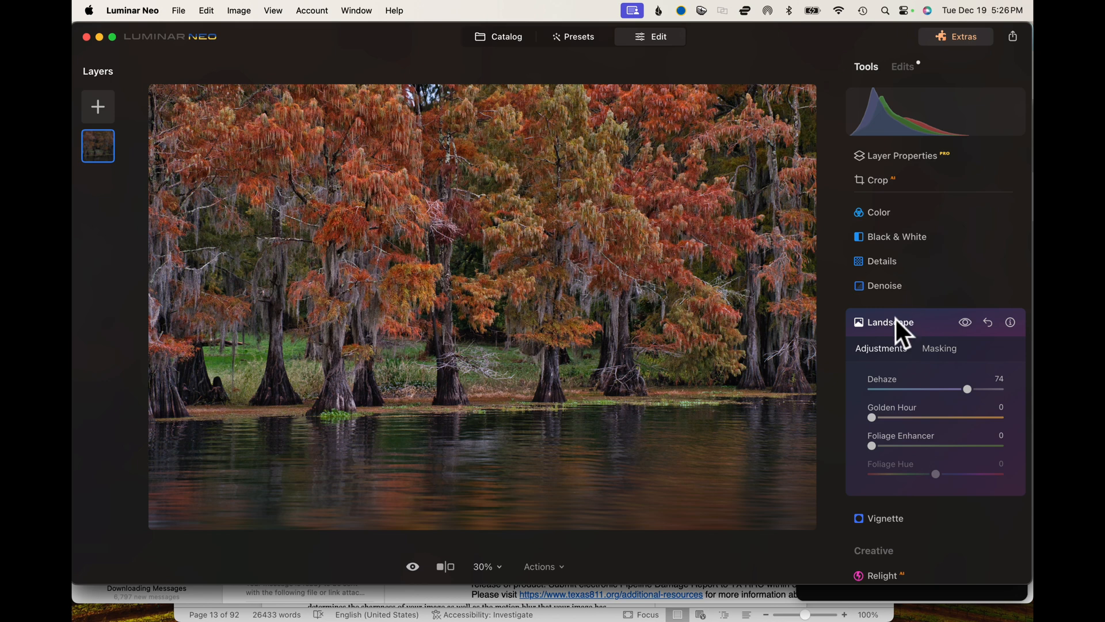
# Try Golden Hour from 19 up through 92 and 100, then settle it around 38.
pyautogui.click(891, 322)
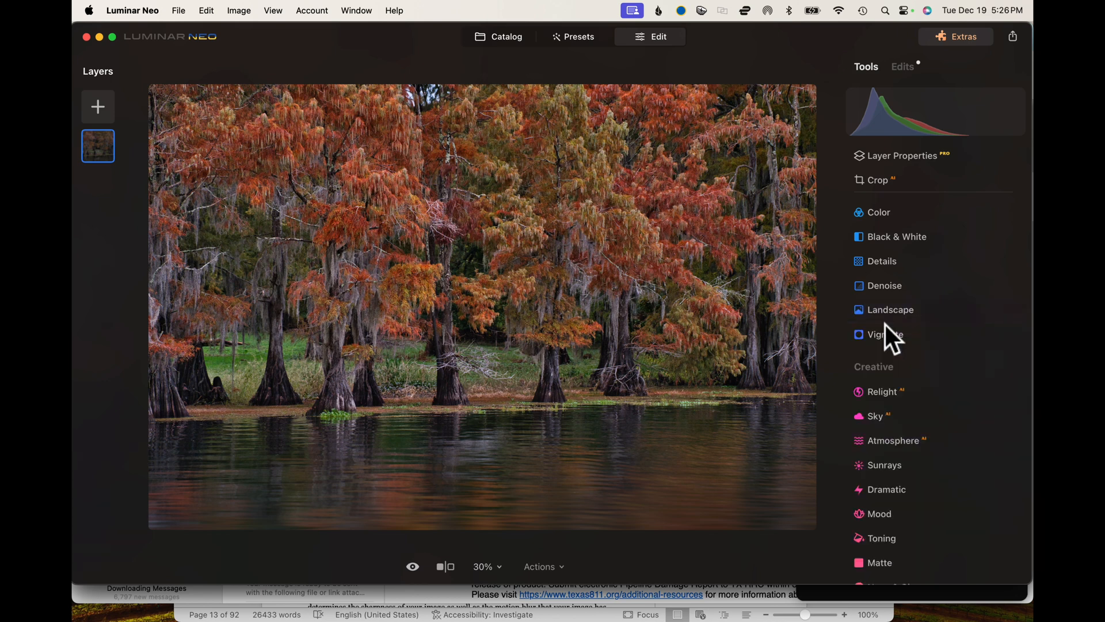
pyautogui.click(891, 309)
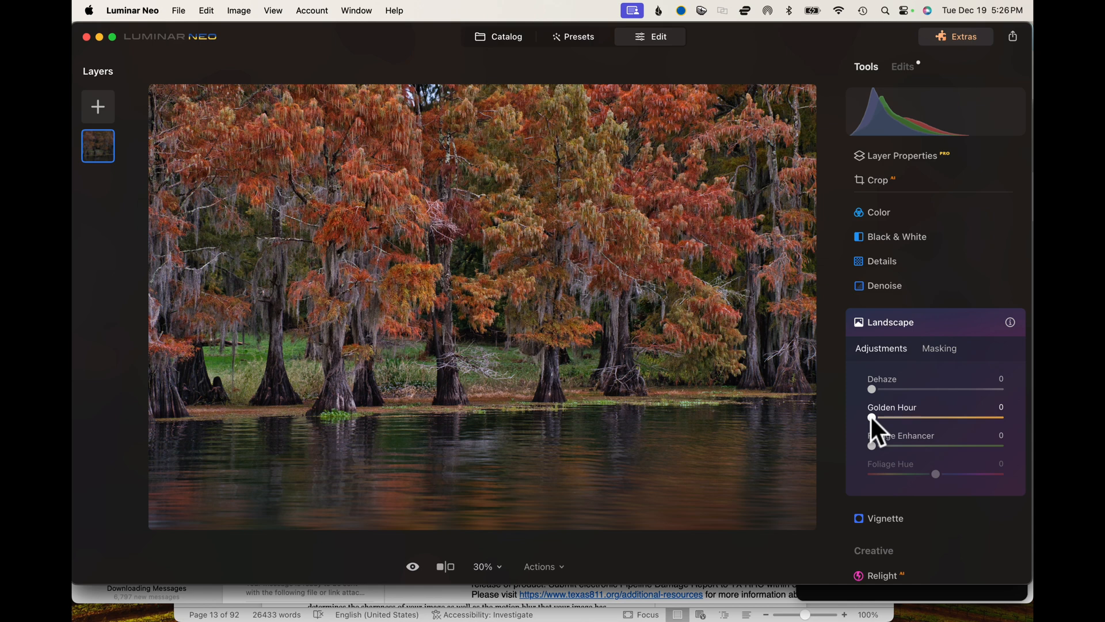
pyautogui.moveTo(872, 418); pyautogui.dragTo(885, 417)
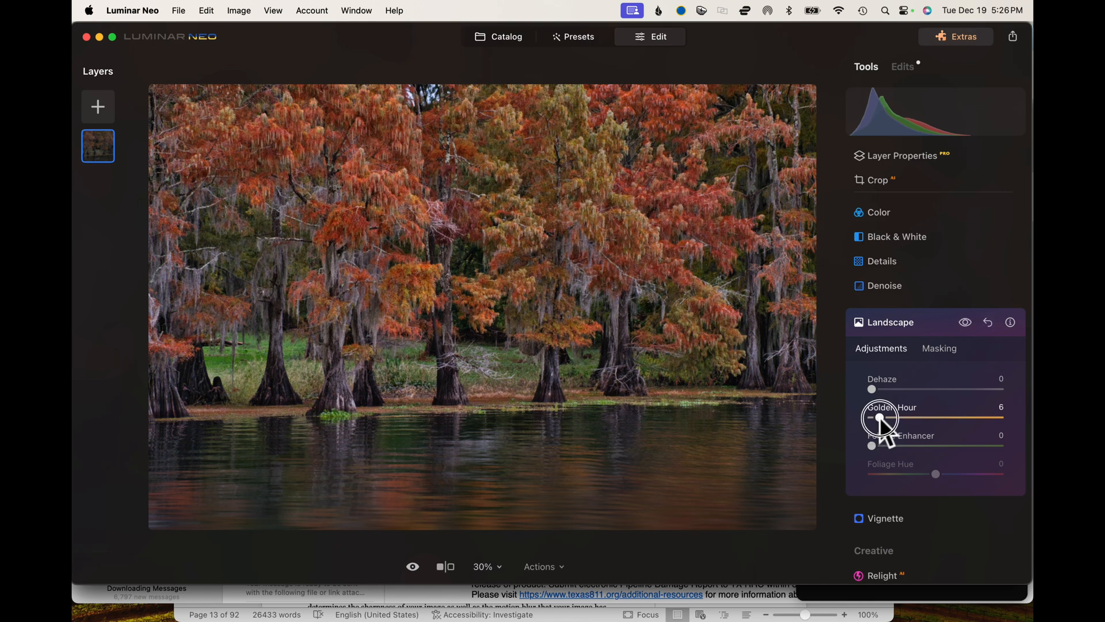
pyautogui.moveTo(884, 419); pyautogui.dragTo(909, 420)
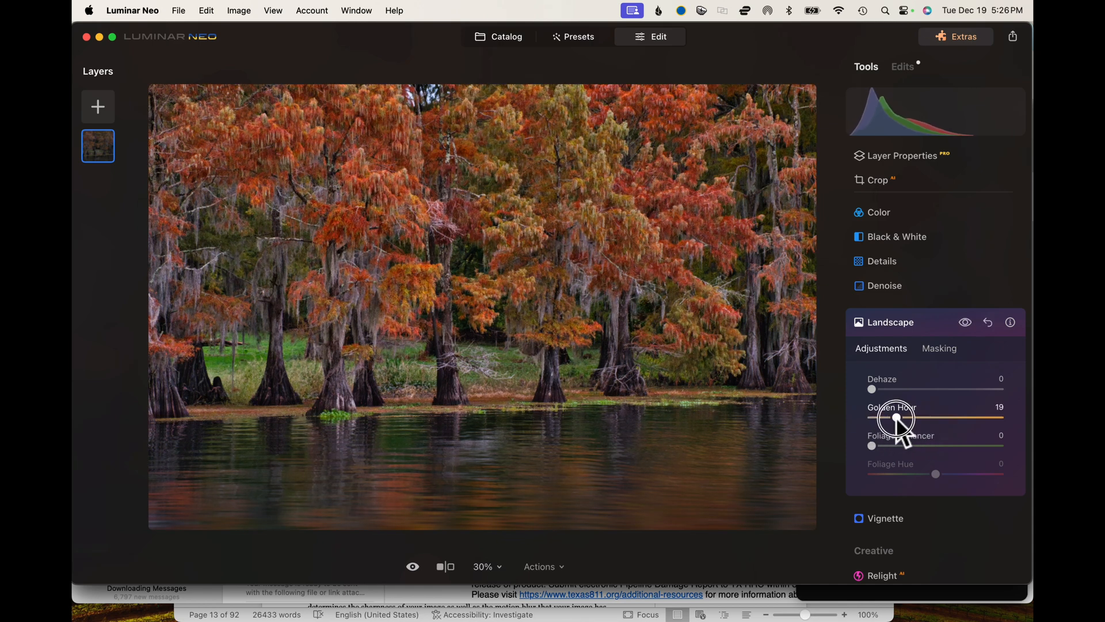
pyautogui.moveTo(898, 420); pyautogui.dragTo(990, 420)
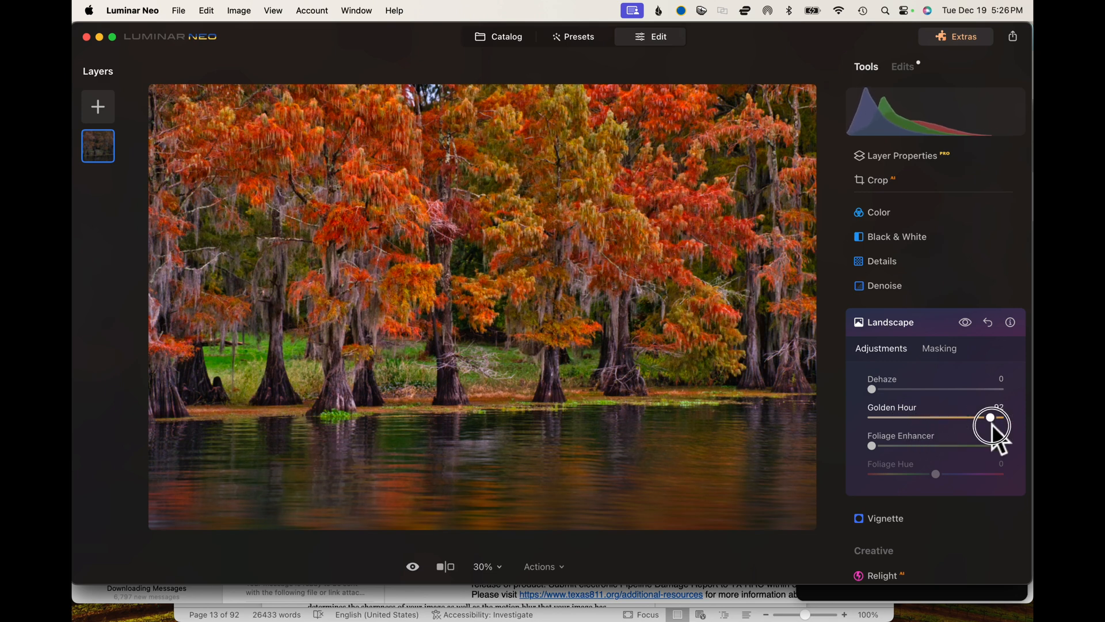
pyautogui.moveTo(995, 416); pyautogui.dragTo(985, 416)
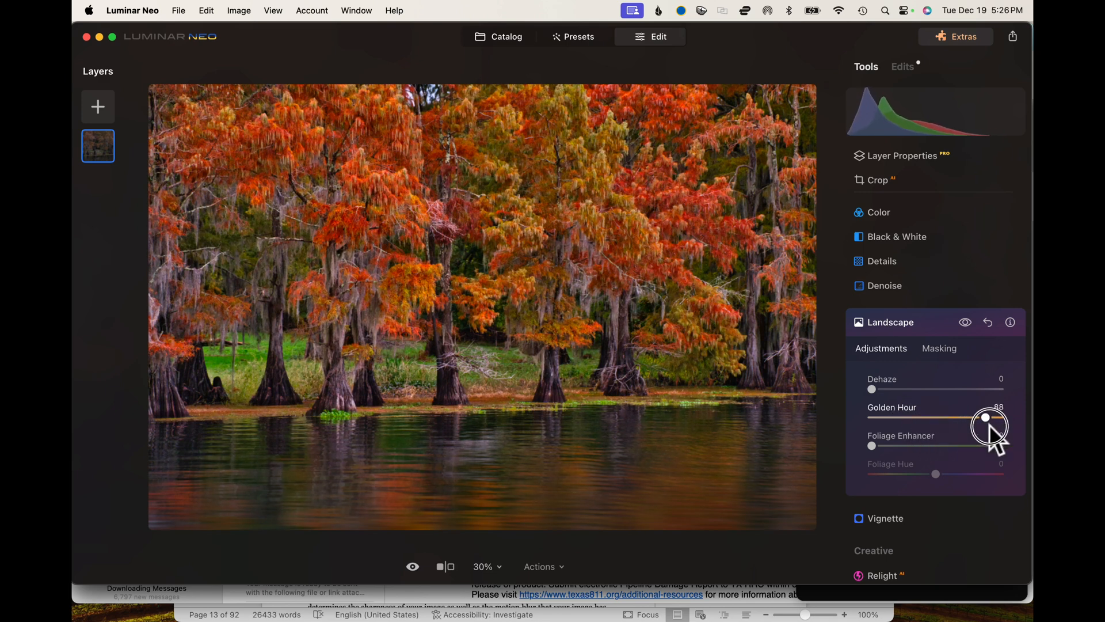
pyautogui.moveTo(986, 417); pyautogui.dragTo(975, 430)
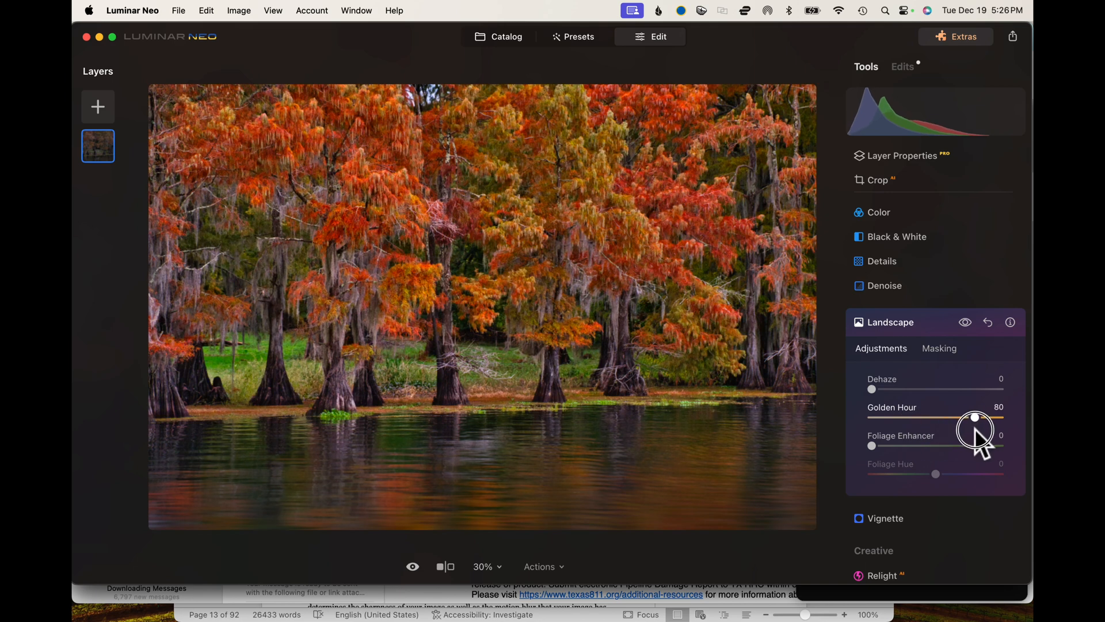
pyautogui.moveTo(975, 417); pyautogui.dragTo(1001, 417)
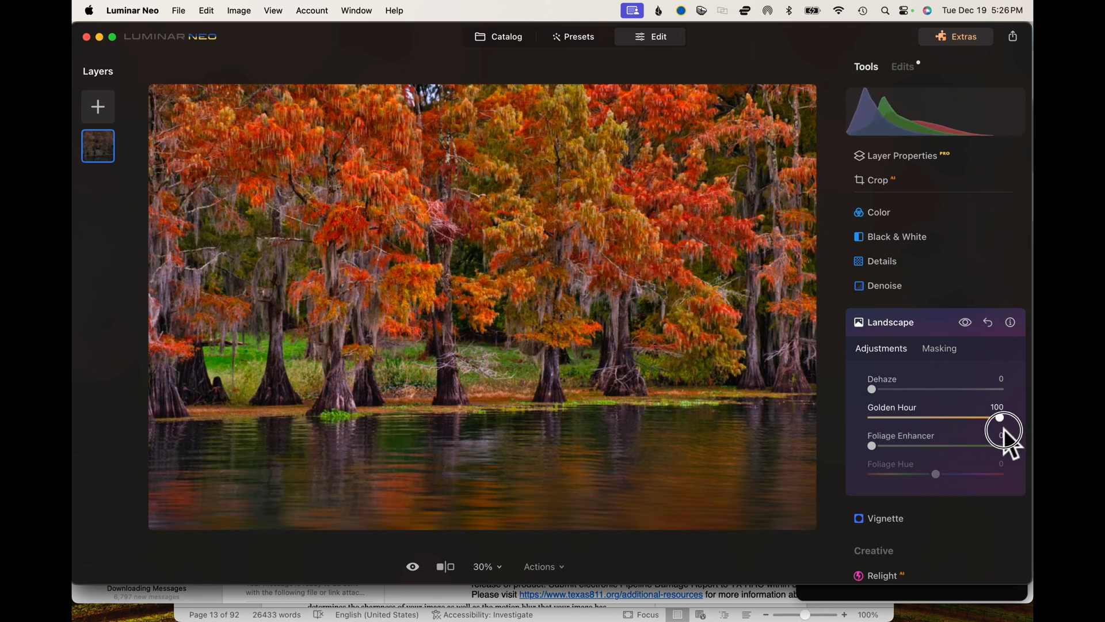
pyautogui.moveTo(997, 417); pyautogui.dragTo(873, 417)
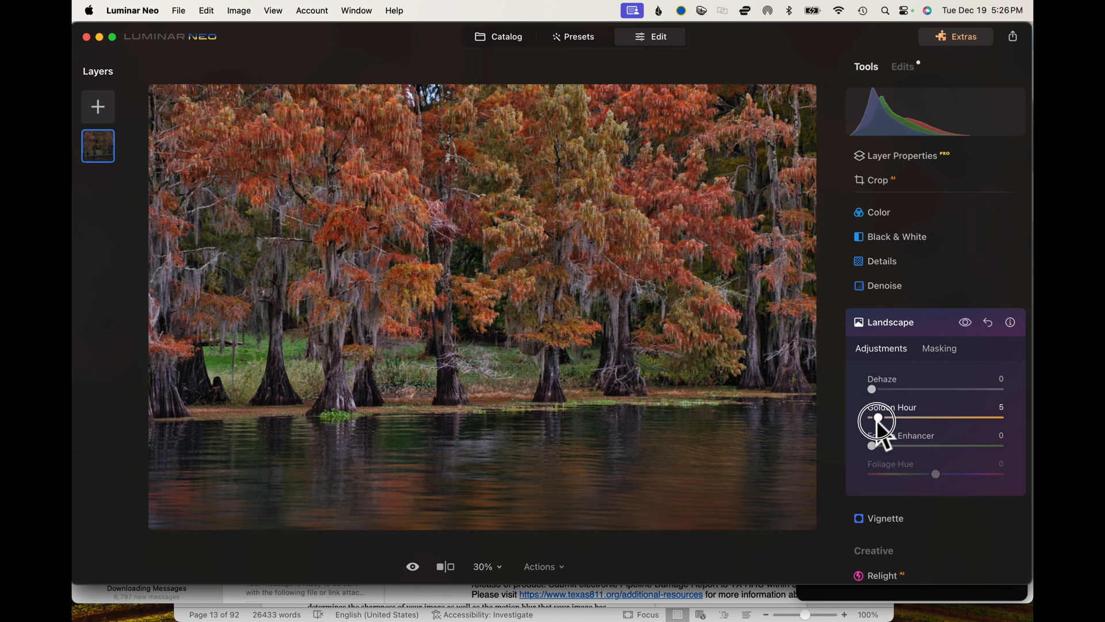
pyautogui.moveTo(876, 420); pyautogui.dragTo(911, 420)
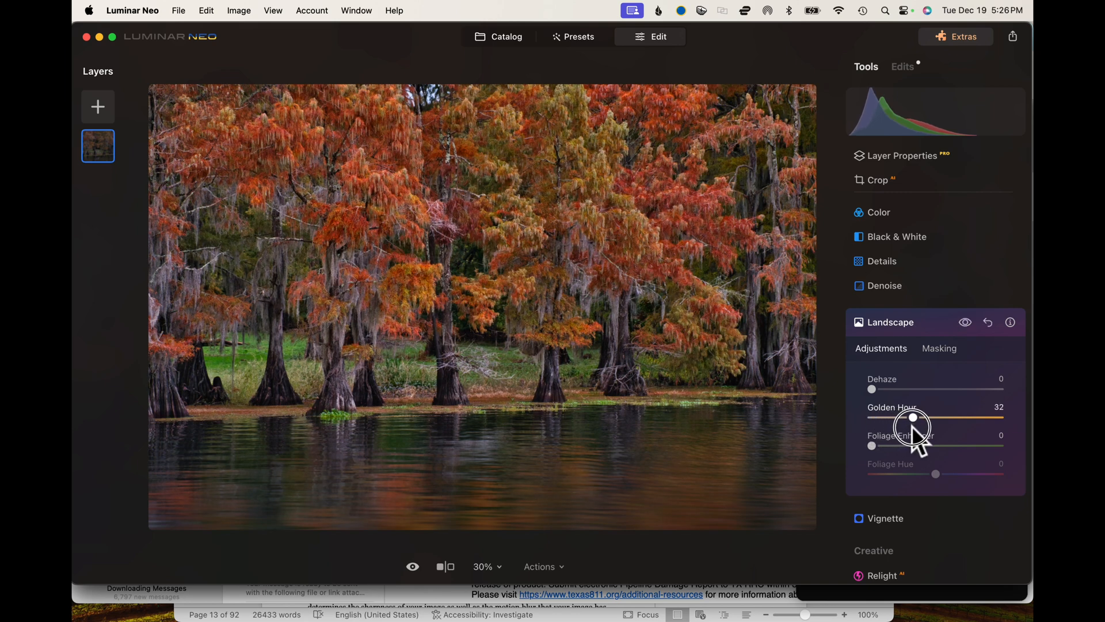
pyautogui.moveTo(910, 418); pyautogui.dragTo(921, 418)
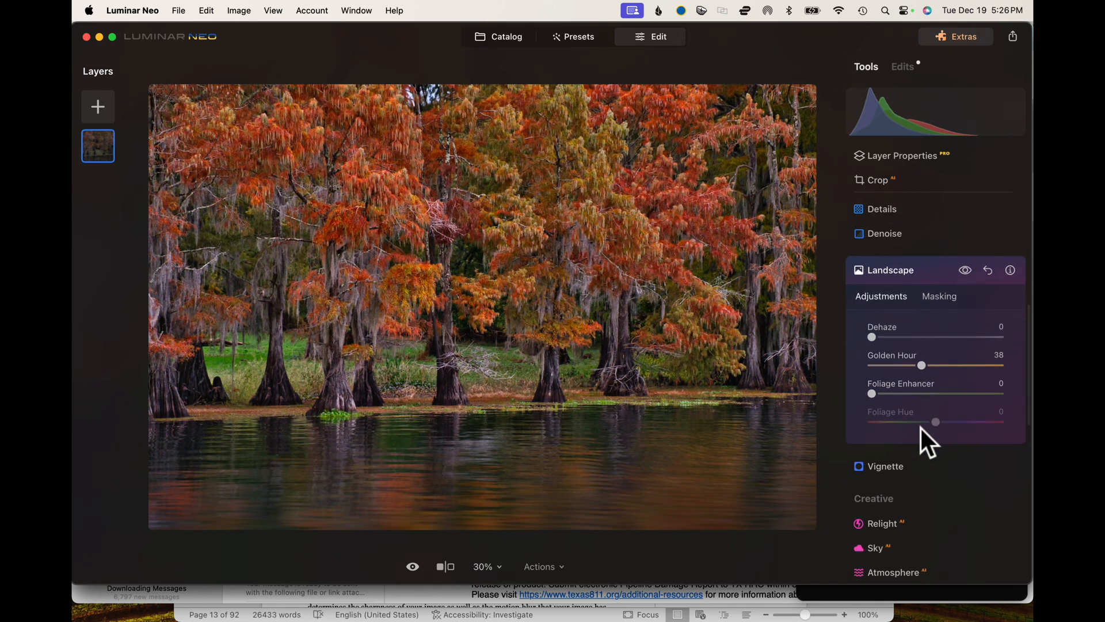
pyautogui.moveTo(930, 370)
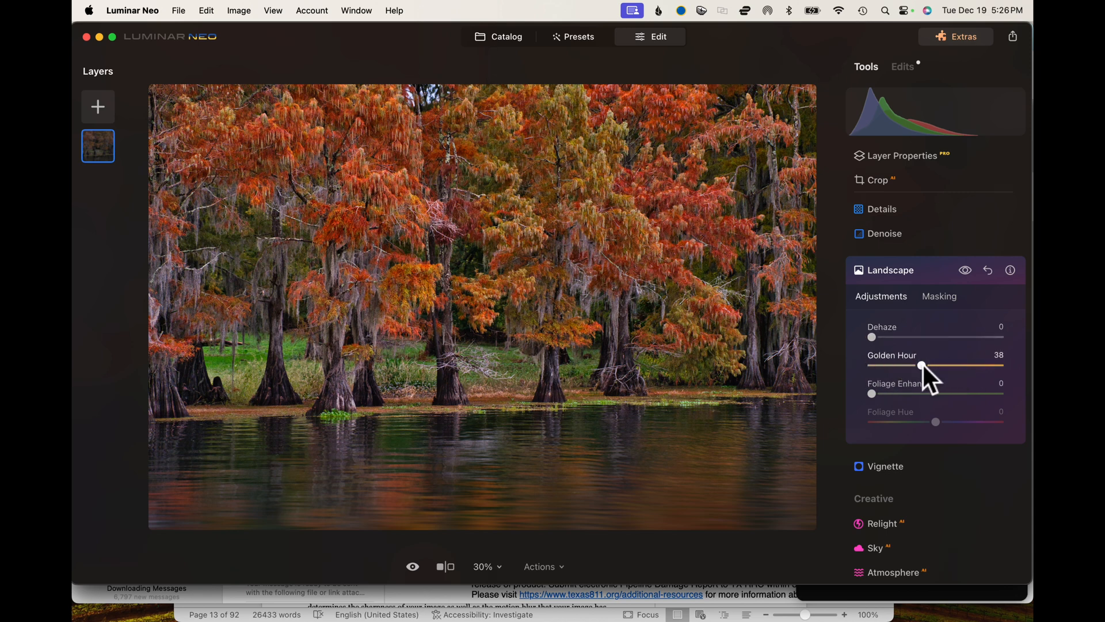
# Fine-tune Golden Hour back down through 41 to about 34.
pyautogui.moveTo(920, 366); pyautogui.dragTo(999, 367)
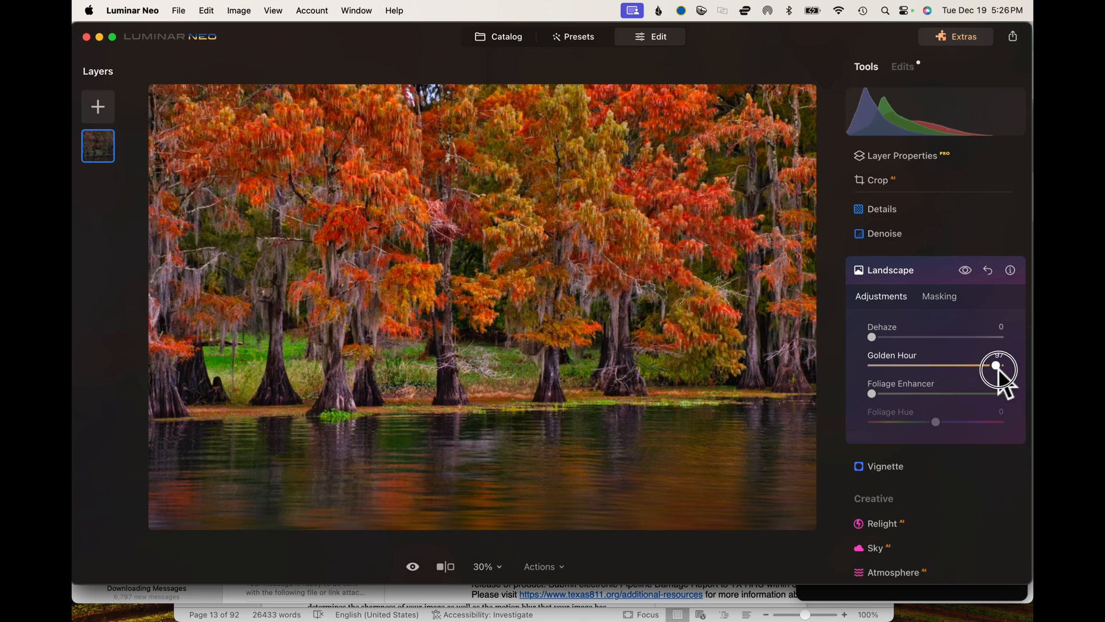
pyautogui.moveTo(1002, 365); pyautogui.dragTo(926, 365)
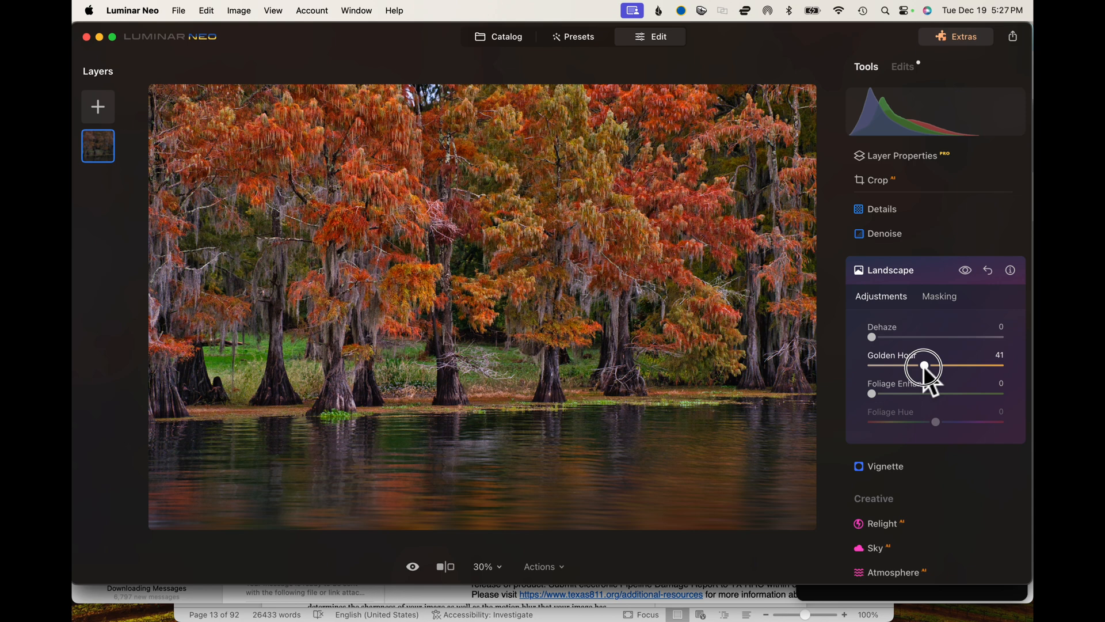
pyautogui.moveTo(929, 365); pyautogui.dragTo(916, 365)
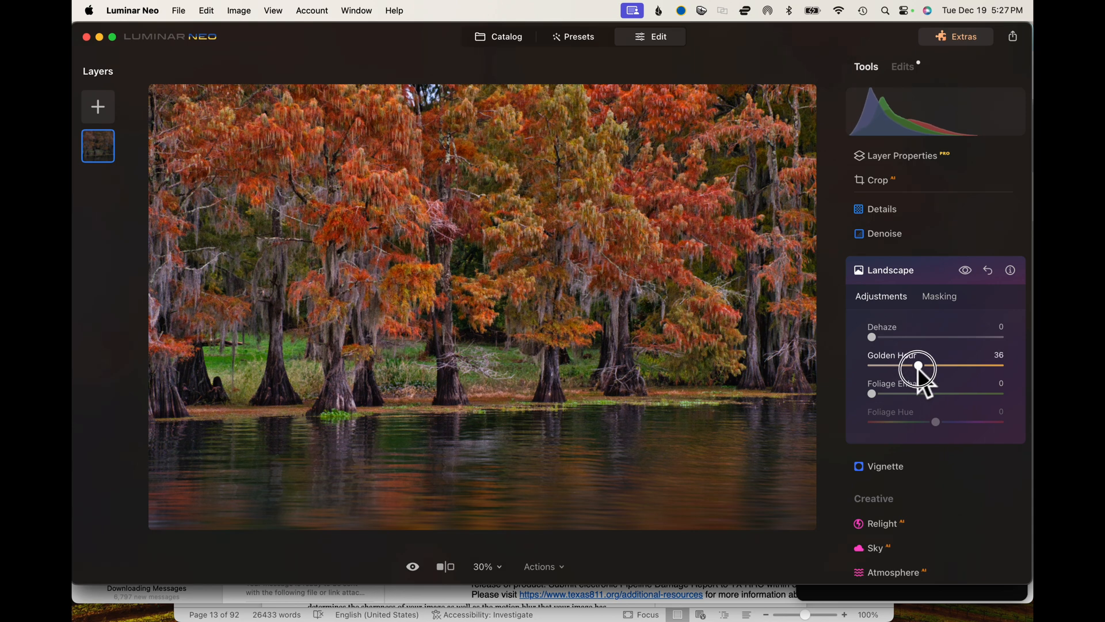
pyautogui.moveTo(923, 367); pyautogui.dragTo(920, 366)
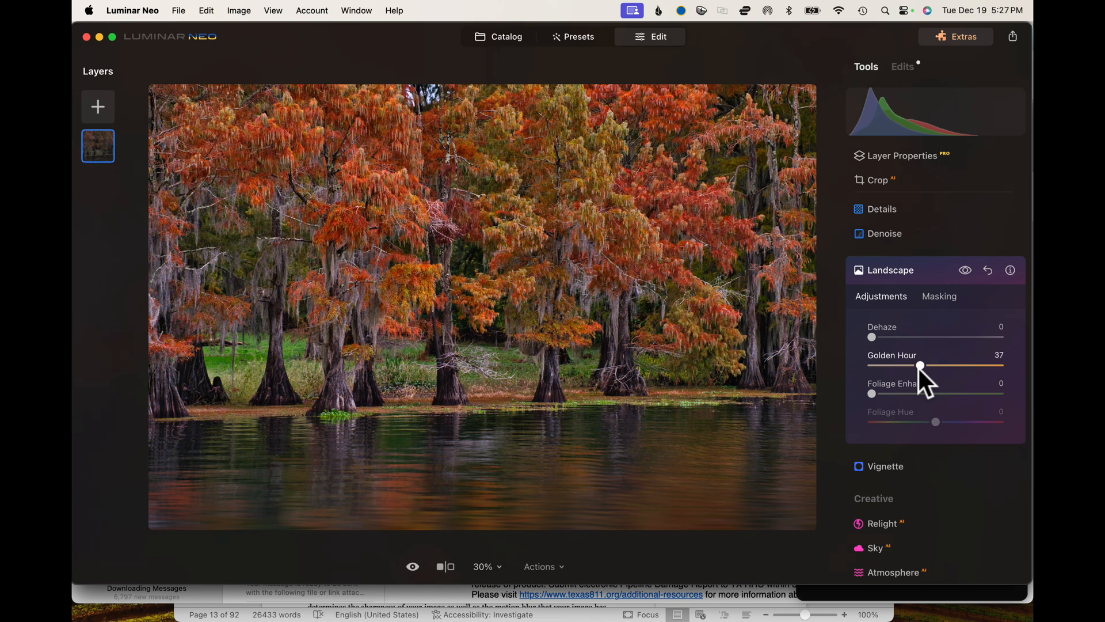
pyautogui.moveTo(920, 366); pyautogui.dragTo(915, 366)
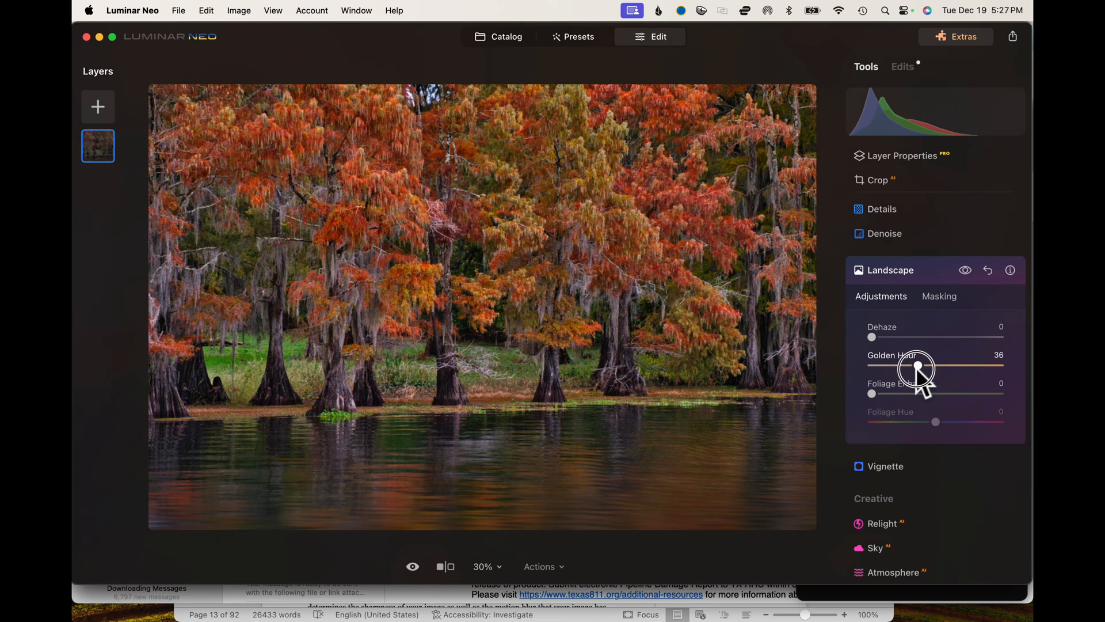
pyautogui.moveTo(920, 358); pyautogui.dragTo(916, 345)
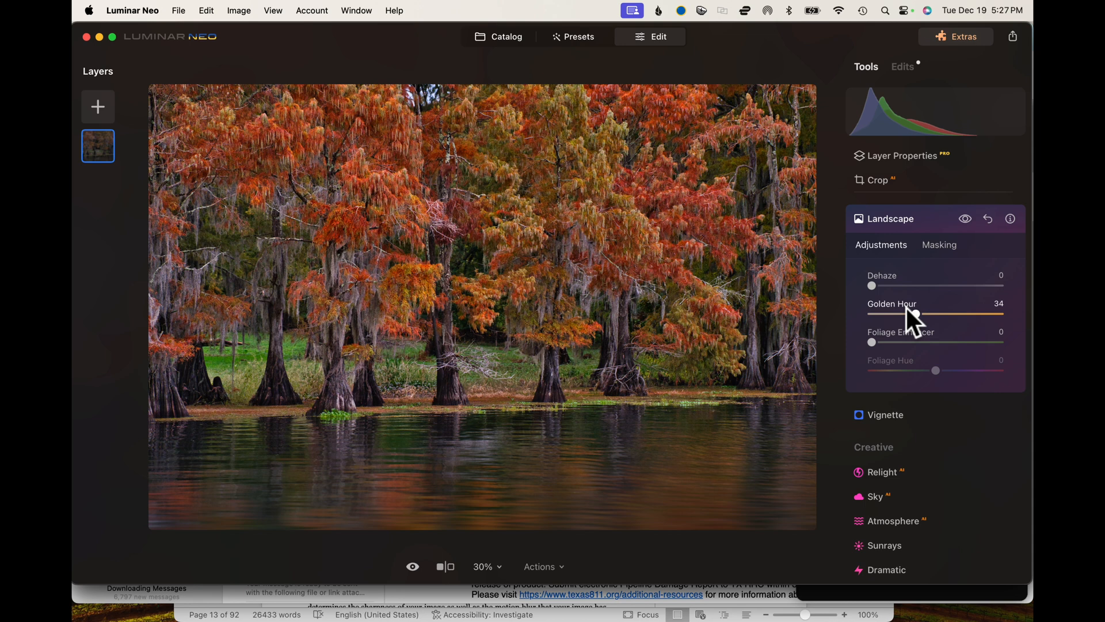
pyautogui.moveTo(874, 343)
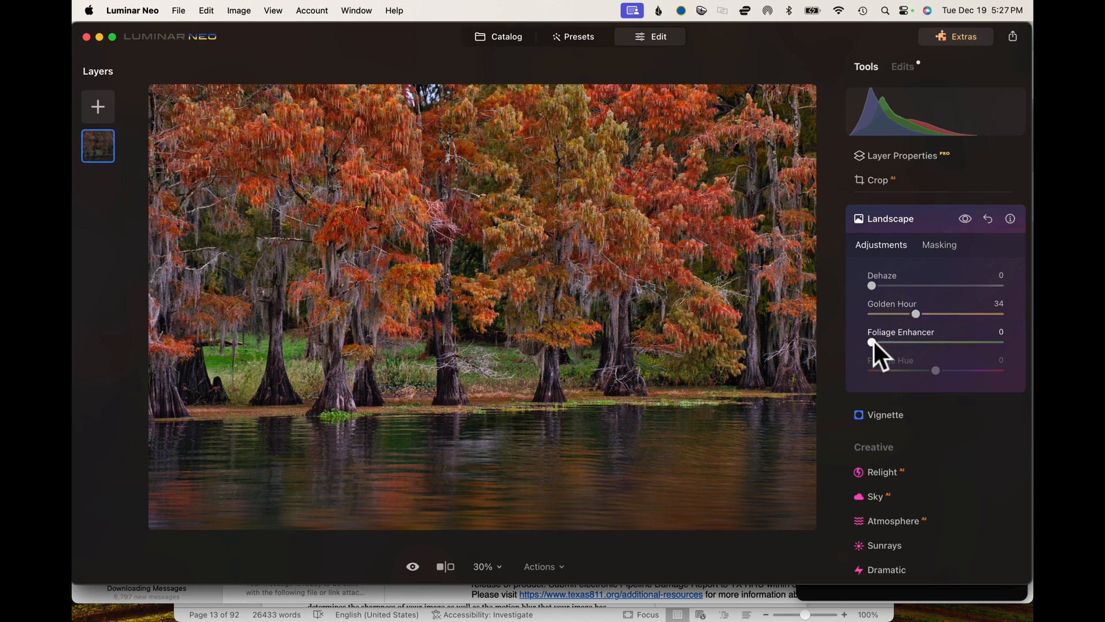
# Push the Foliage Enhancer up through about 61 to its maximum of 100.
pyautogui.moveTo(872, 345); pyautogui.dragTo(880, 345)
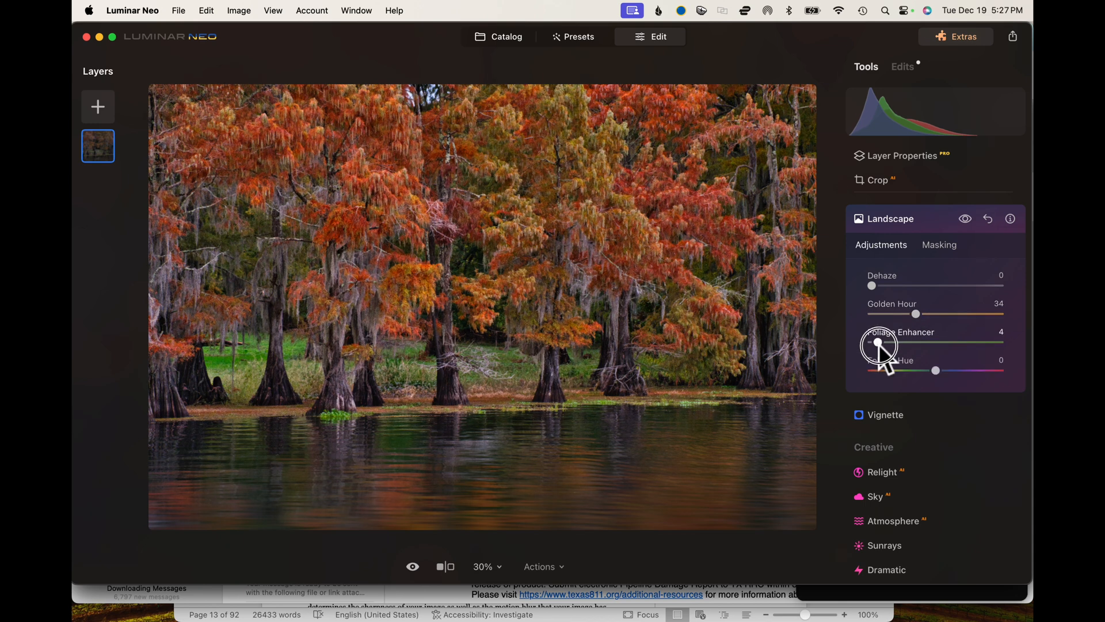
pyautogui.moveTo(879, 341); pyautogui.dragTo(950, 341)
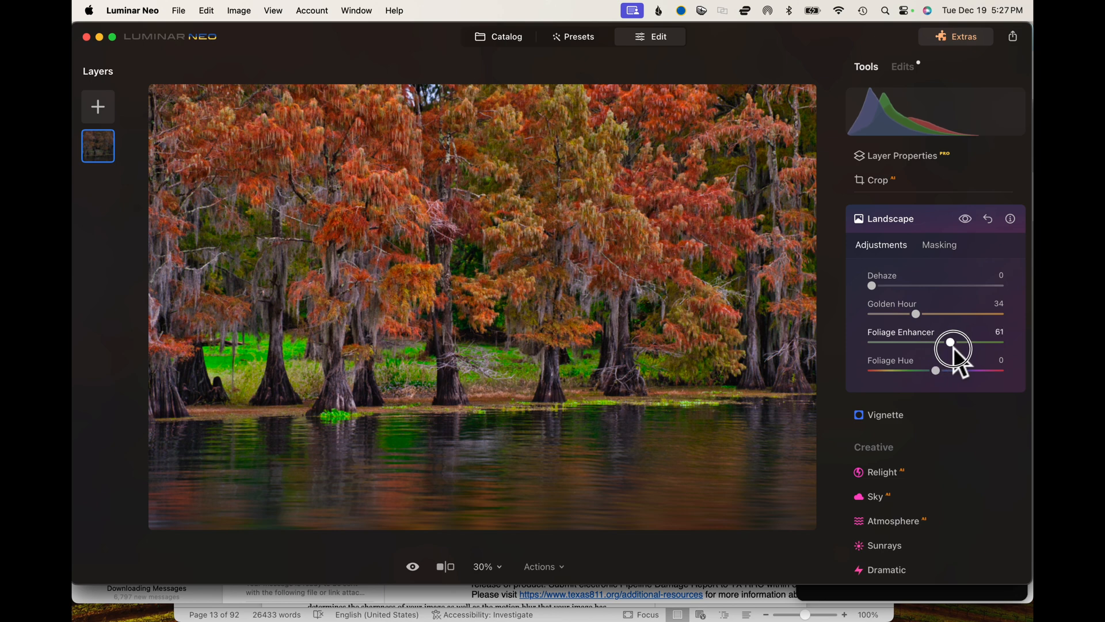
pyautogui.moveTo(953, 342); pyautogui.dragTo(1000, 342)
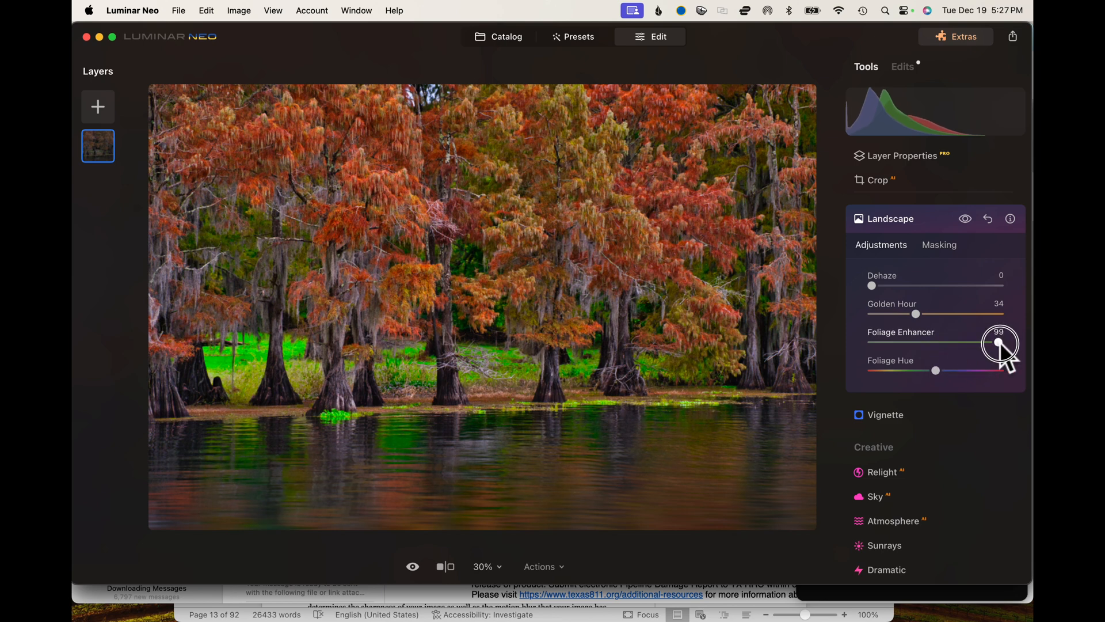
pyautogui.moveTo(999, 343); pyautogui.dragTo(978, 343)
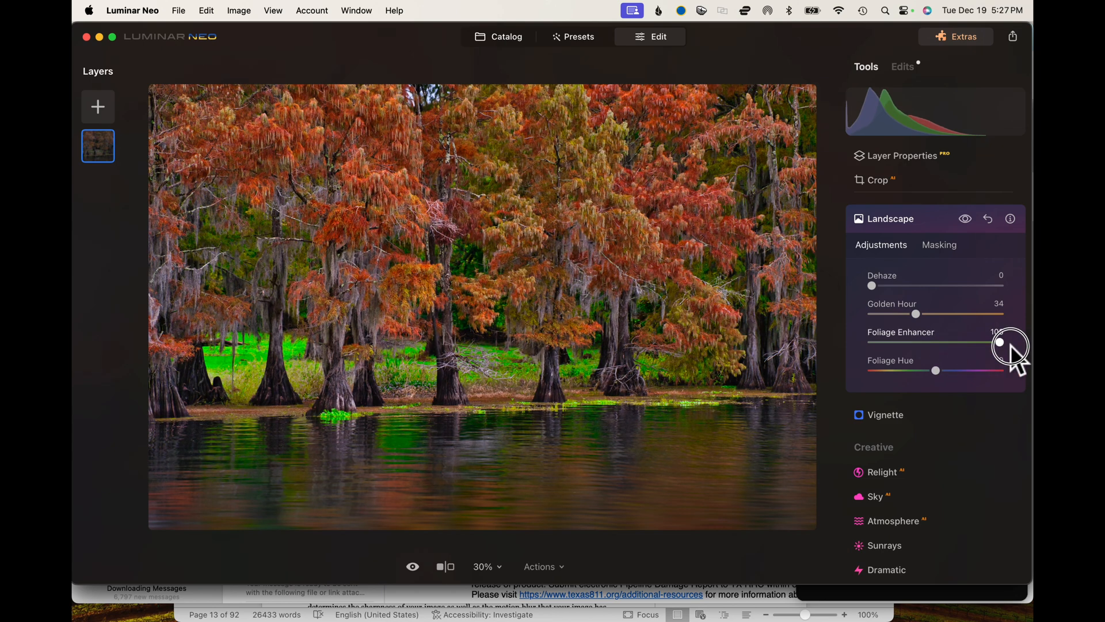
# Ease the Foliage Enhancer back down to 14, leaving Golden Hour at 34.
pyautogui.moveTo(1000, 342); pyautogui.dragTo(905, 342)
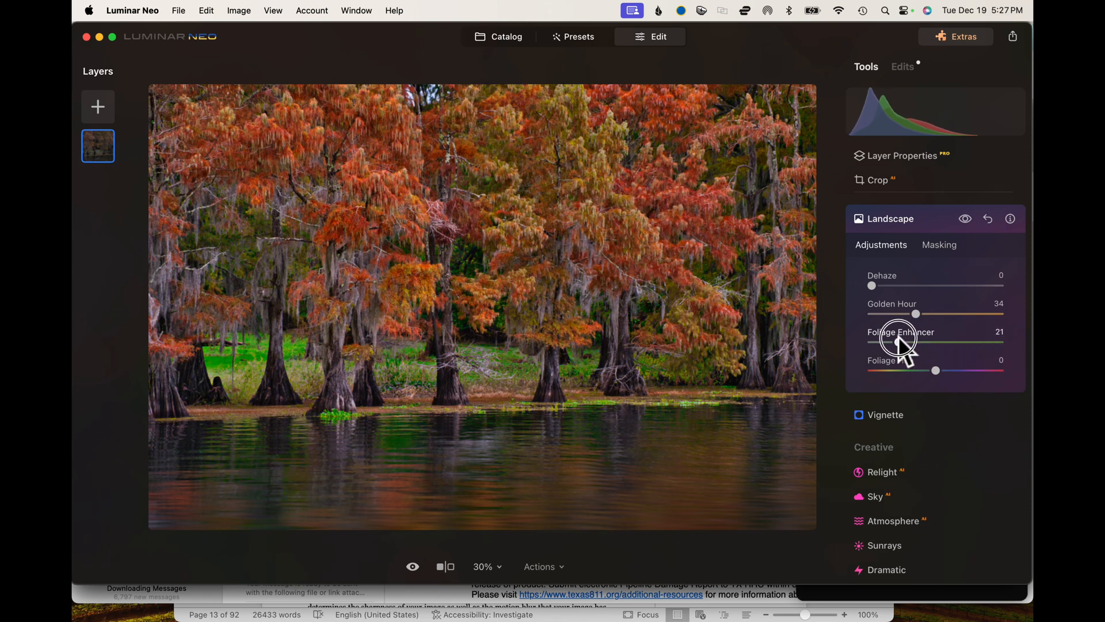
pyautogui.moveTo(898, 342); pyautogui.dragTo(897, 342)
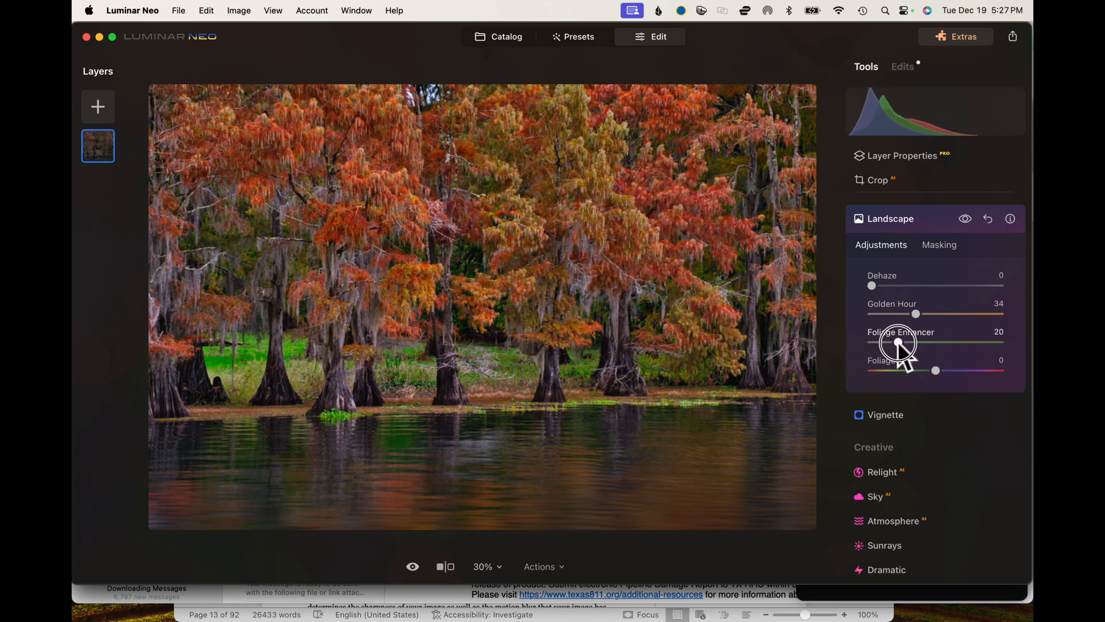
pyautogui.moveTo(899, 342); pyautogui.dragTo(891, 343)
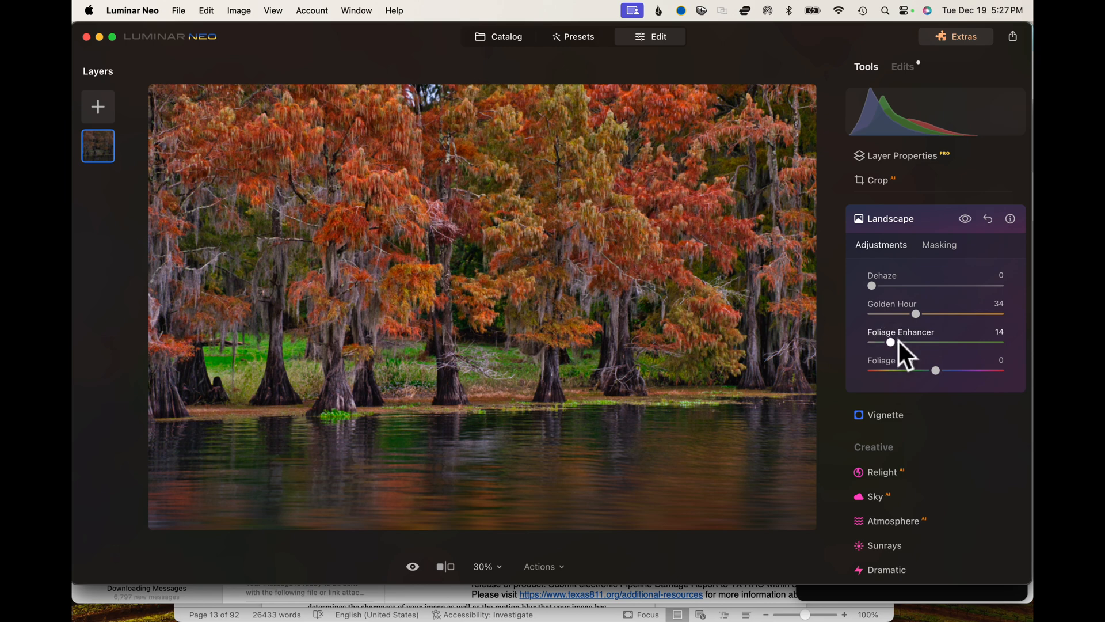
# Shift the Foliage Hue all the way negative to -100.
pyautogui.moveTo(936, 370); pyautogui.dragTo(929, 370)
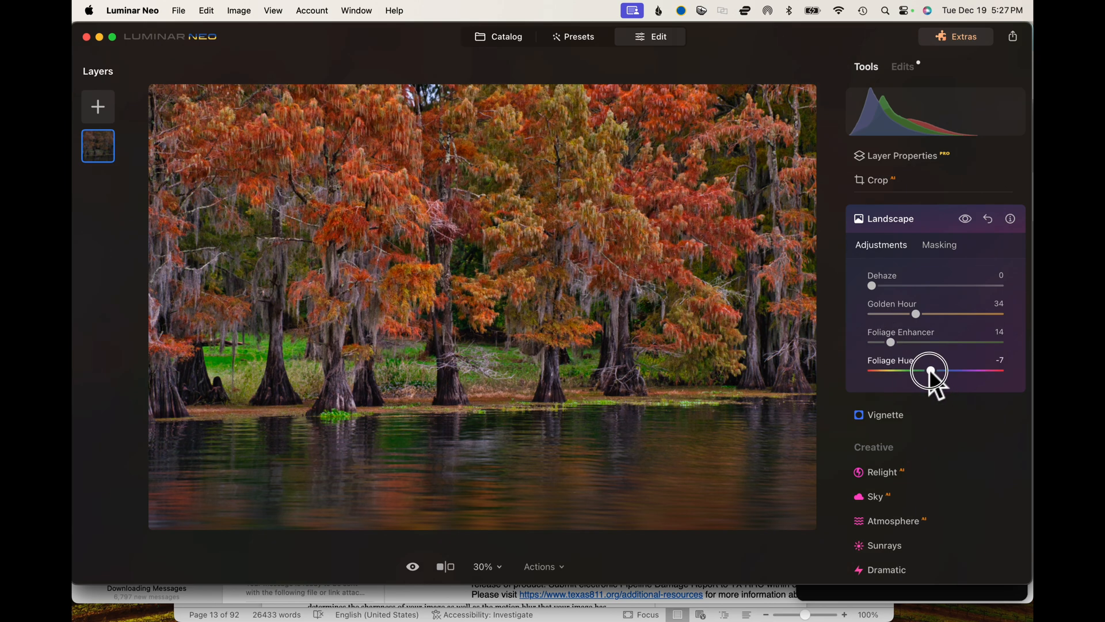
pyautogui.moveTo(930, 371); pyautogui.dragTo(899, 372)
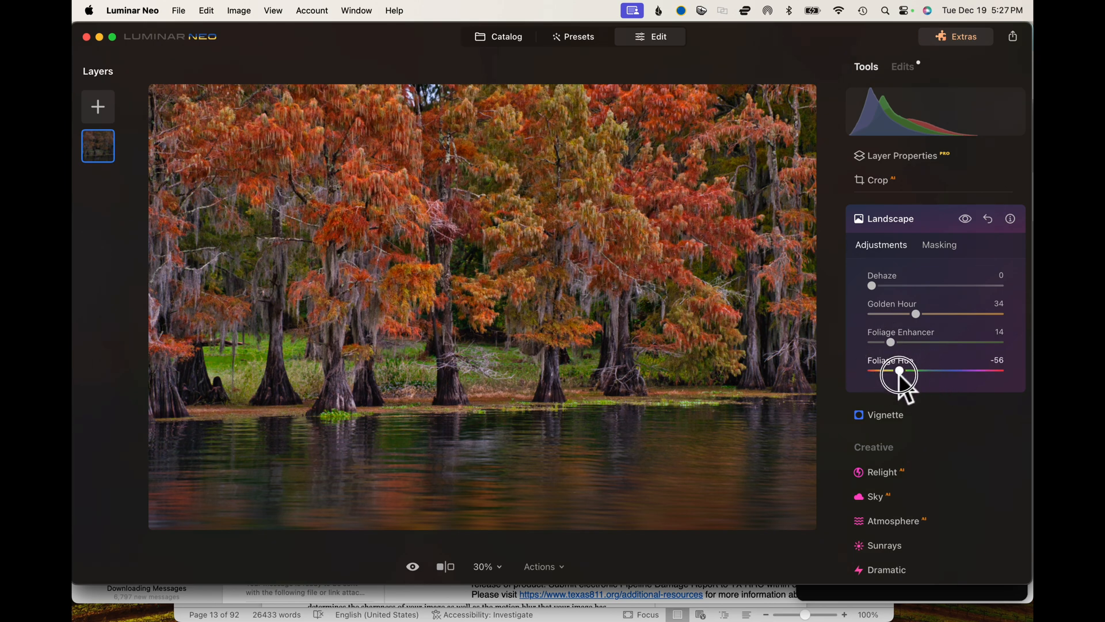
pyautogui.moveTo(902, 371); pyautogui.dragTo(853, 371)
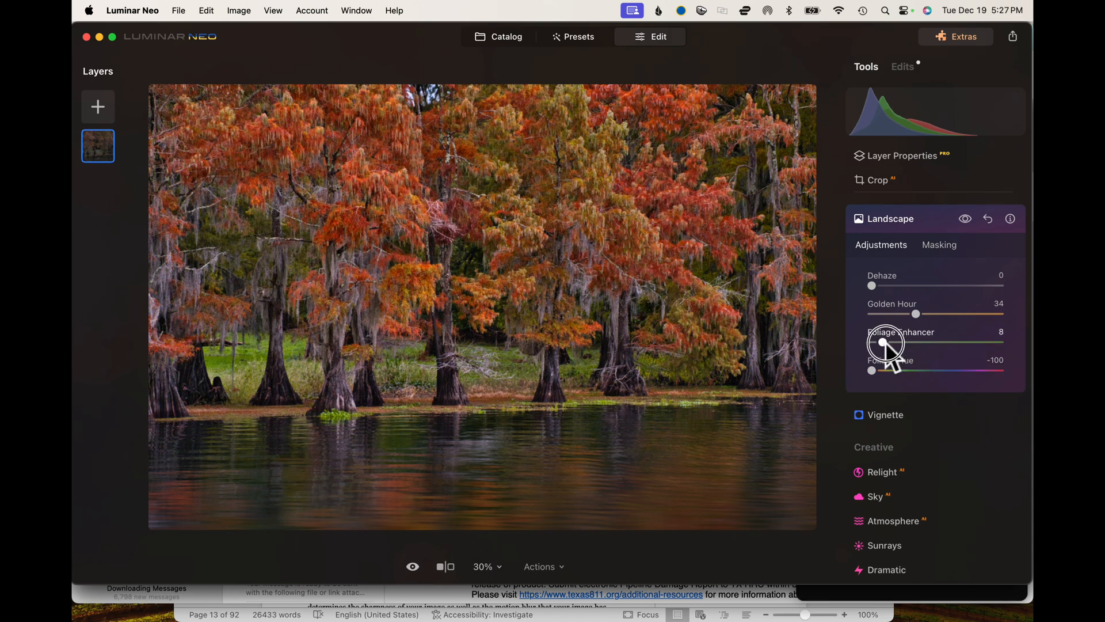
# Set Foliage Enhancer to 10 and collapse the Landscape tool.
pyautogui.moveTo(886, 343); pyautogui.dragTo(888, 343)
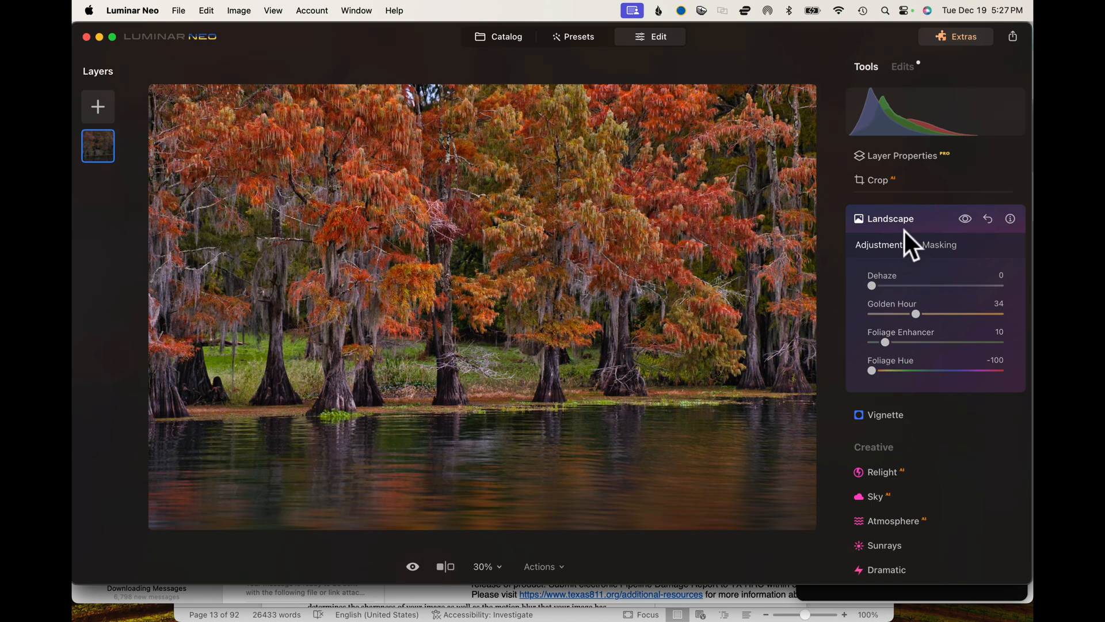
pyautogui.moveTo(911, 236)
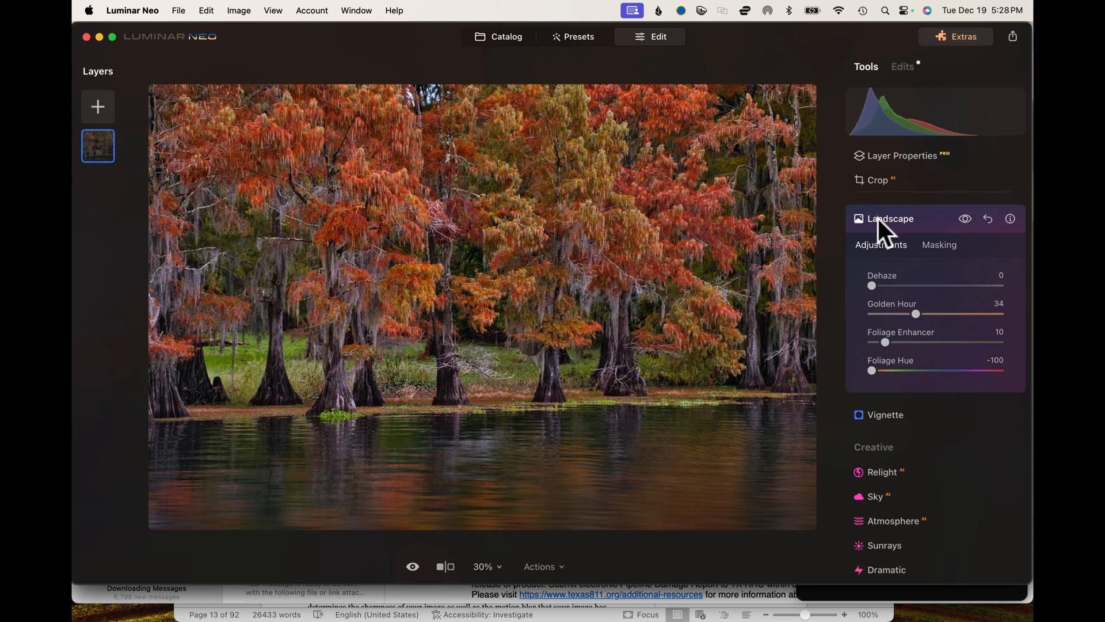
pyautogui.click(891, 218)
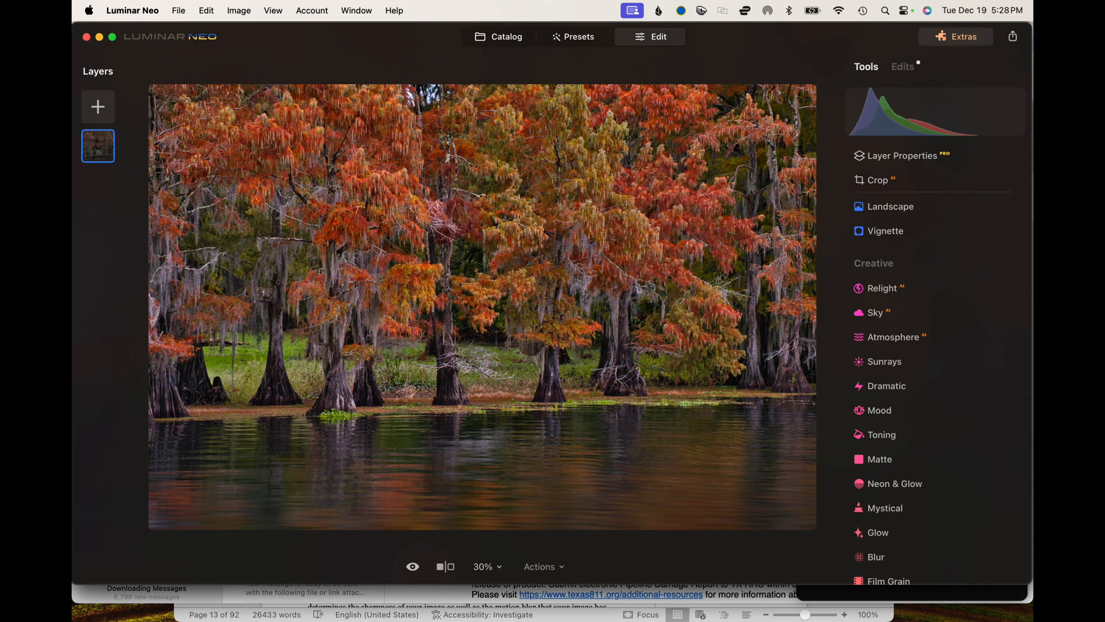
pyautogui.moveTo(890, 206)
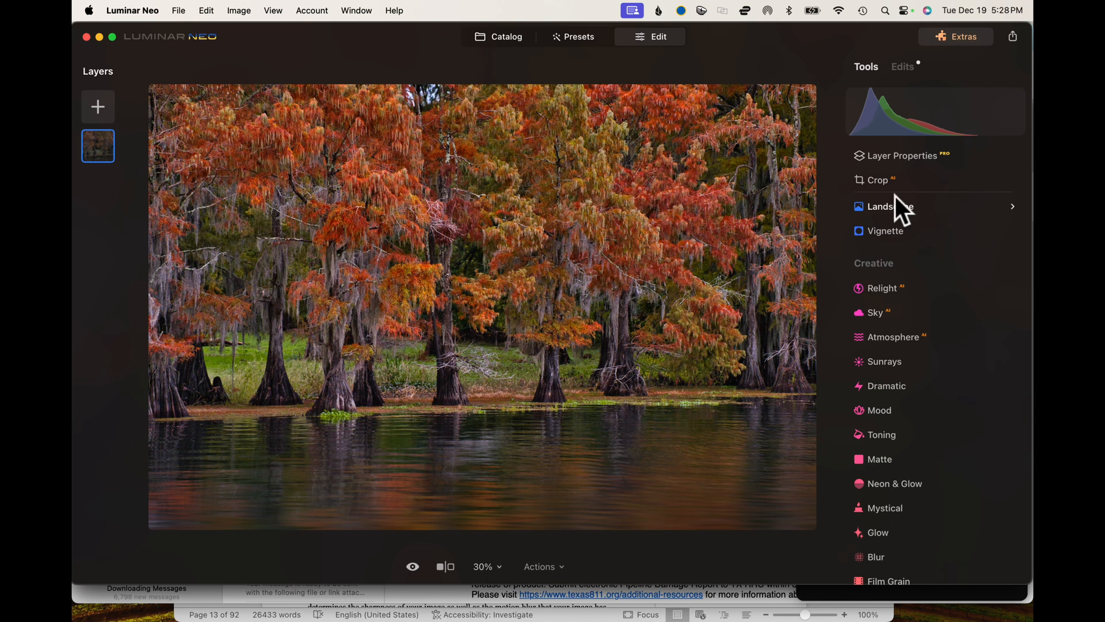
# Expand the Vignette tool showing Amount 0 and Size 50.
pyautogui.click(882, 230)
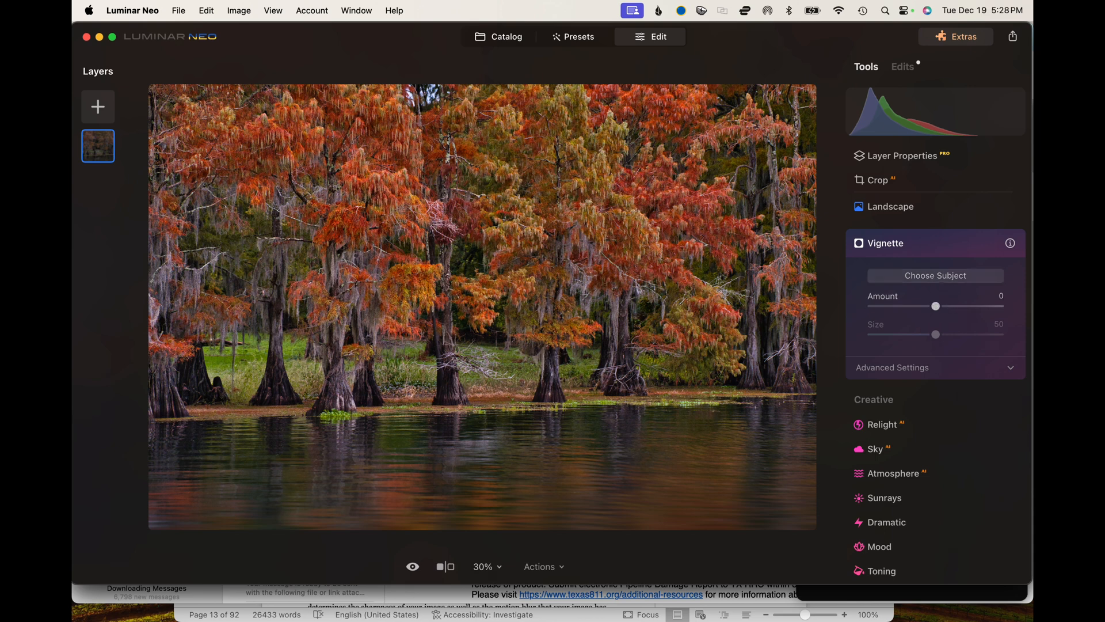
pyautogui.moveTo(919, 361)
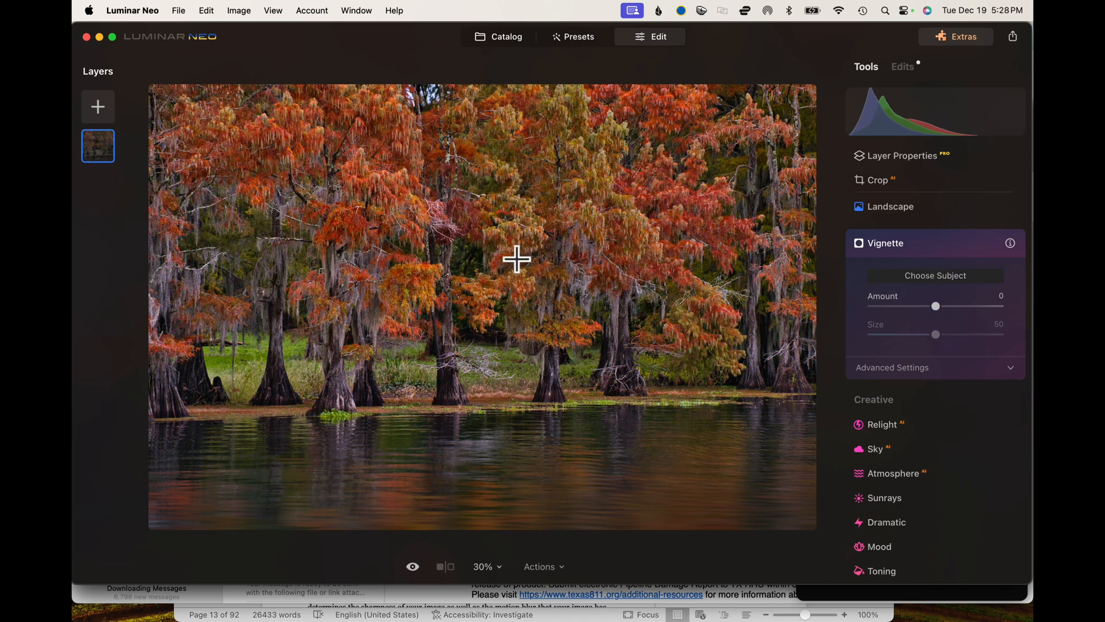
pyautogui.moveTo(454, 305)
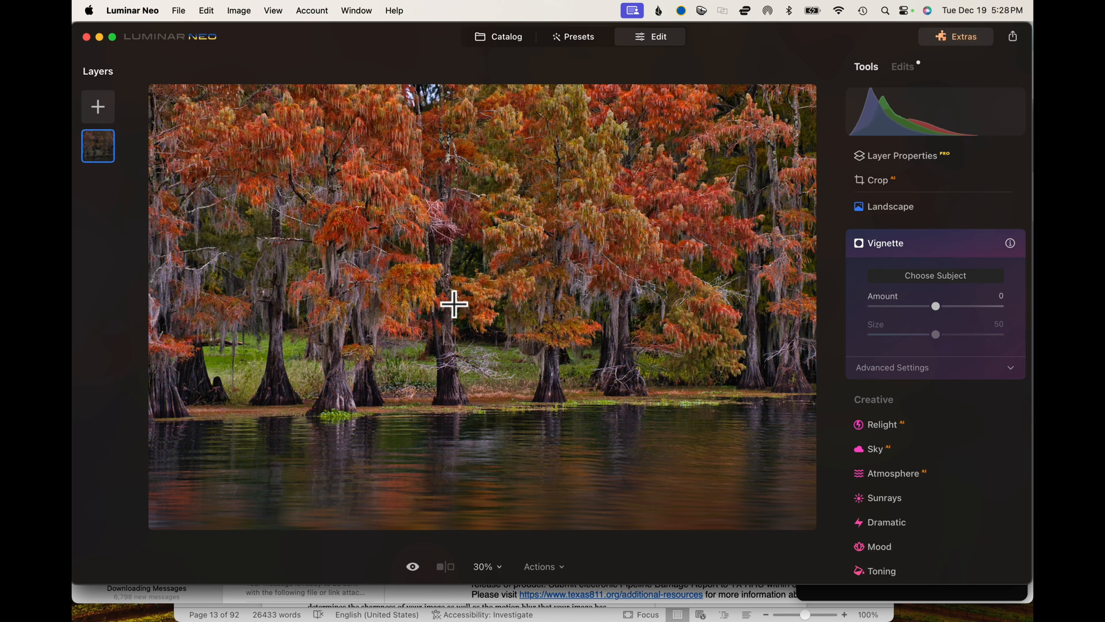
pyautogui.moveTo(432, 296)
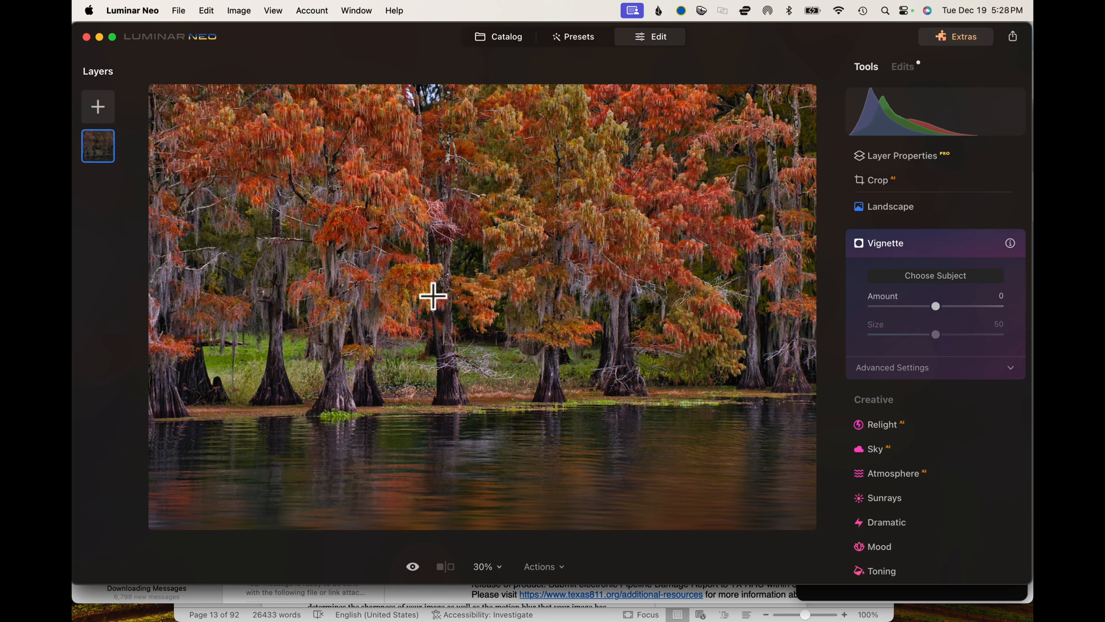
pyautogui.moveTo(476, 336)
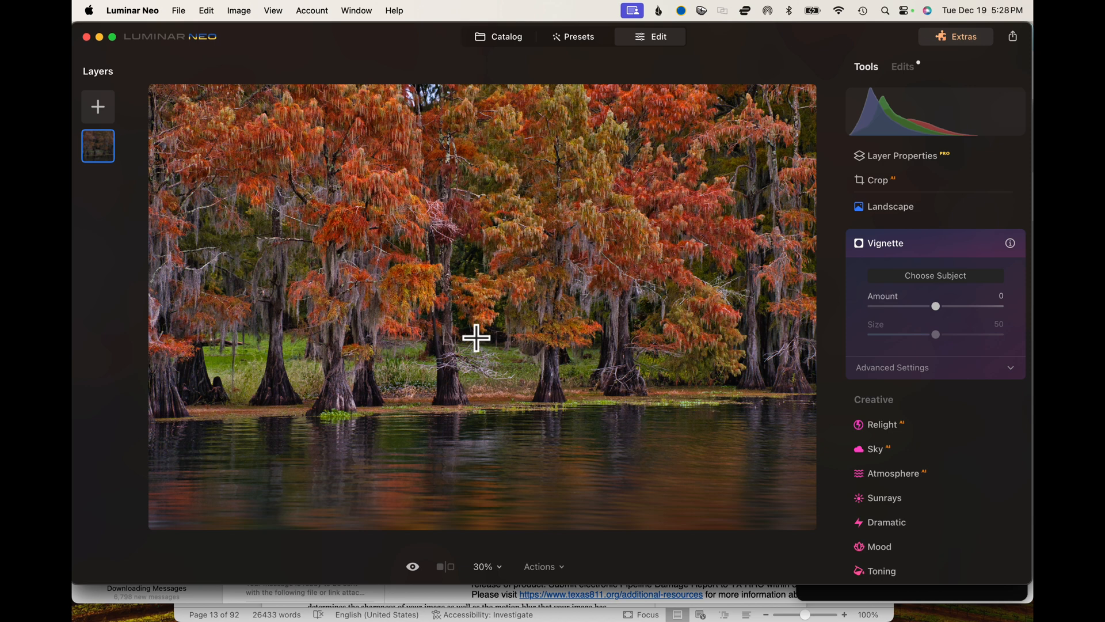
pyautogui.moveTo(672, 366)
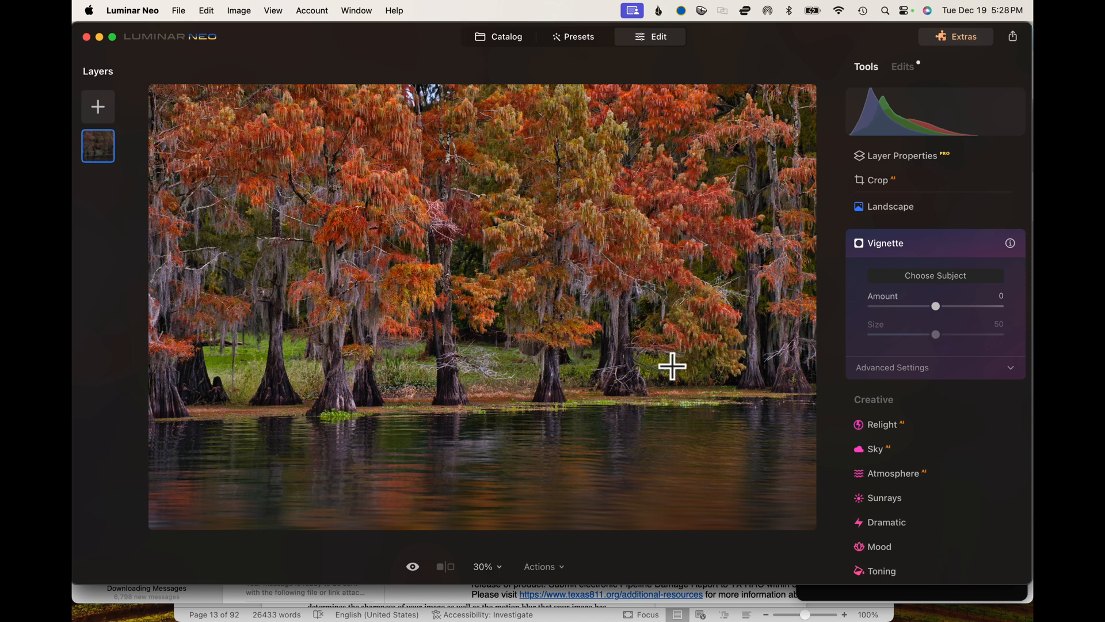
pyautogui.moveTo(532, 338)
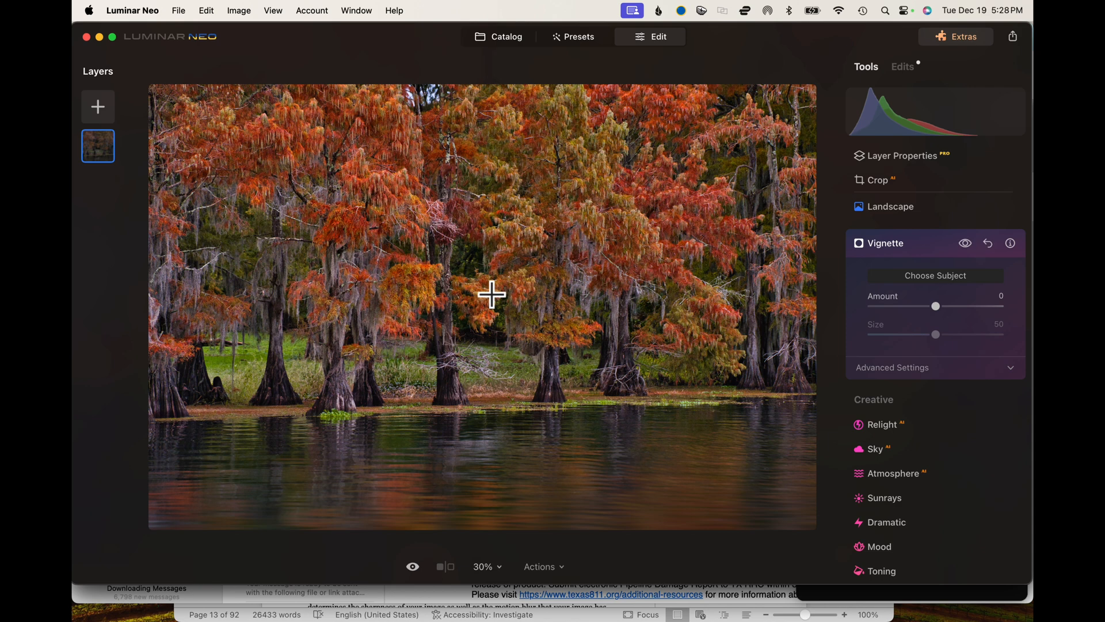
pyautogui.moveTo(536, 257)
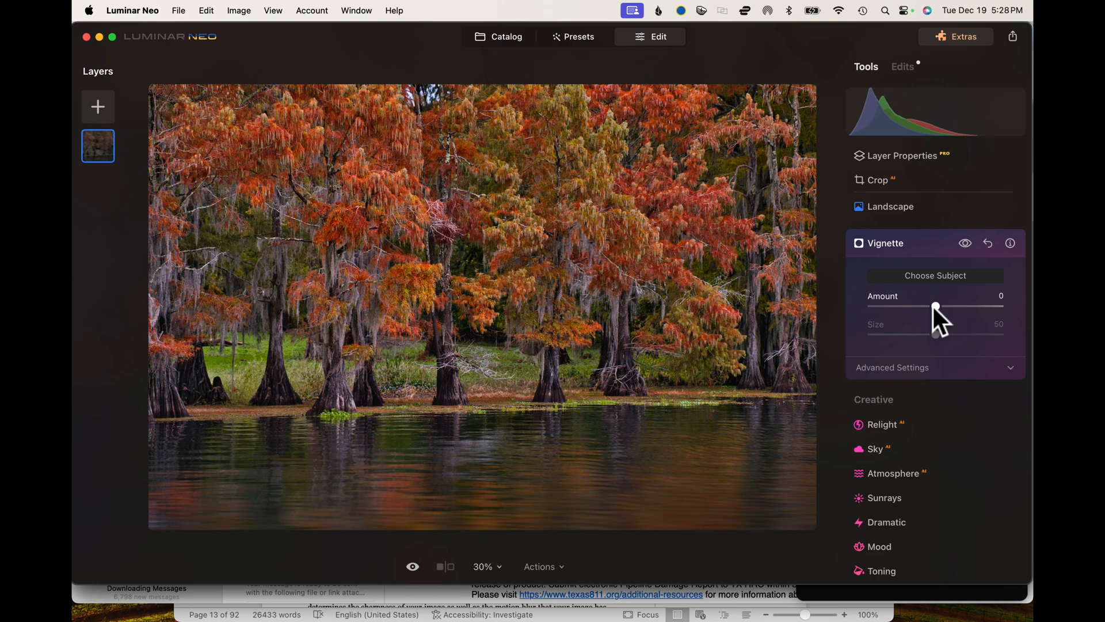
# Try the Vignette Amount from brightest to darkest and back to no darkening.
pyautogui.moveTo(934, 306); pyautogui.dragTo(994, 311)
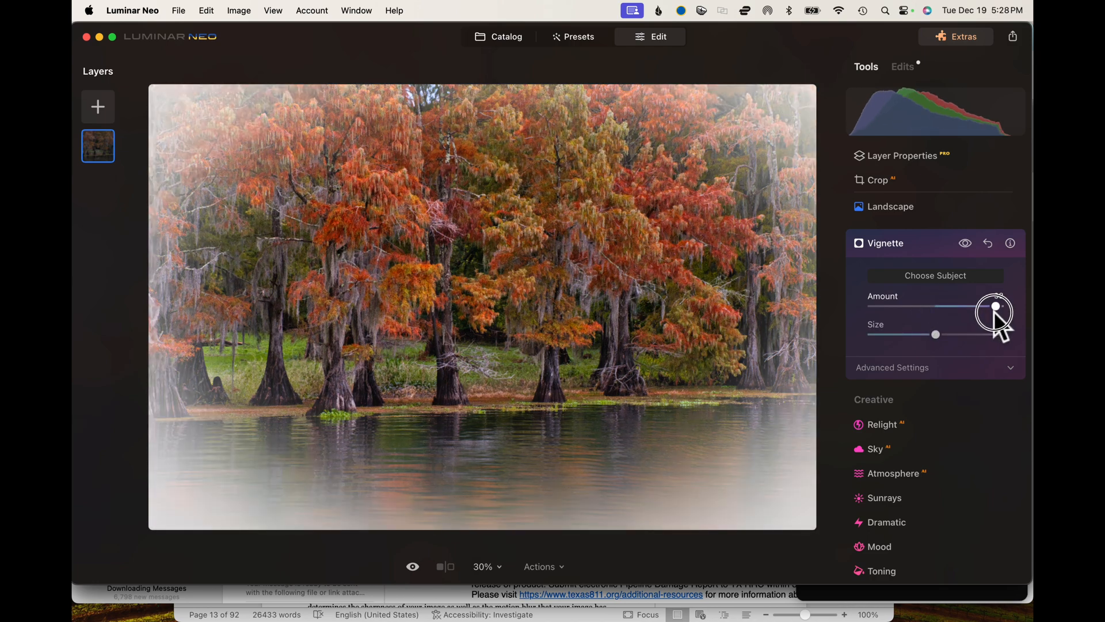
pyautogui.moveTo(994, 311); pyautogui.dragTo(987, 311)
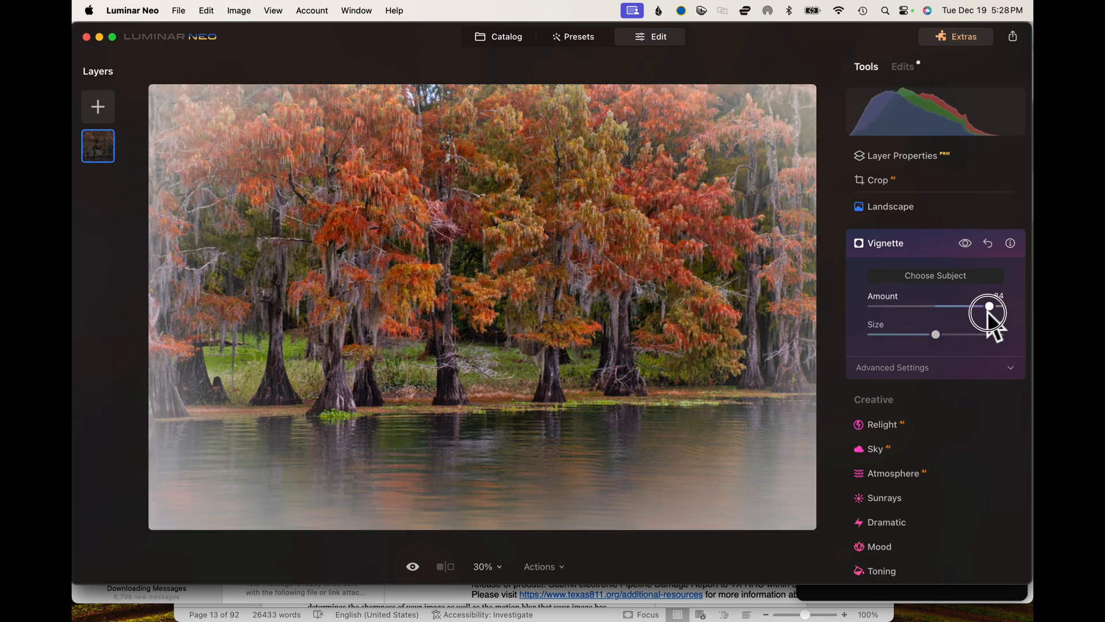
pyautogui.moveTo(987, 312); pyautogui.dragTo(867, 312)
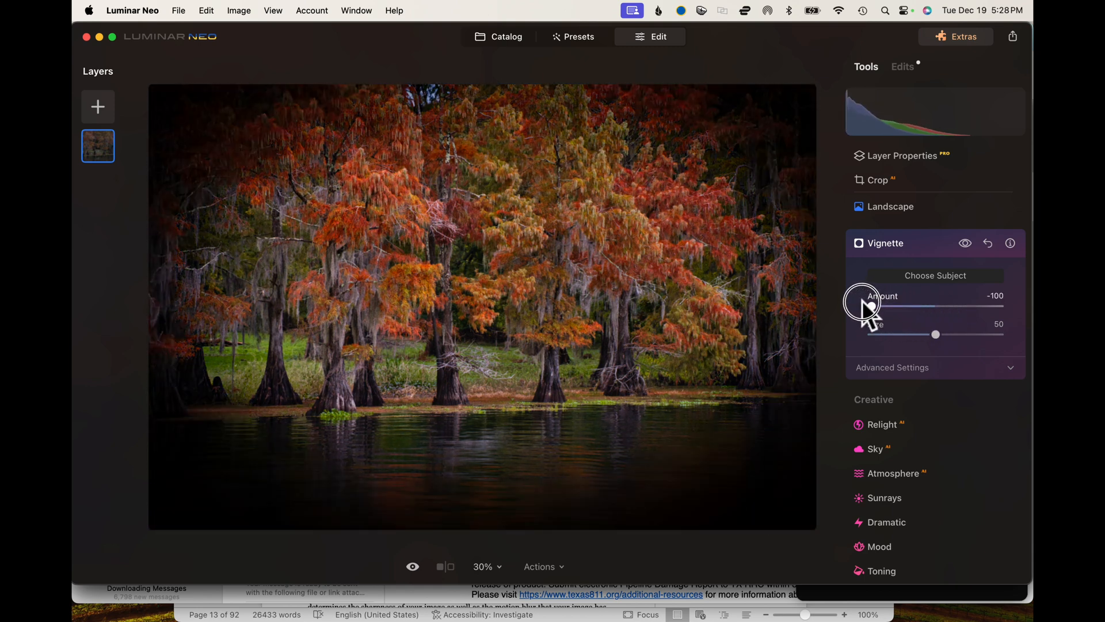
pyautogui.moveTo(874, 308); pyautogui.dragTo(910, 308)
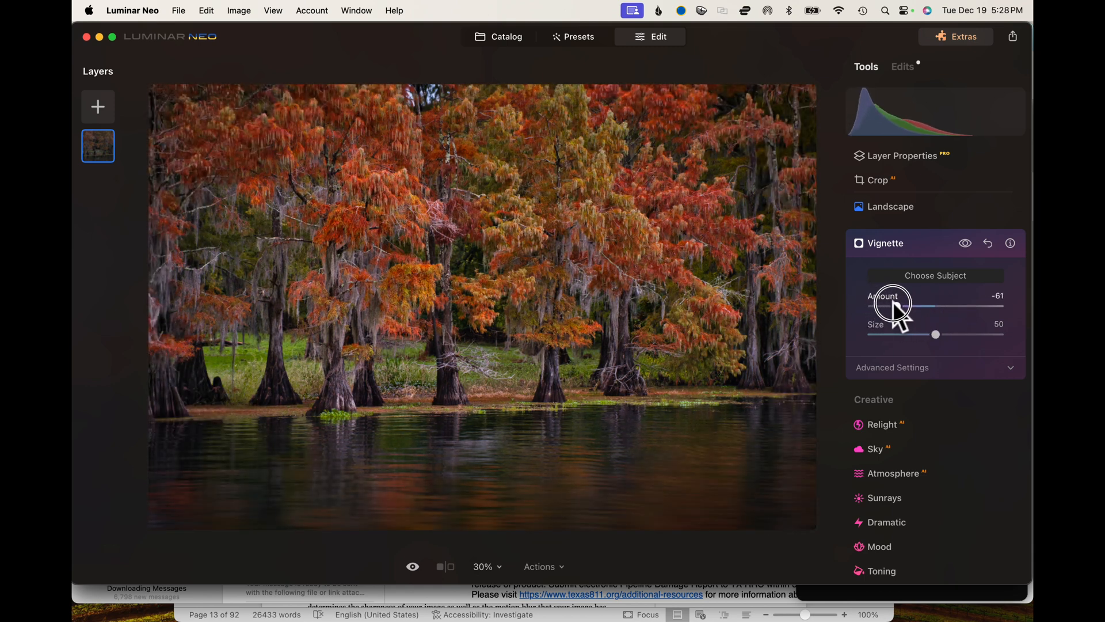
pyautogui.moveTo(892, 308); pyautogui.dragTo(920, 309)
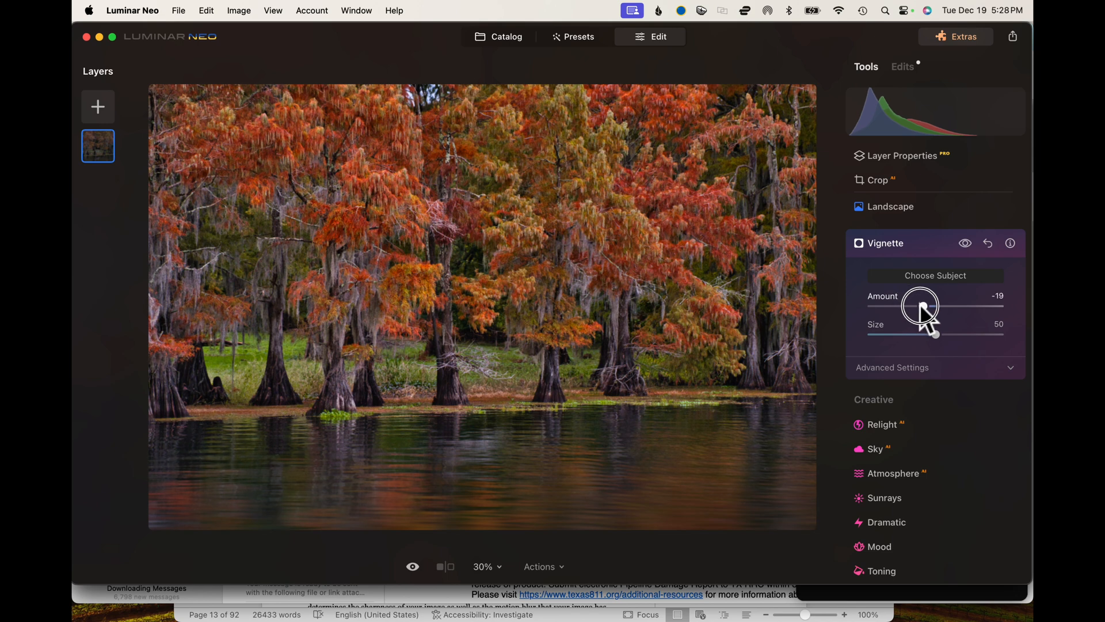
pyautogui.moveTo(910, 306); pyautogui.dragTo(930, 306)
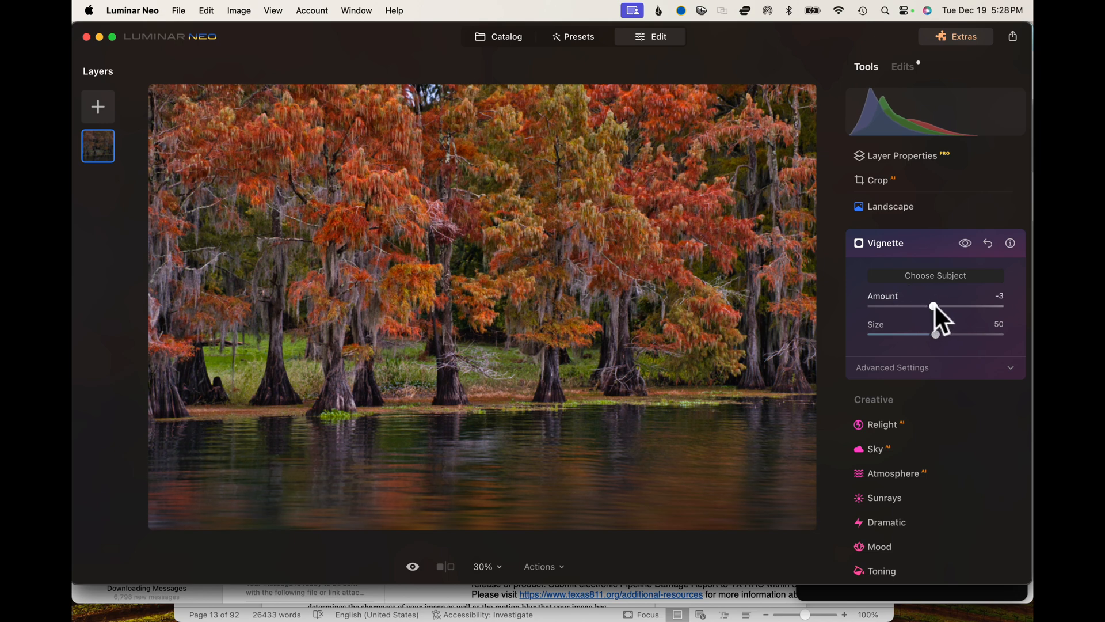
pyautogui.moveTo(932, 306); pyautogui.dragTo(935, 306)
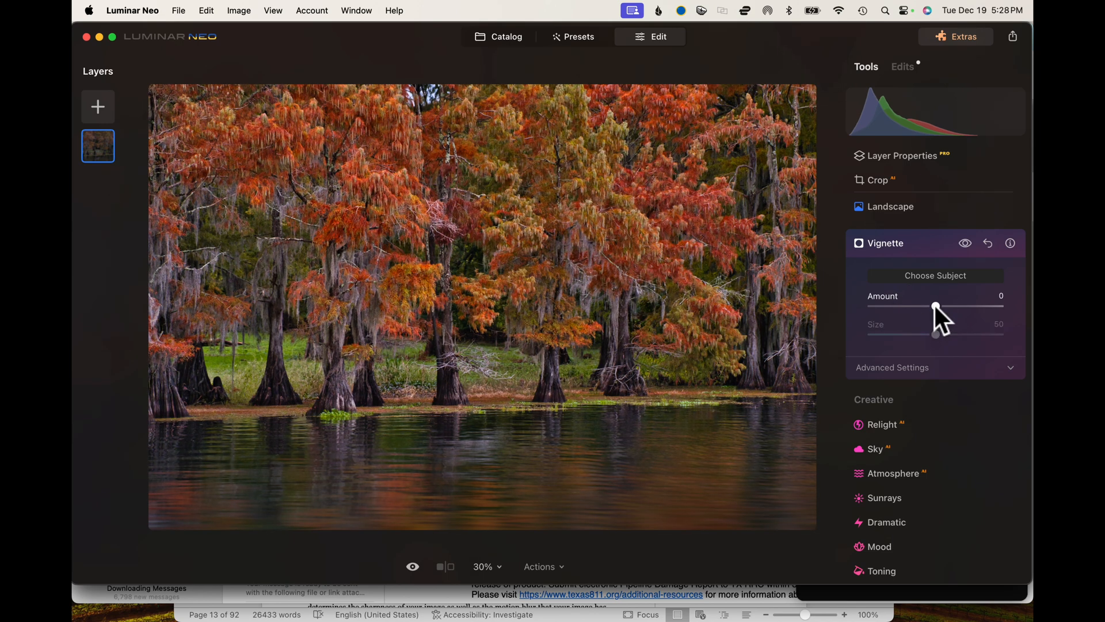
# Settle the Vignette Amount at -38 and toggle the preview to compare without it.
pyautogui.moveTo(936, 306); pyautogui.dragTo(926, 305)
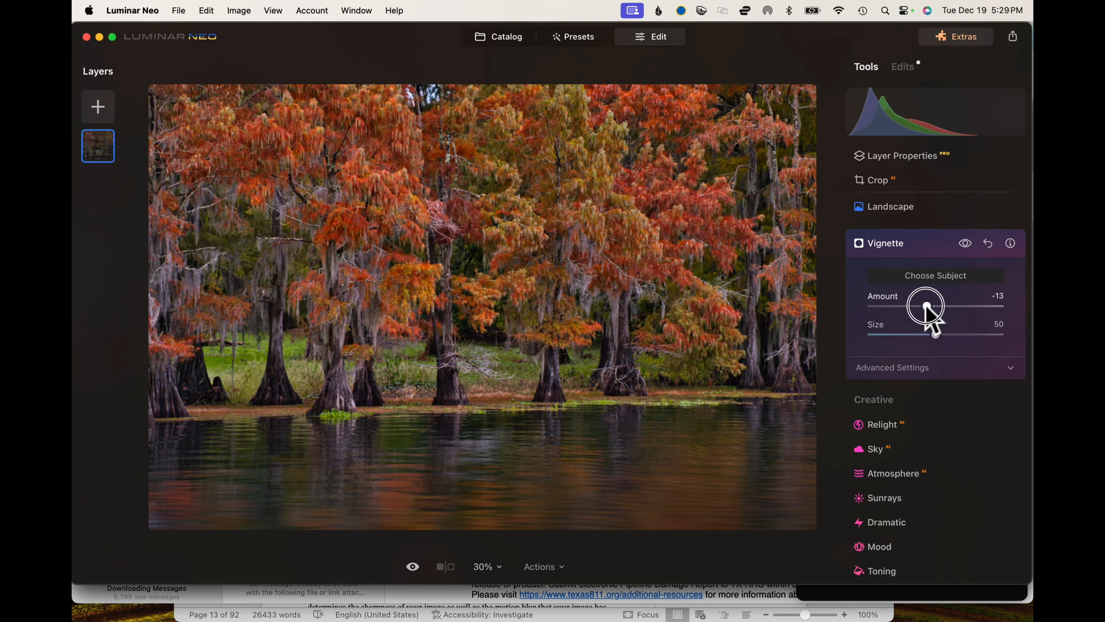
pyautogui.moveTo(931, 308); pyautogui.dragTo(909, 308)
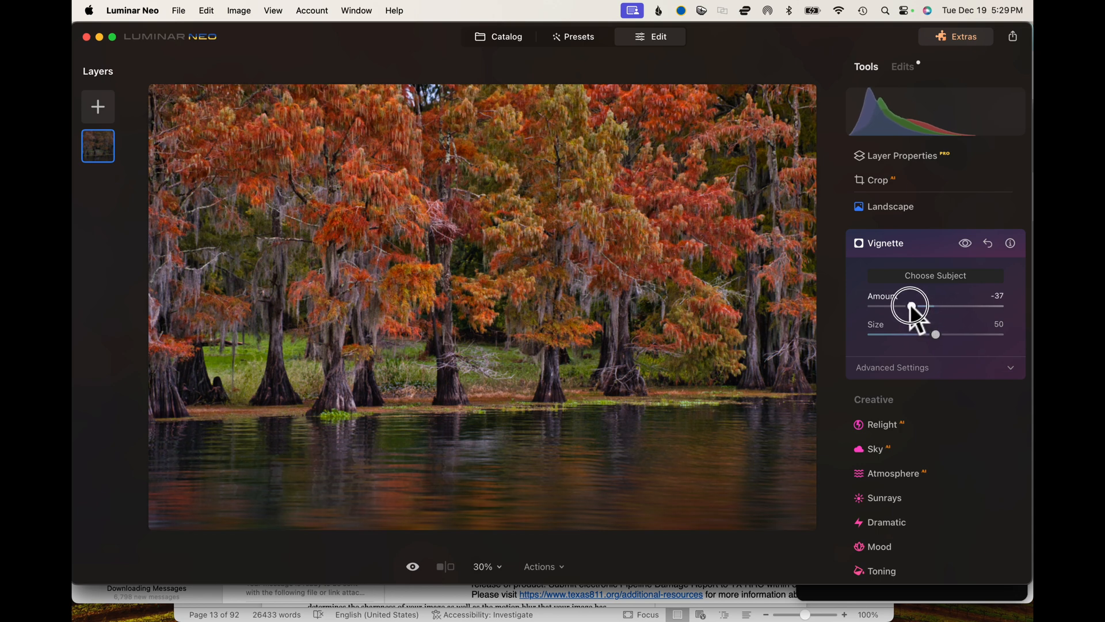
pyautogui.moveTo(909, 307); pyautogui.dragTo(890, 307)
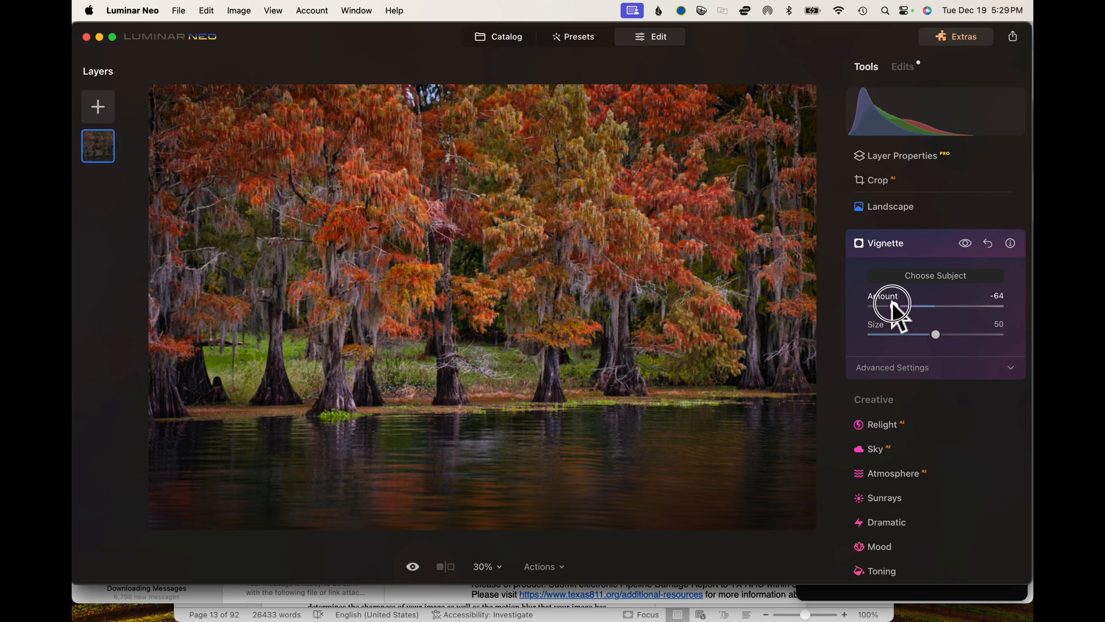
pyautogui.moveTo(896, 307); pyautogui.dragTo(905, 307)
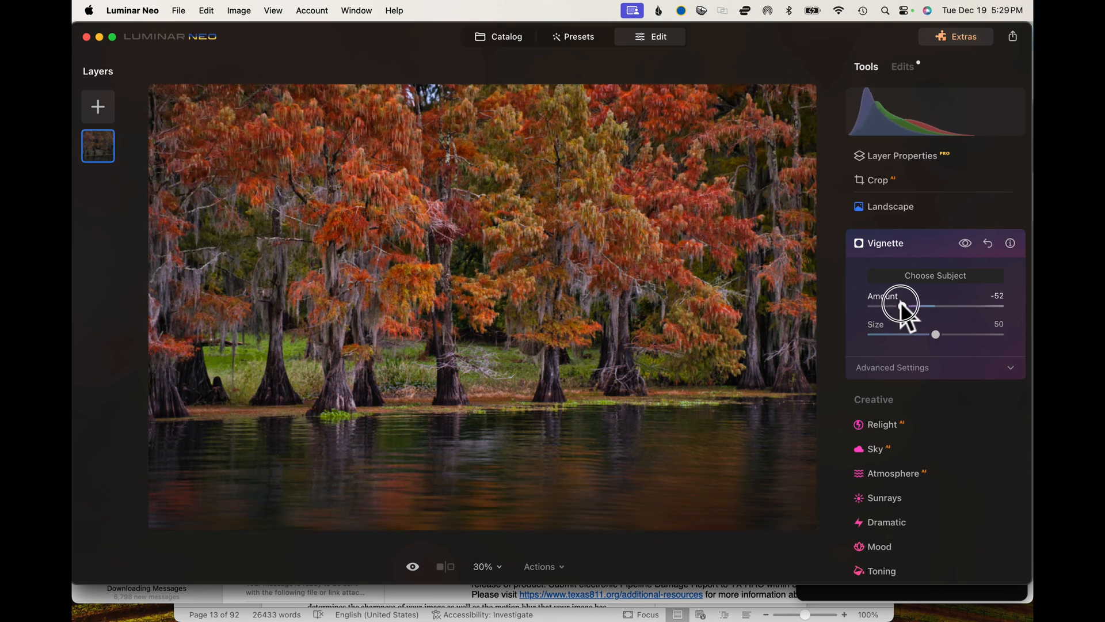
pyautogui.moveTo(897, 306); pyautogui.dragTo(911, 305)
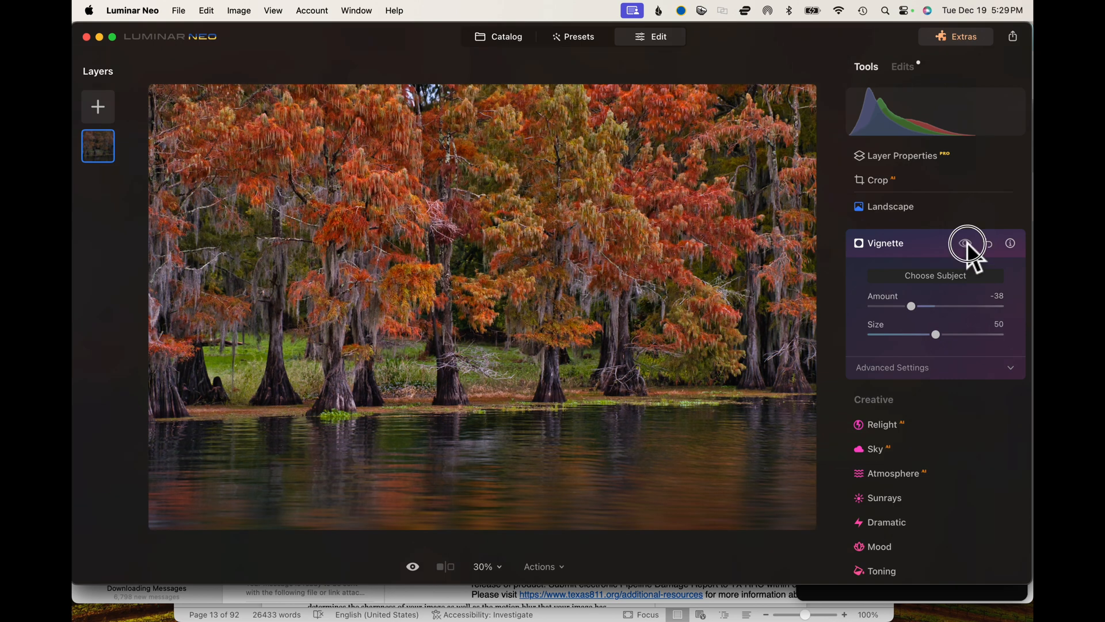
pyautogui.click(966, 243)
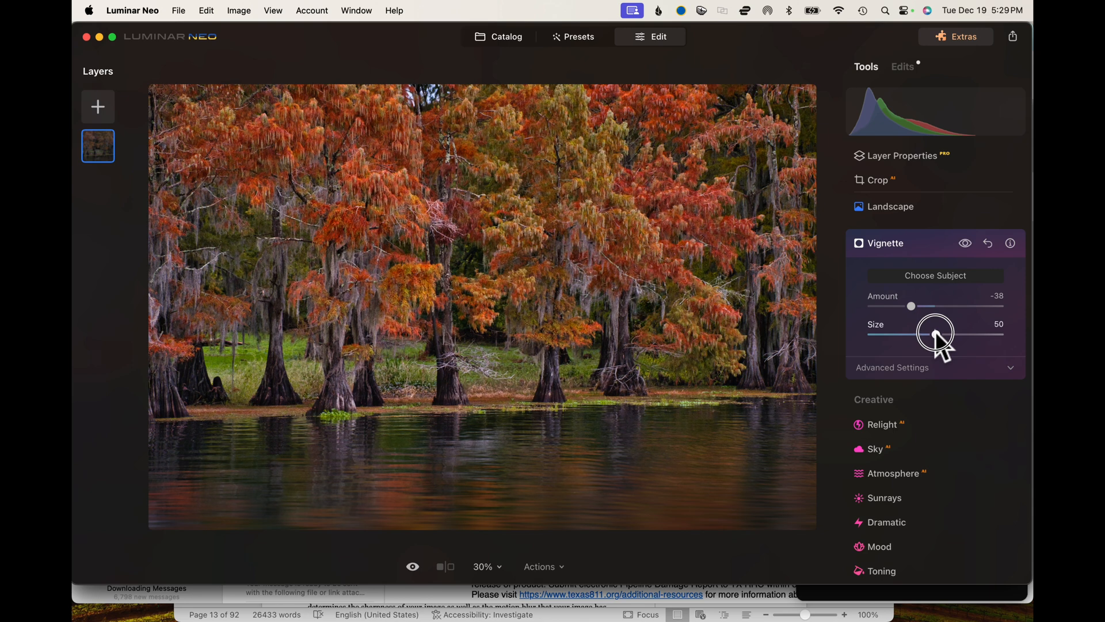
# Reduce the Vignette Size to 0 and expand its Advanced Settings.
pyautogui.moveTo(936, 335); pyautogui.dragTo(998, 335)
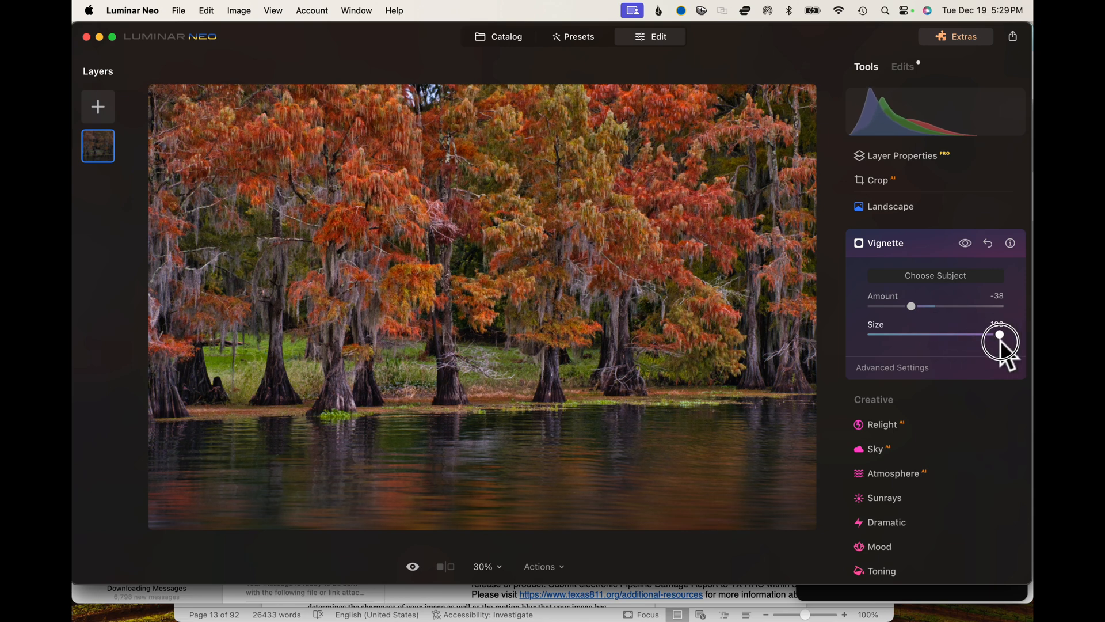
pyautogui.moveTo(999, 334); pyautogui.dragTo(895, 334)
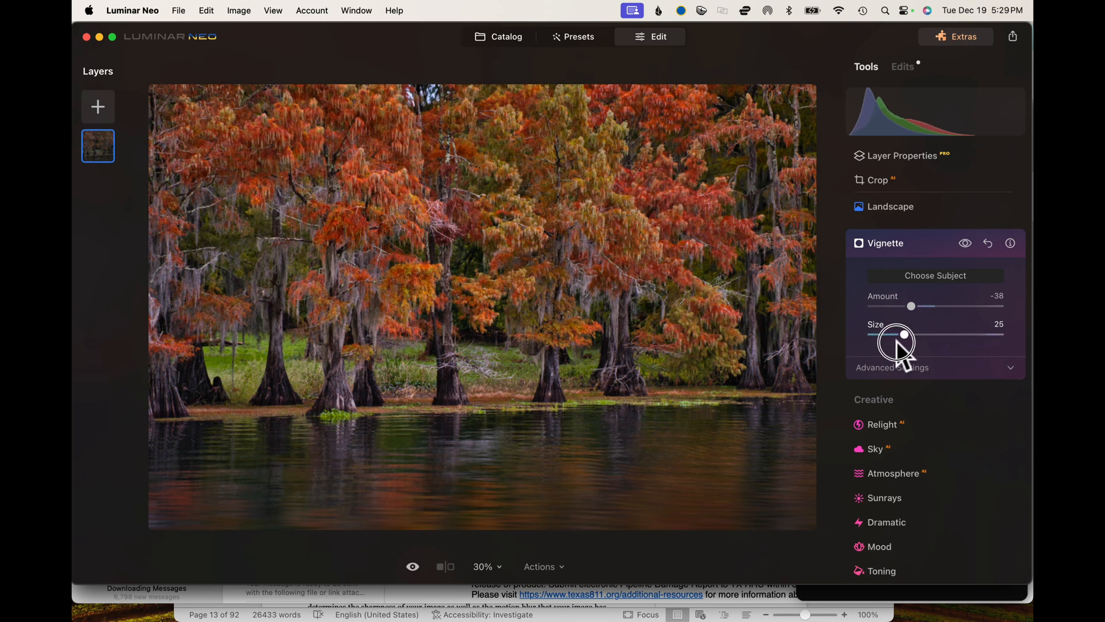
pyautogui.moveTo(896, 337); pyautogui.dragTo(914, 337)
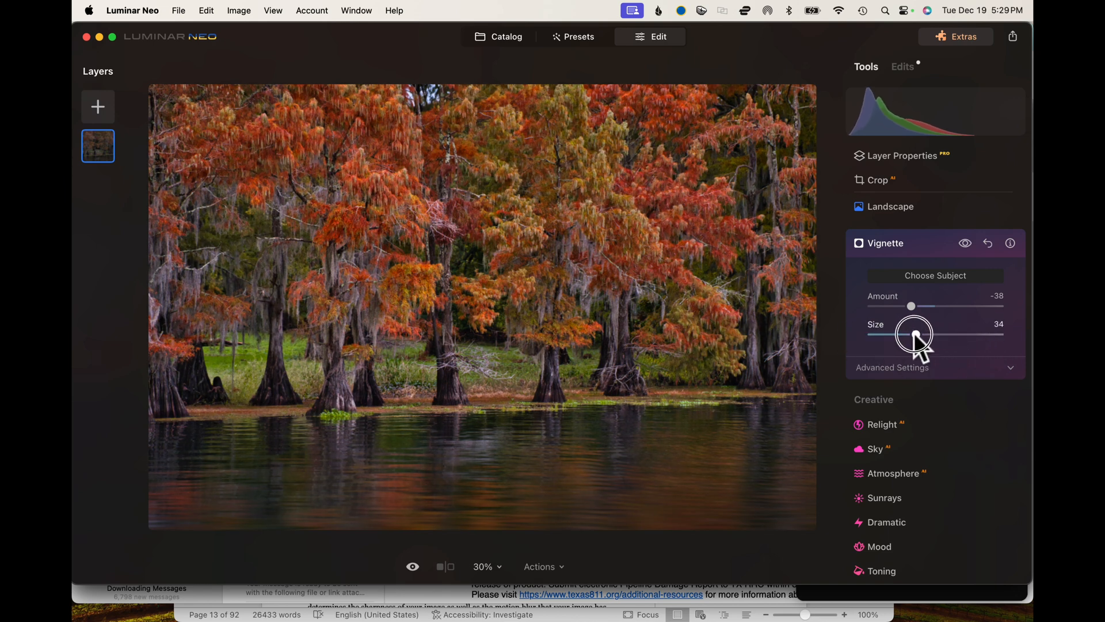
pyautogui.moveTo(911, 335); pyautogui.dragTo(872, 335)
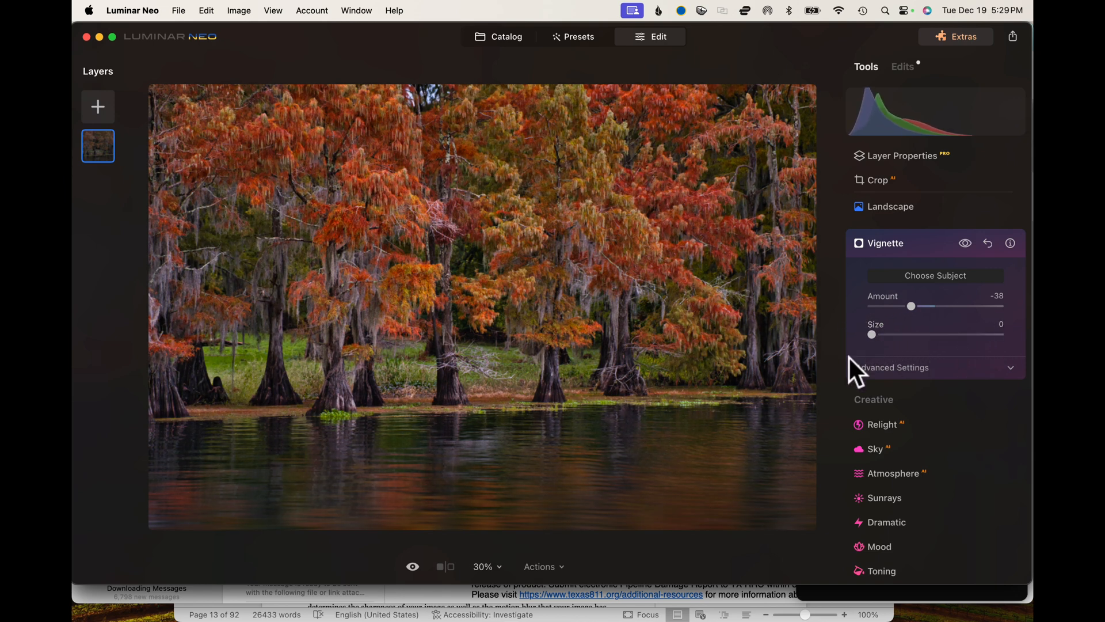
pyautogui.click(896, 367)
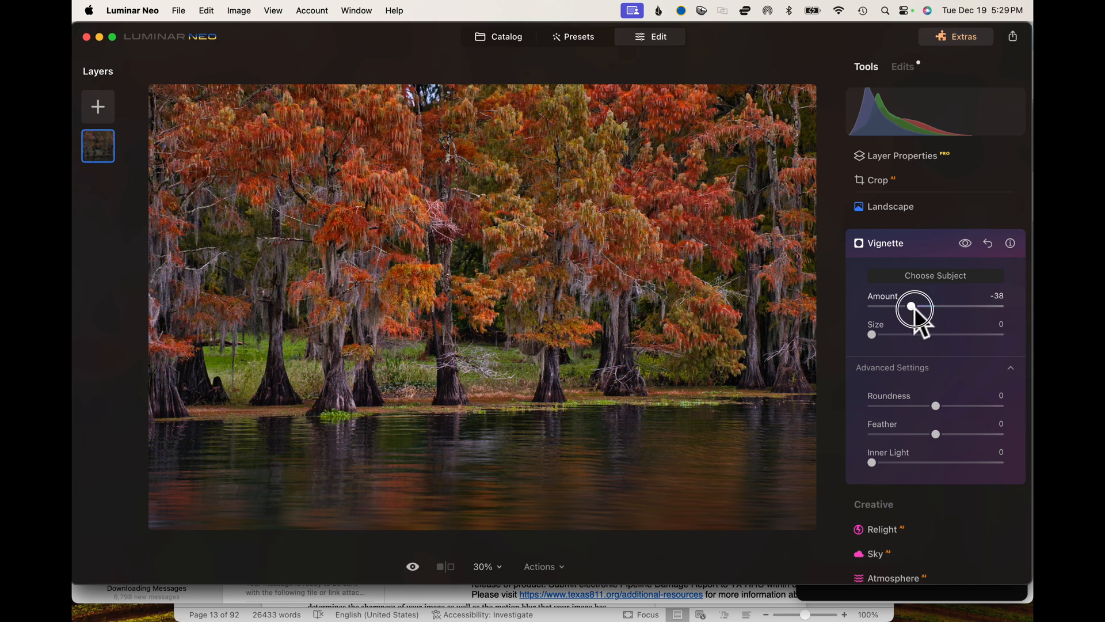
# Darken the Vignette Amount to -53 and try the Roundness up to fully round.
pyautogui.moveTo(910, 305); pyautogui.dragTo(901, 306)
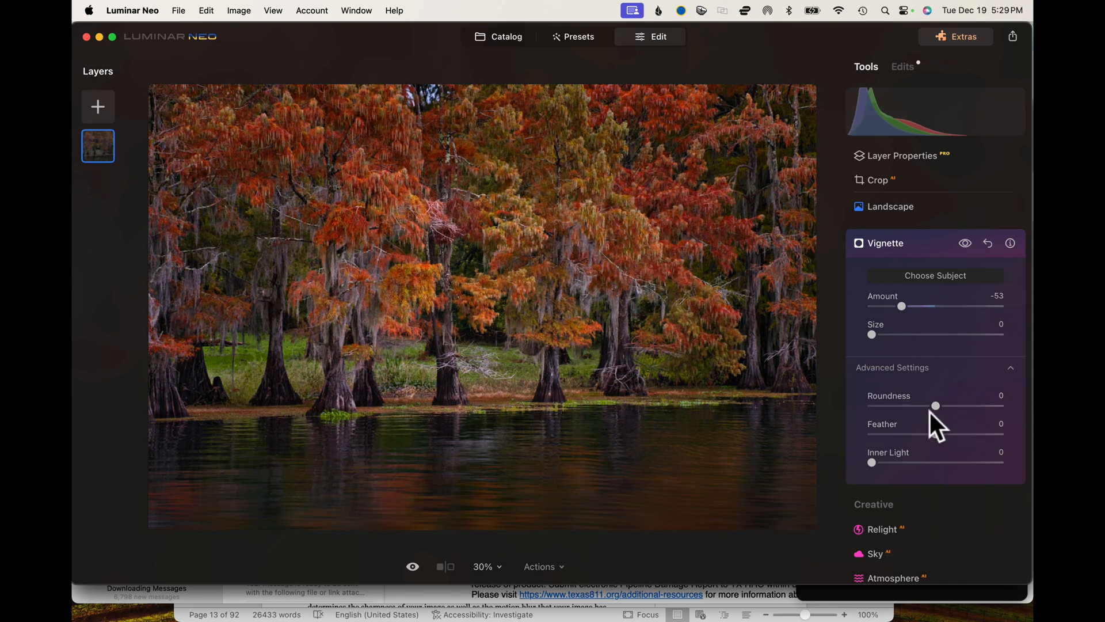
pyautogui.moveTo(936, 405); pyautogui.dragTo(893, 405)
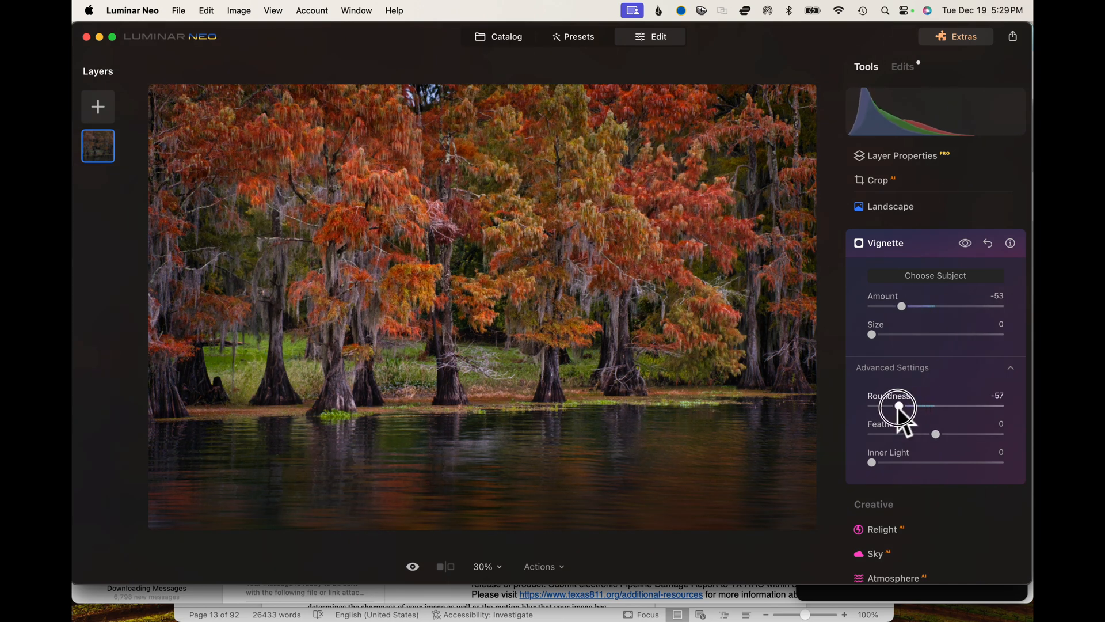
pyautogui.moveTo(901, 407); pyautogui.dragTo(955, 407)
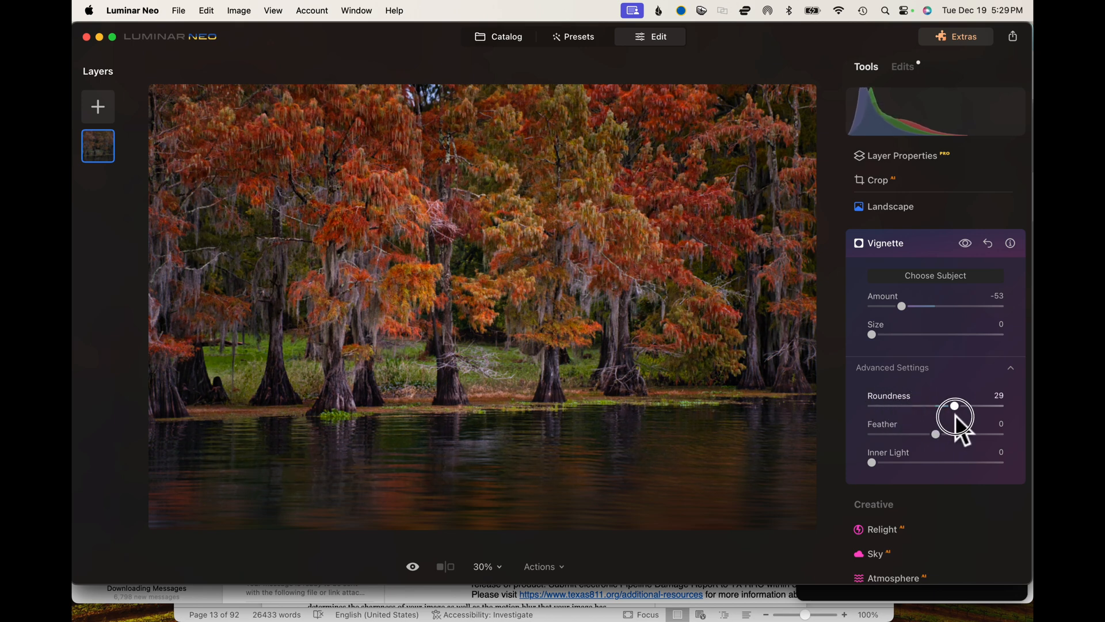
pyautogui.moveTo(955, 409); pyautogui.dragTo(1001, 409)
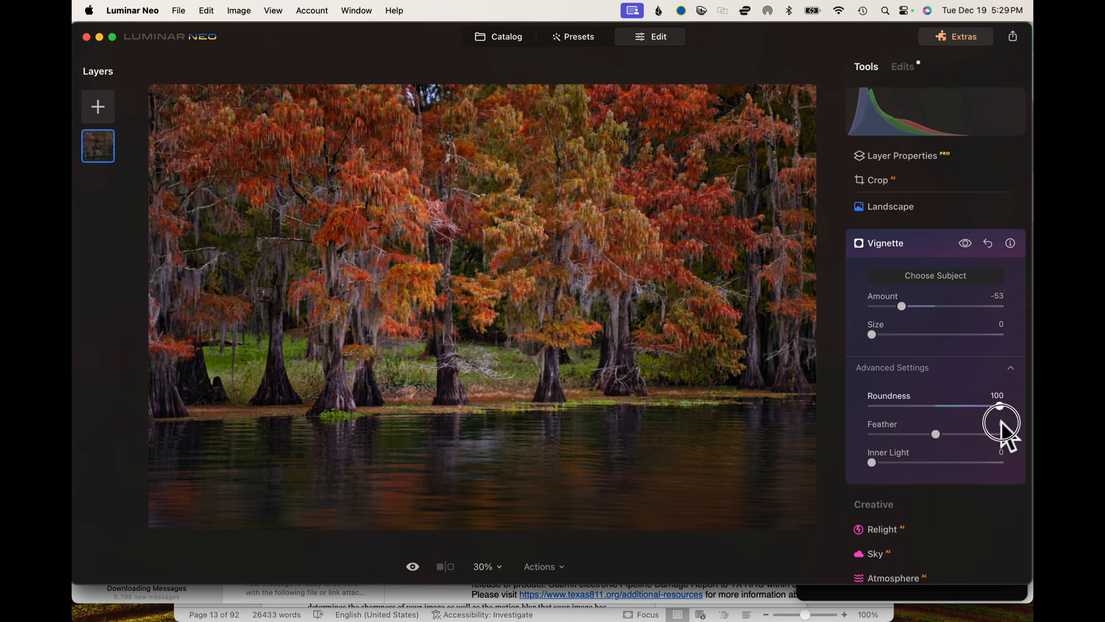
# Bring the Roundness back down and settle it at a medium 49.
pyautogui.moveTo(1001, 412); pyautogui.dragTo(980, 411)
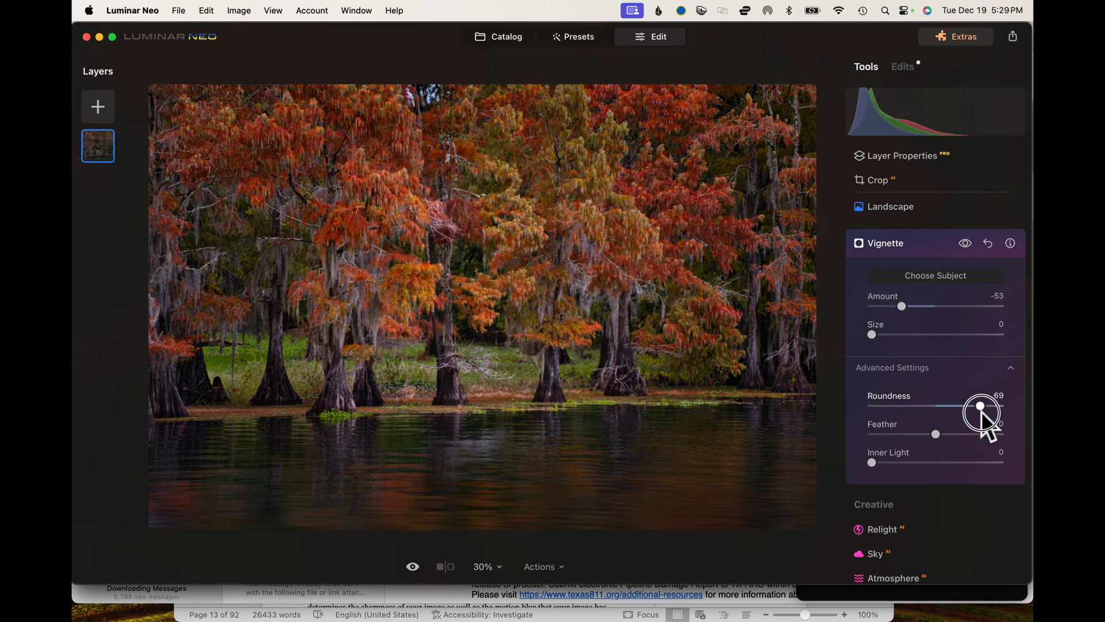
pyautogui.moveTo(981, 413); pyautogui.dragTo(936, 410)
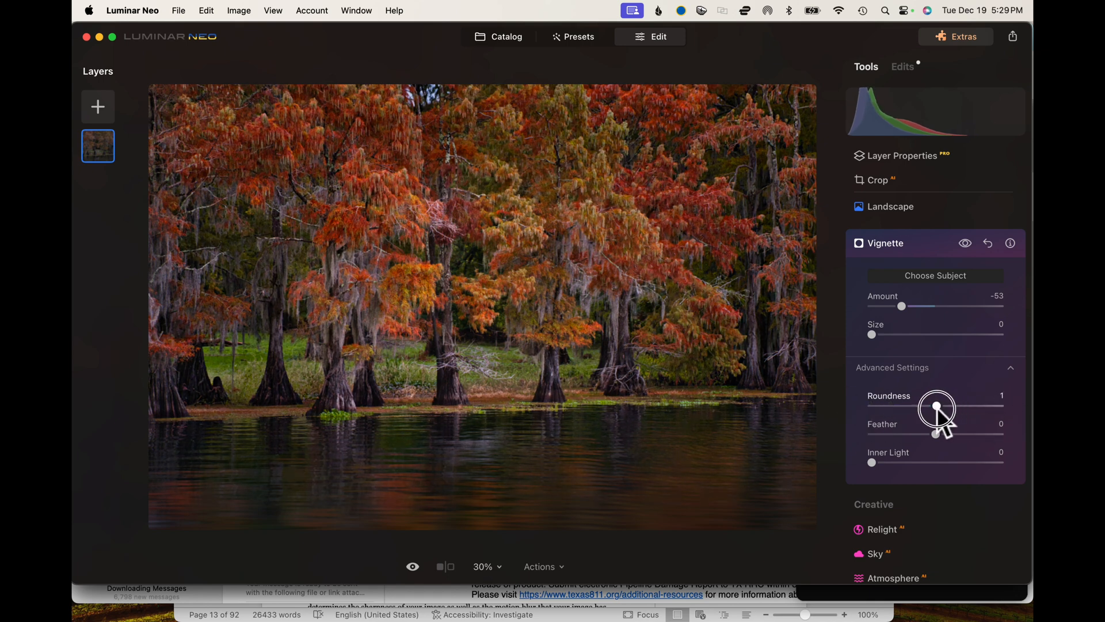
pyautogui.moveTo(935, 411); pyautogui.dragTo(977, 411)
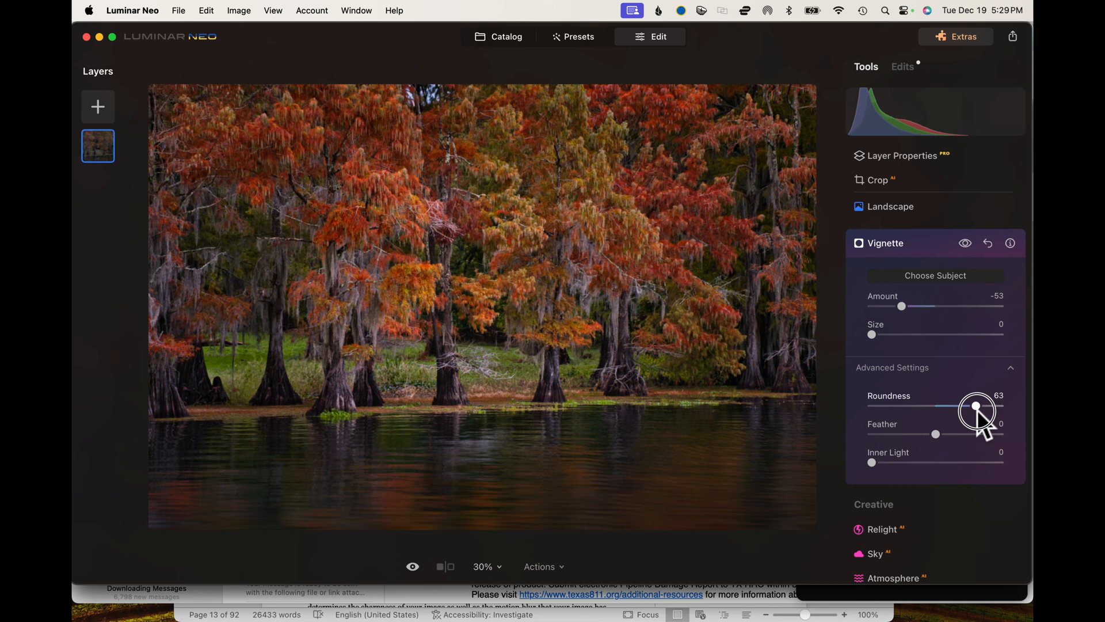
pyautogui.moveTo(976, 406); pyautogui.dragTo(957, 406)
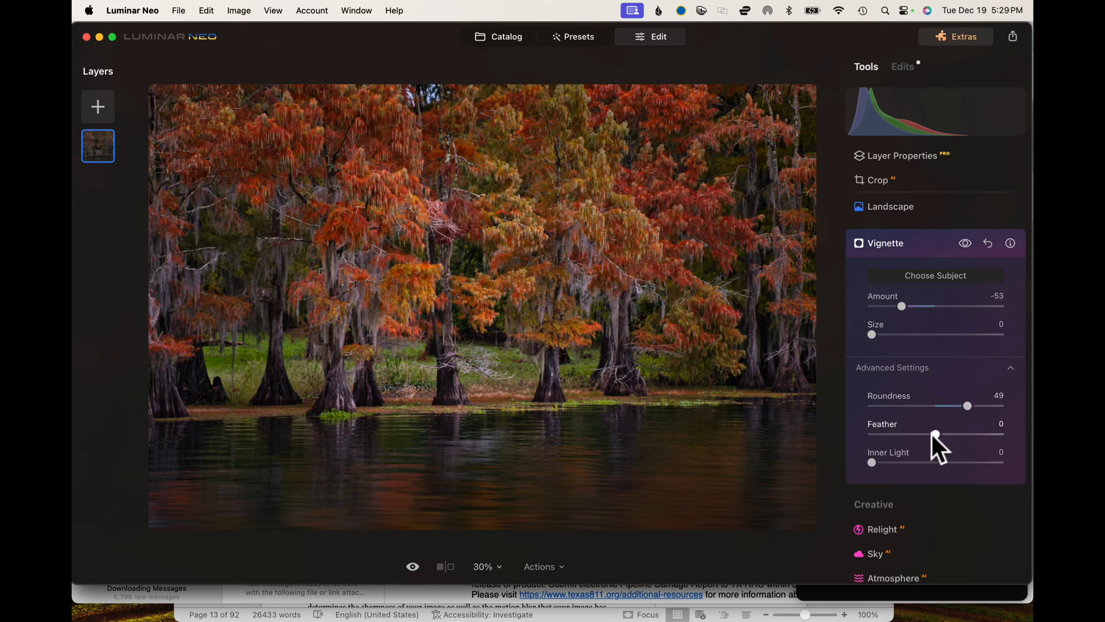
# Harden the vignette edge briefly, then soften the Feather to 98.
pyautogui.moveTo(937, 436); pyautogui.dragTo(900, 435)
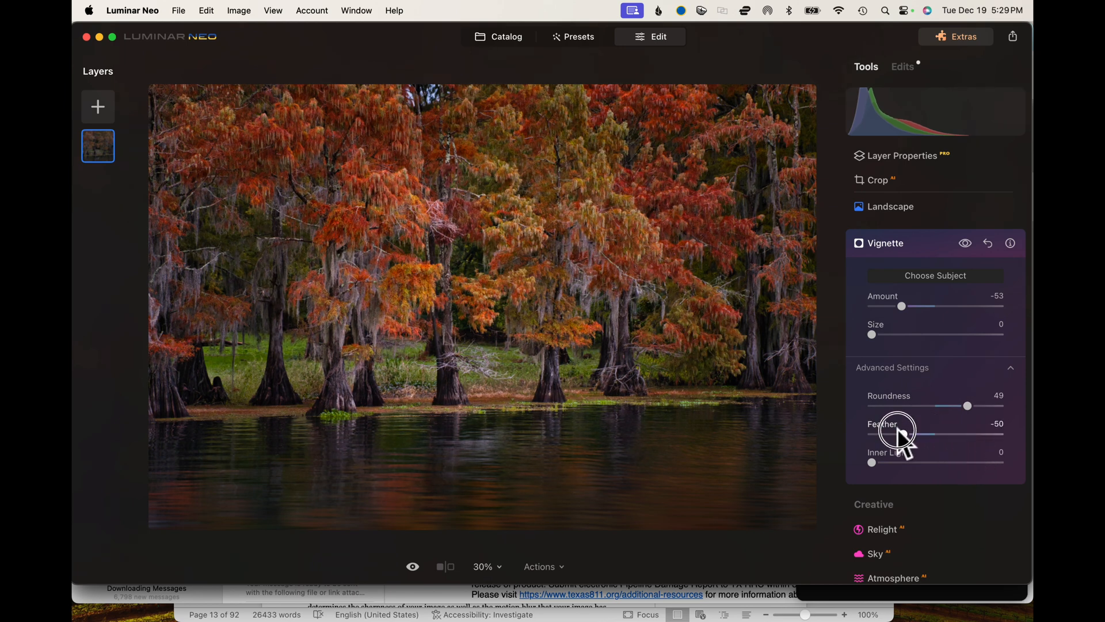
pyautogui.moveTo(904, 434); pyautogui.dragTo(874, 435)
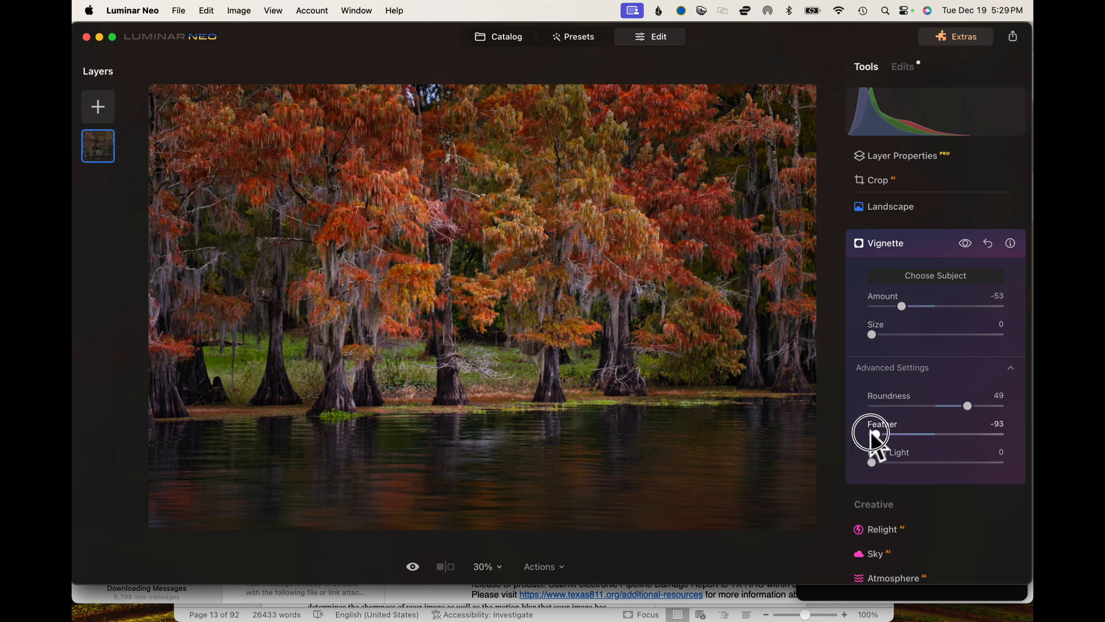
pyautogui.moveTo(873, 435); pyautogui.dragTo(998, 435)
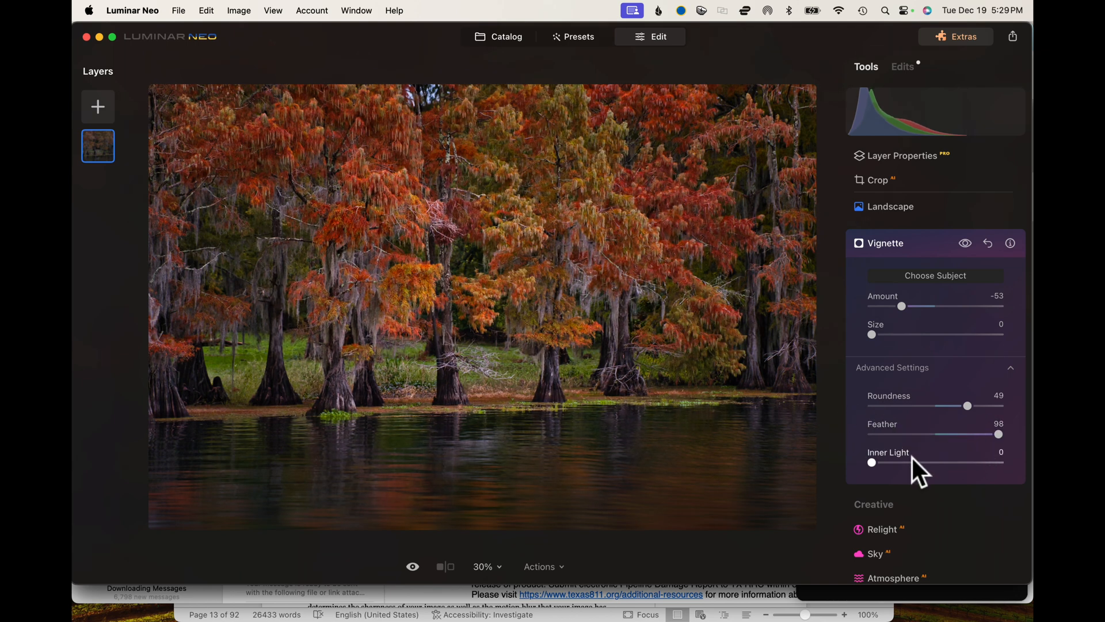
# Try Inner Light up to 100, then return it to 0.
pyautogui.moveTo(872, 463); pyautogui.dragTo(921, 462)
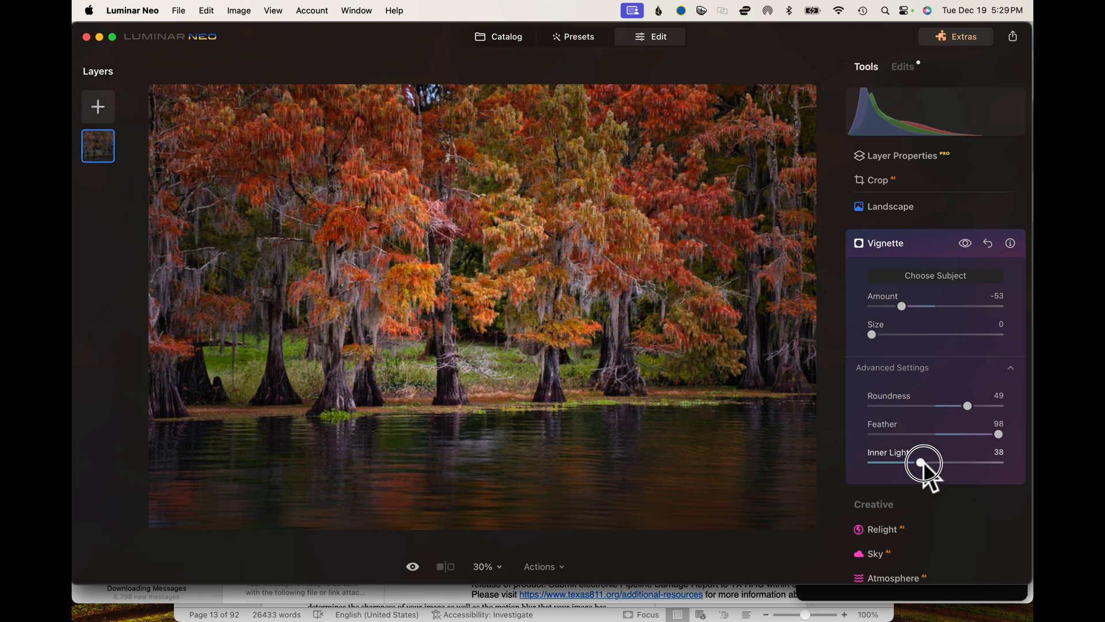
pyautogui.moveTo(923, 463); pyautogui.dragTo(997, 464)
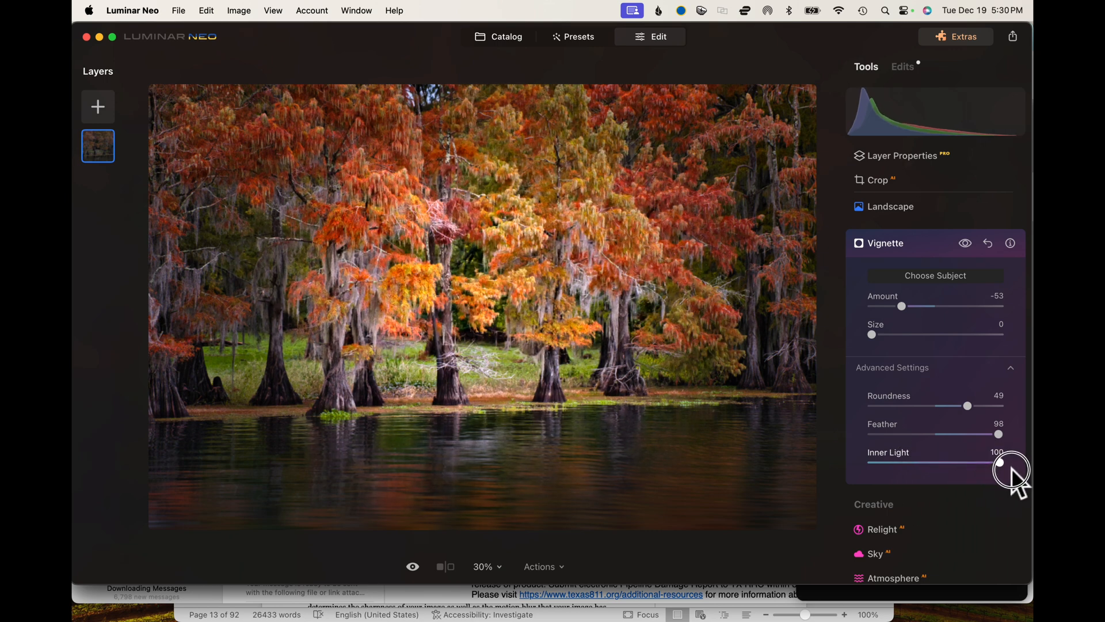
pyautogui.moveTo(1000, 463); pyautogui.dragTo(873, 463)
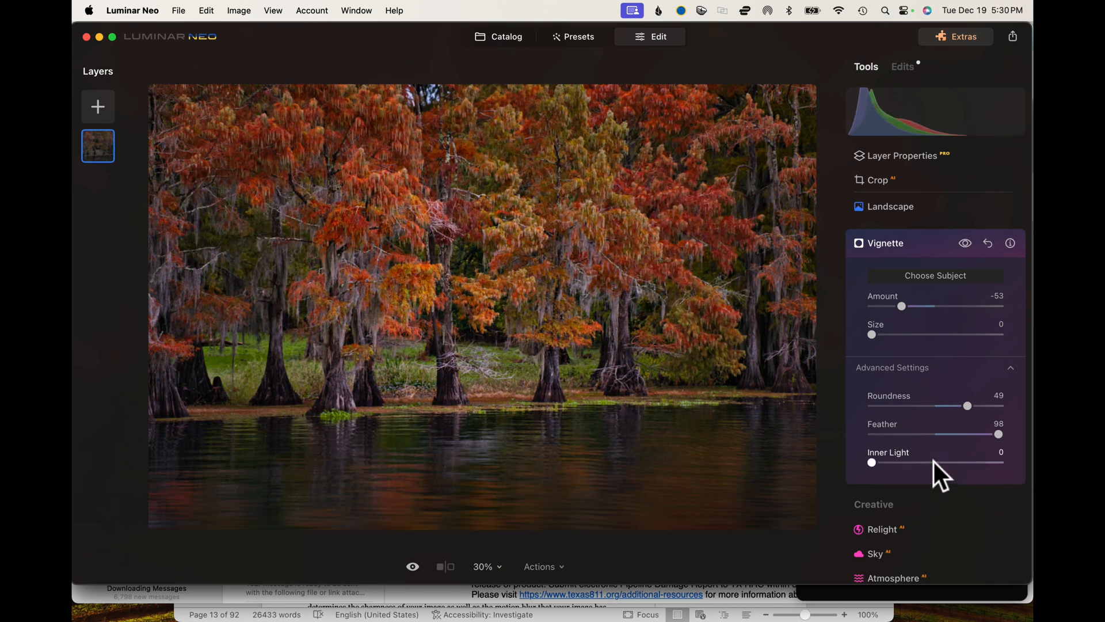